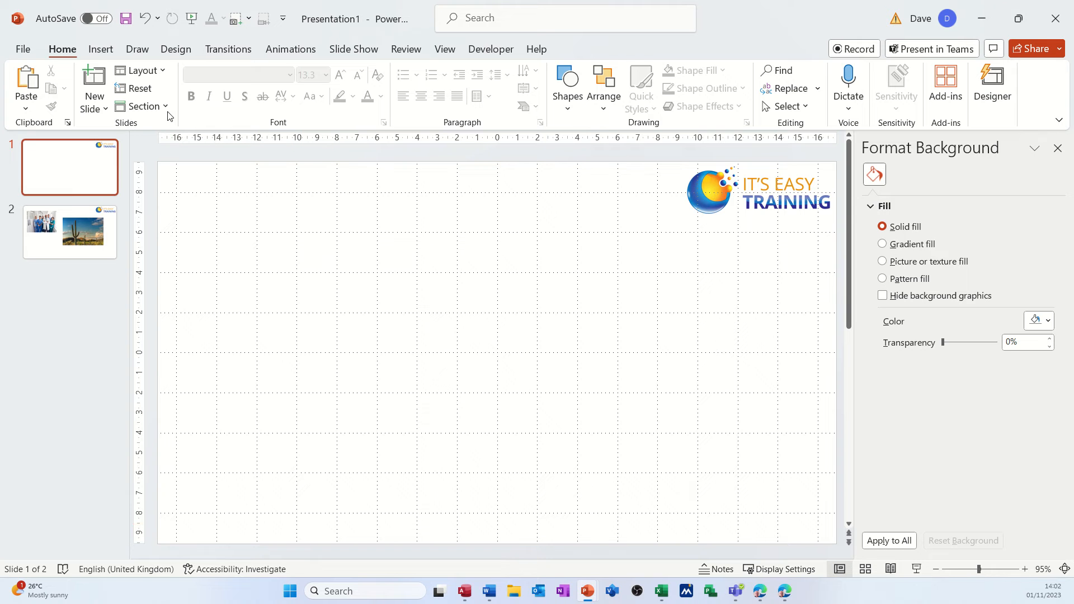
# Start adding a chart to the blank first slide from the Insert ribbon
pyautogui.click(99, 48)
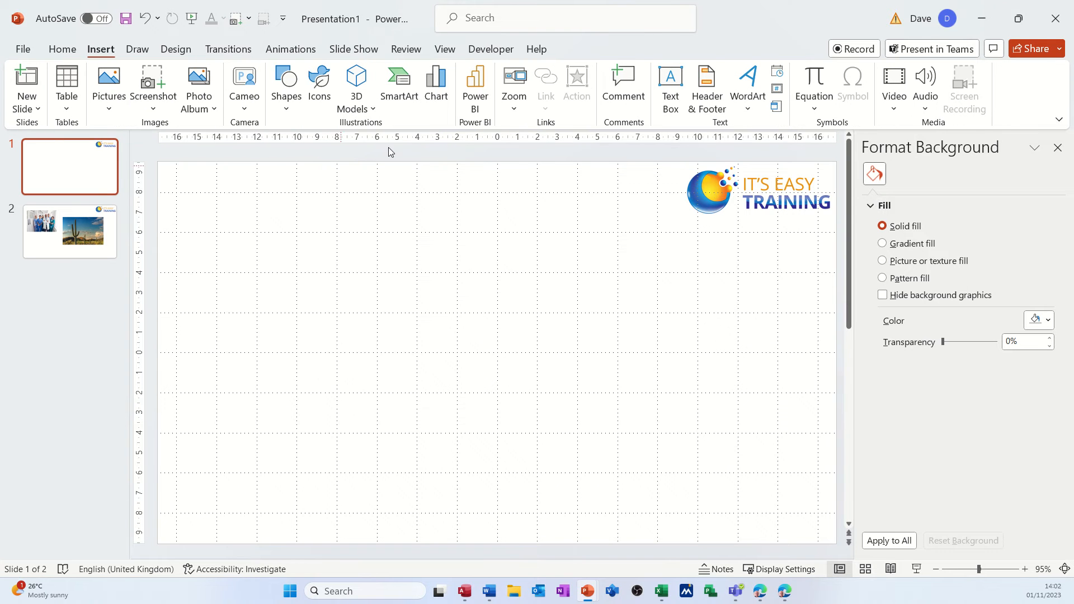
pyautogui.click(436, 86)
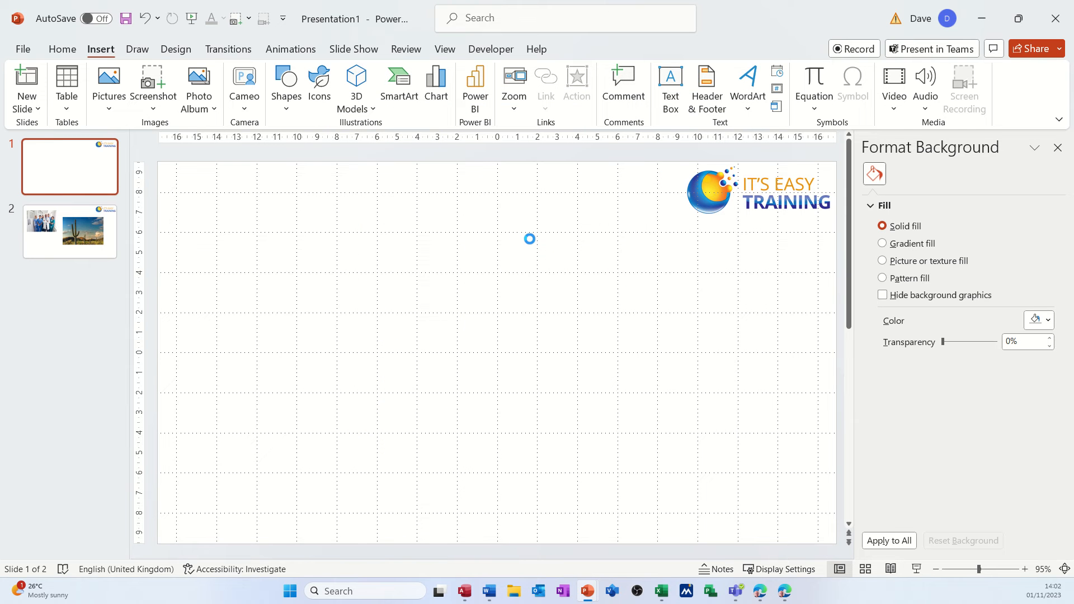
# Insert the clustered column chart and rename its series Men, Women, Child and categories 2020, 2021
pyautogui.click(435, 89)
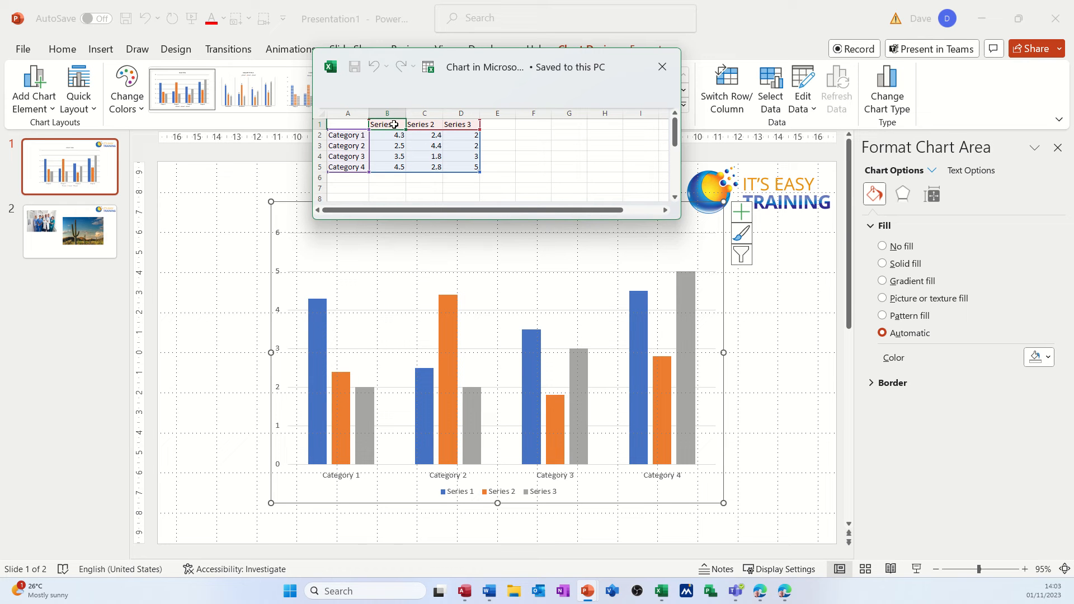
pyautogui.write('Men')
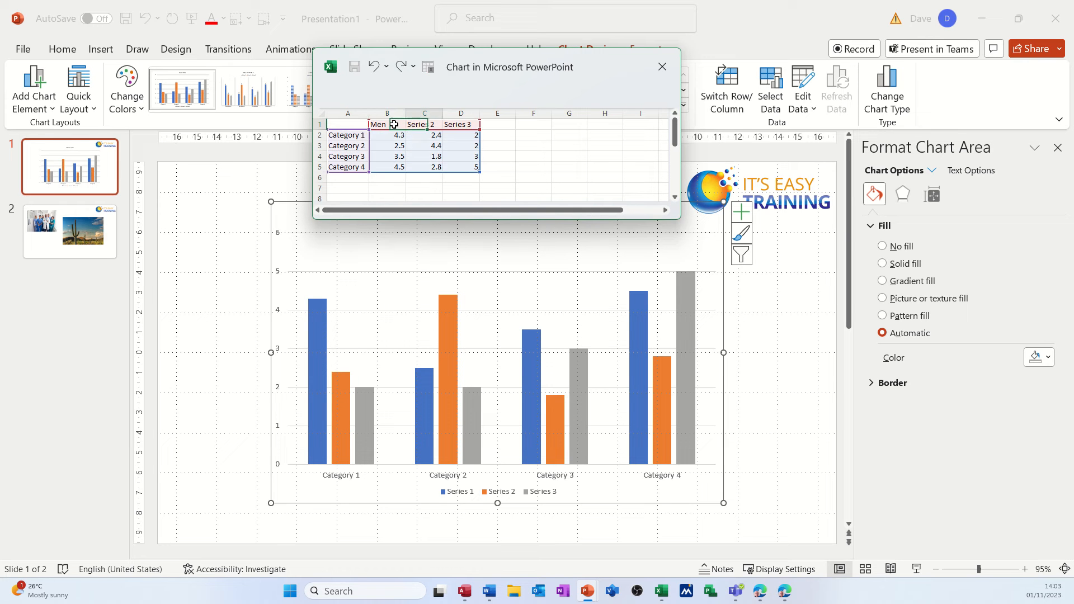
pyautogui.write('Women')
pyautogui.click(460, 124)
pyautogui.write('C')
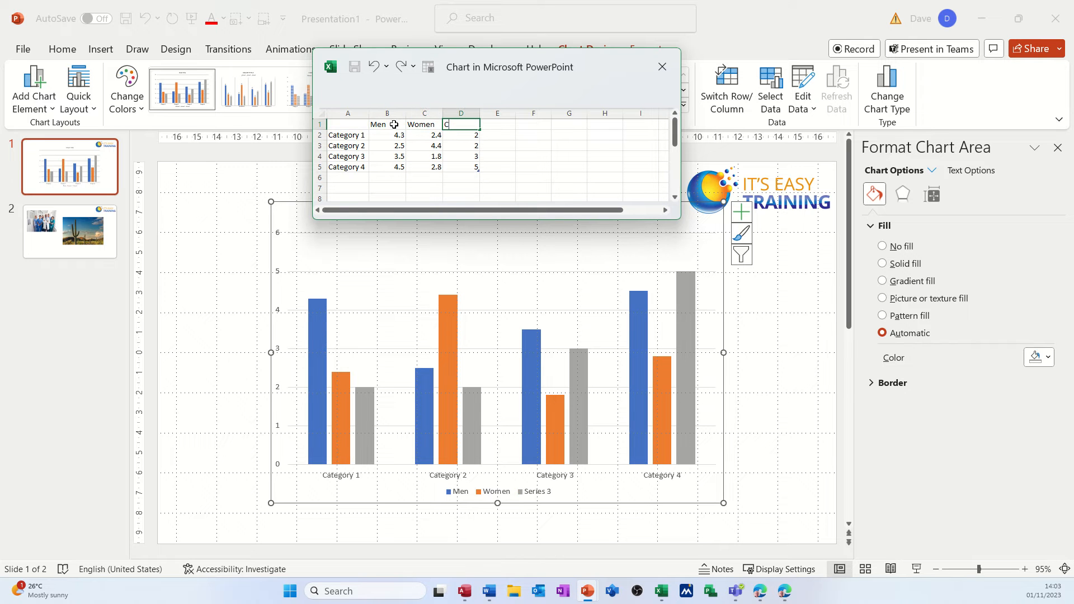
pyautogui.write('hild')
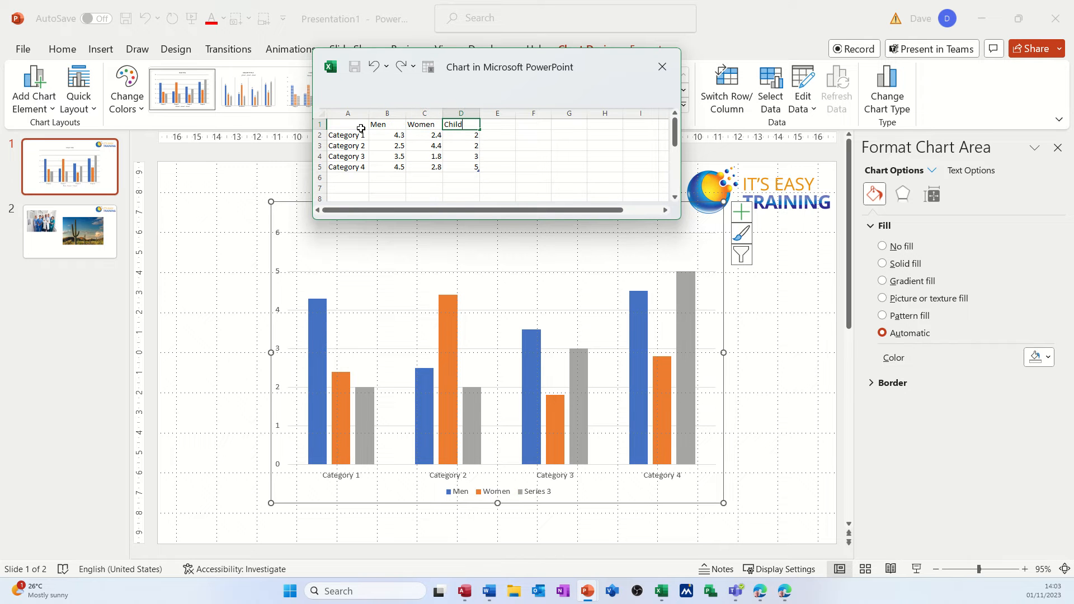
pyautogui.write('20')
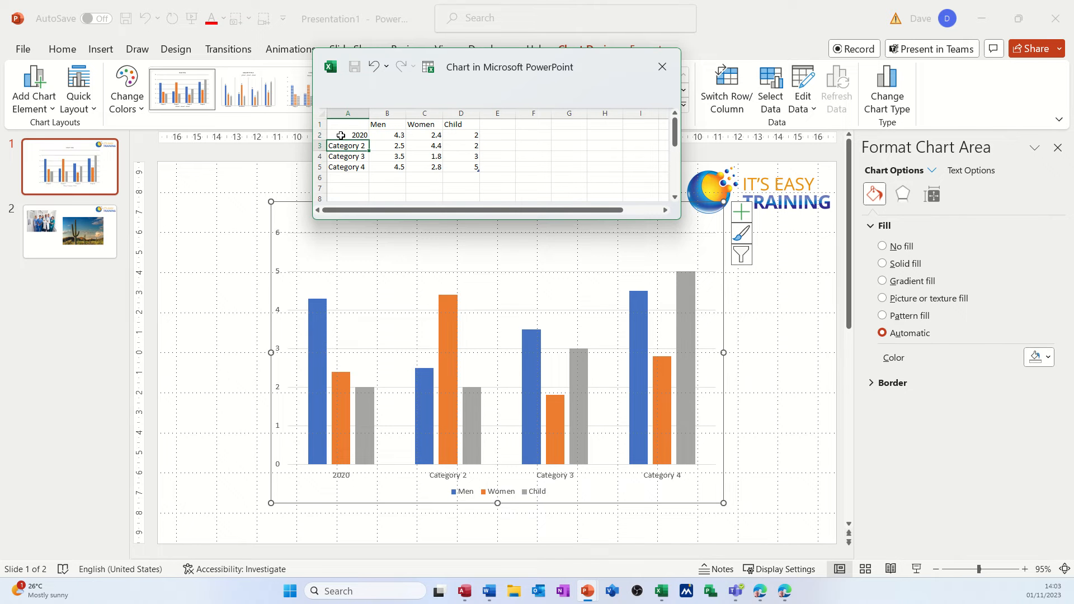
pyautogui.write('2021')
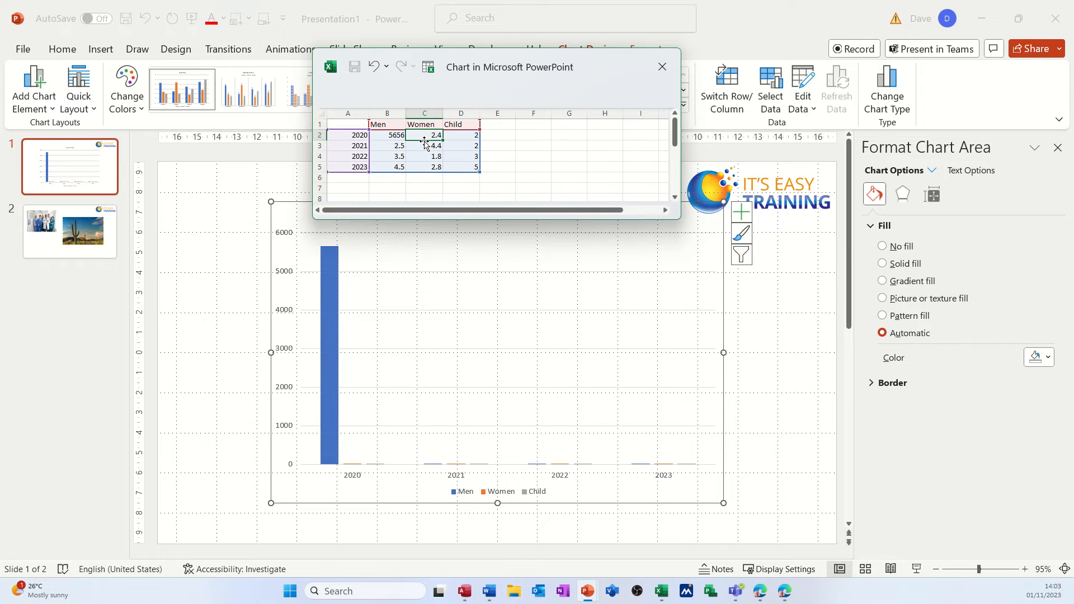
# Enter the chart values 3435, 2123, 3456 and 765 for the first years
pyautogui.write('3435')
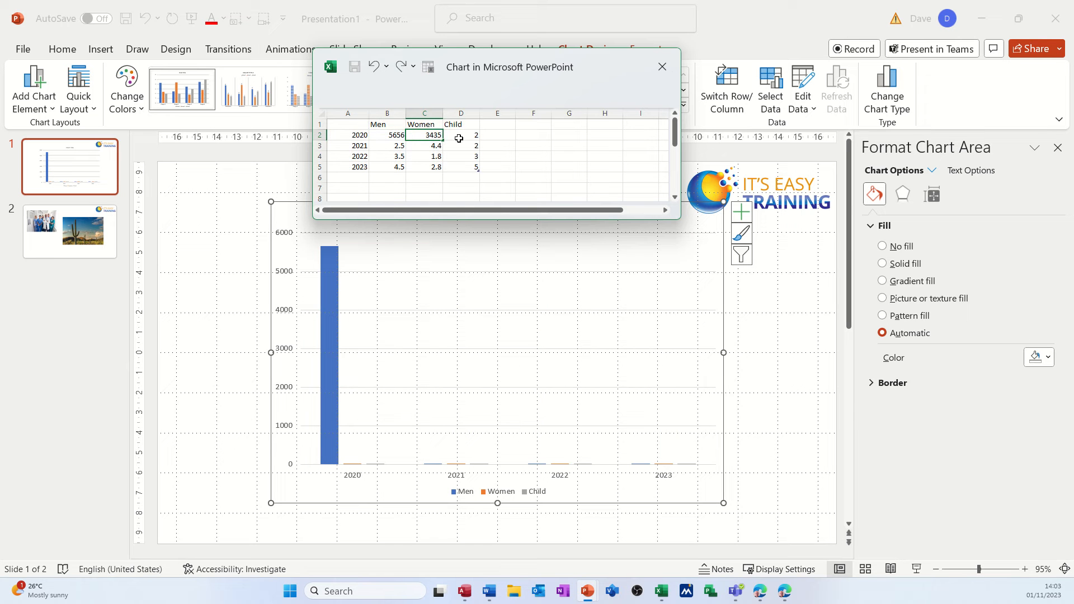
pyautogui.write('2123')
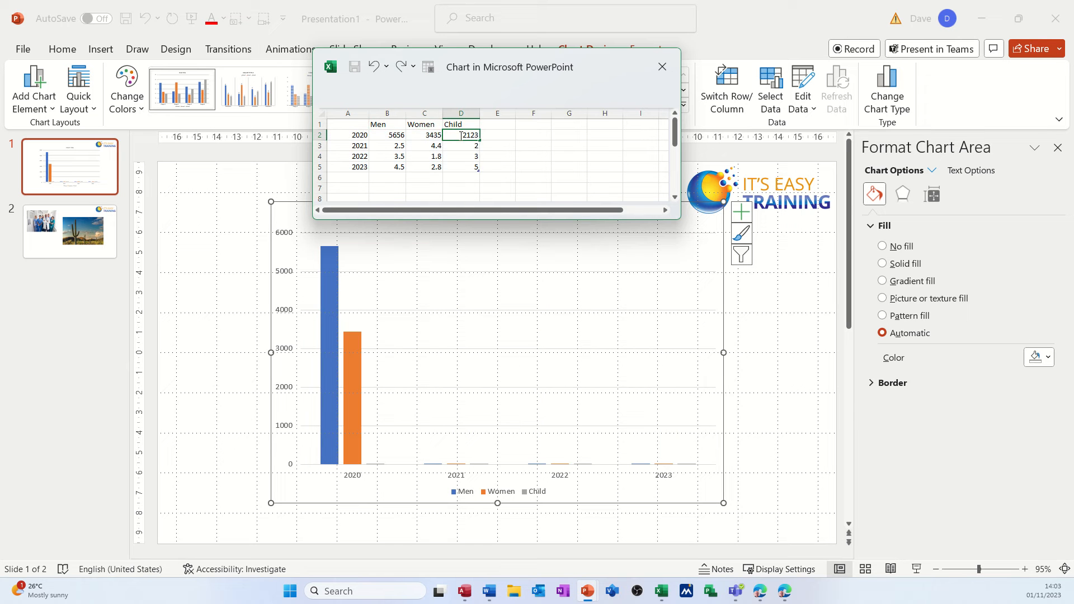
pyautogui.click(387, 146)
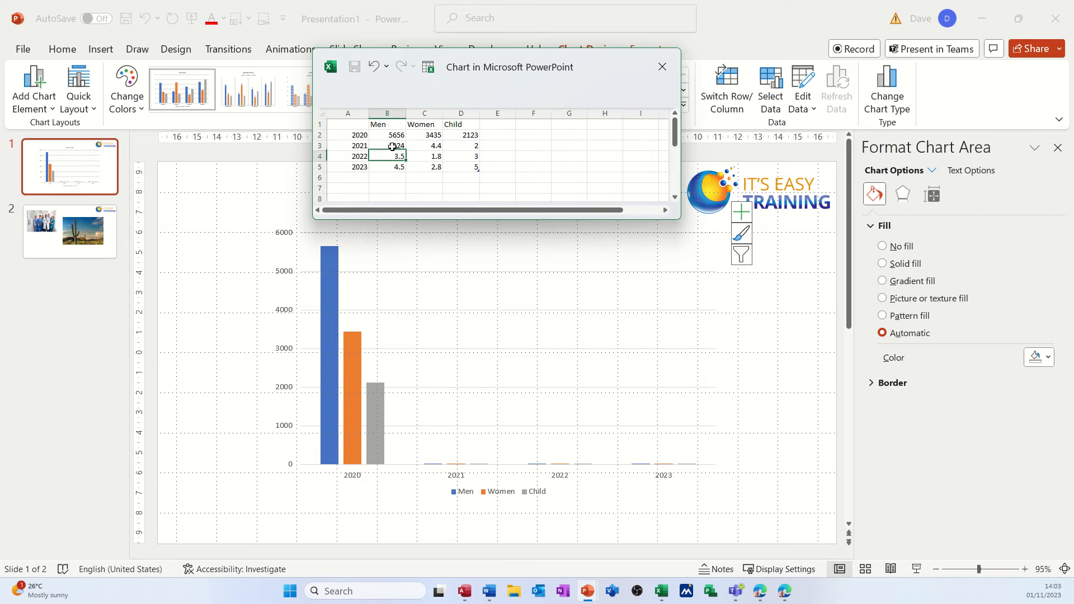
pyautogui.write('3456')
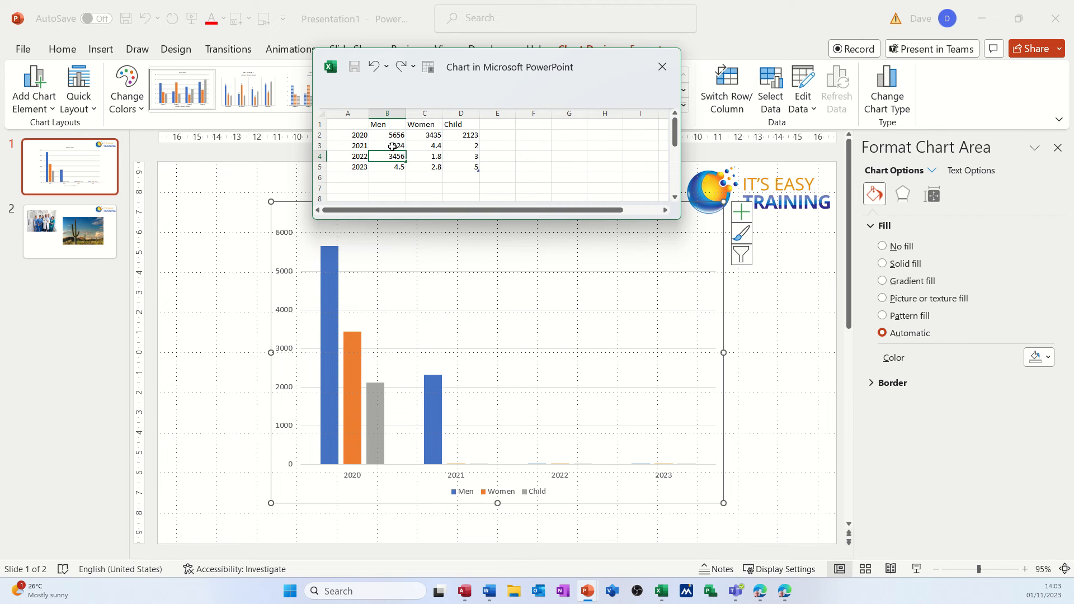
pyautogui.write('765')
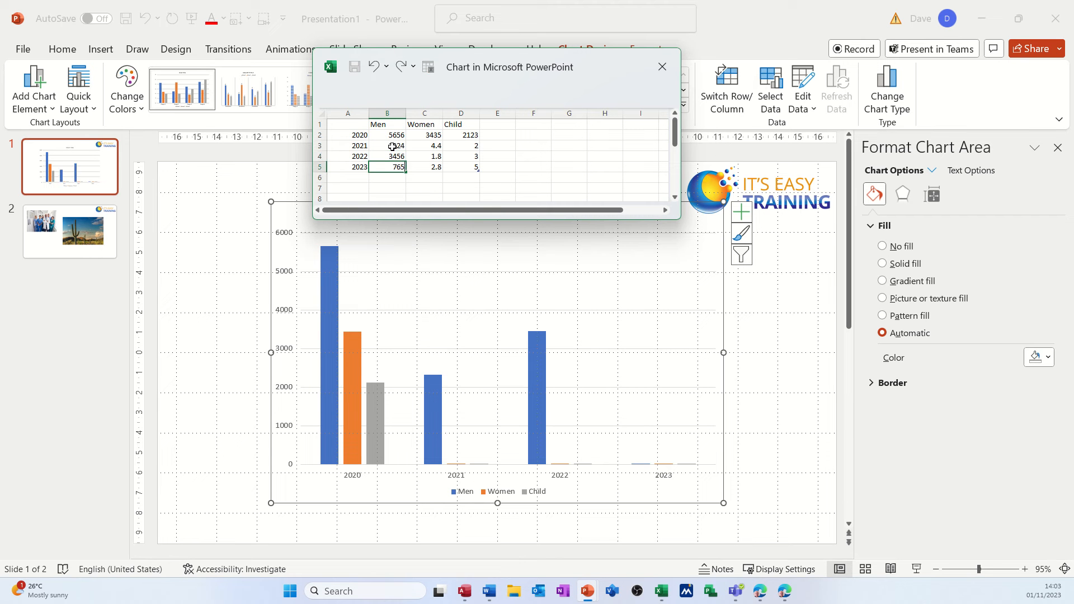
# Enter the remaining values 7657, 5564, 3454, 3333 and 545 through 2023
pyautogui.write('7657')
pyautogui.click(424, 146)
pyautogui.write('4')
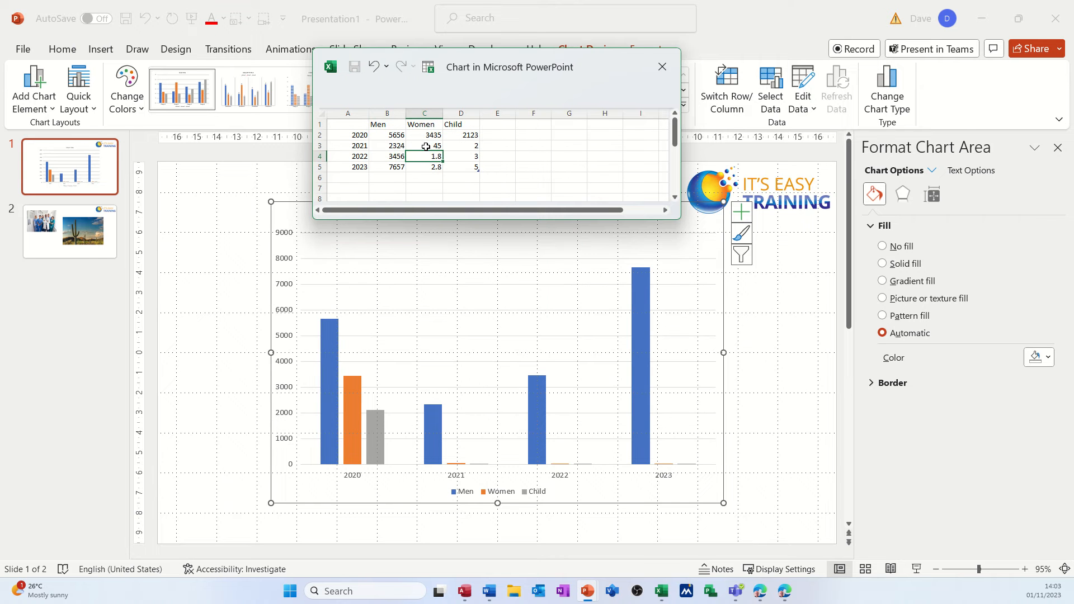
pyautogui.write('5564')
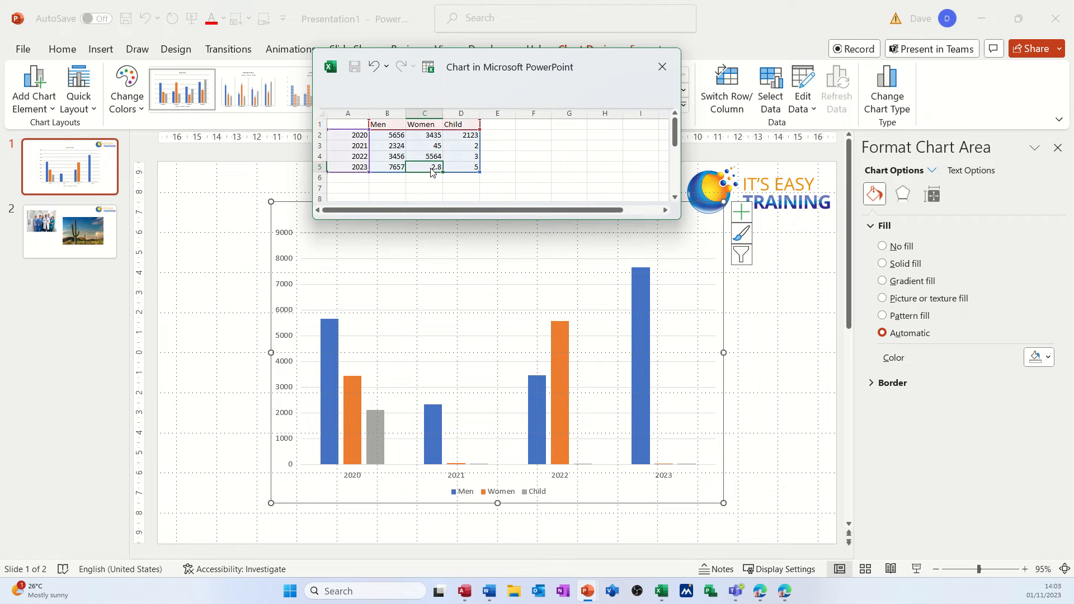
pyautogui.write('3454')
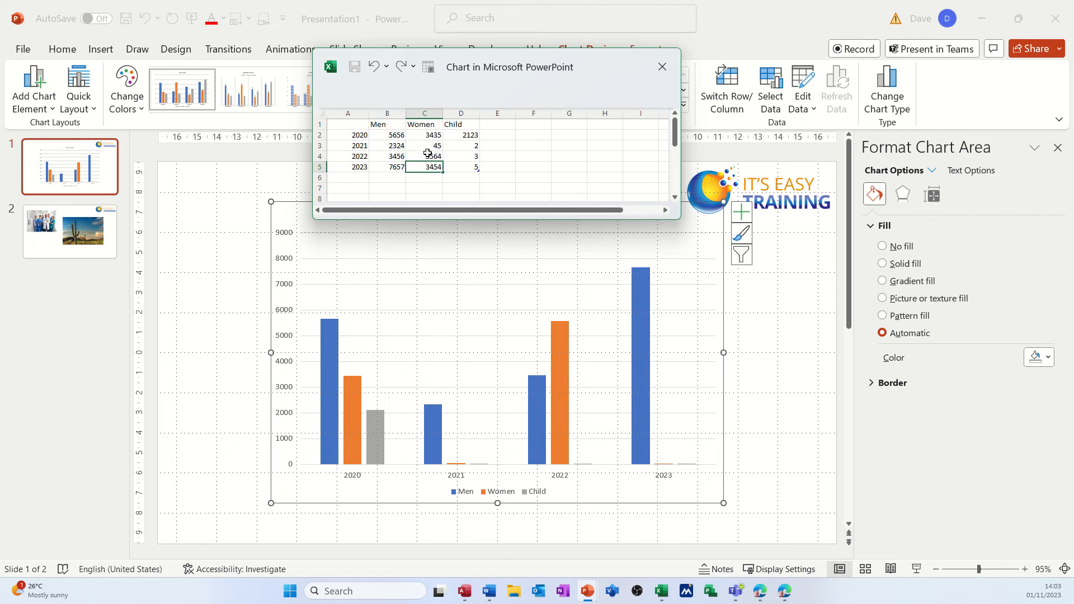
pyautogui.write('3333')
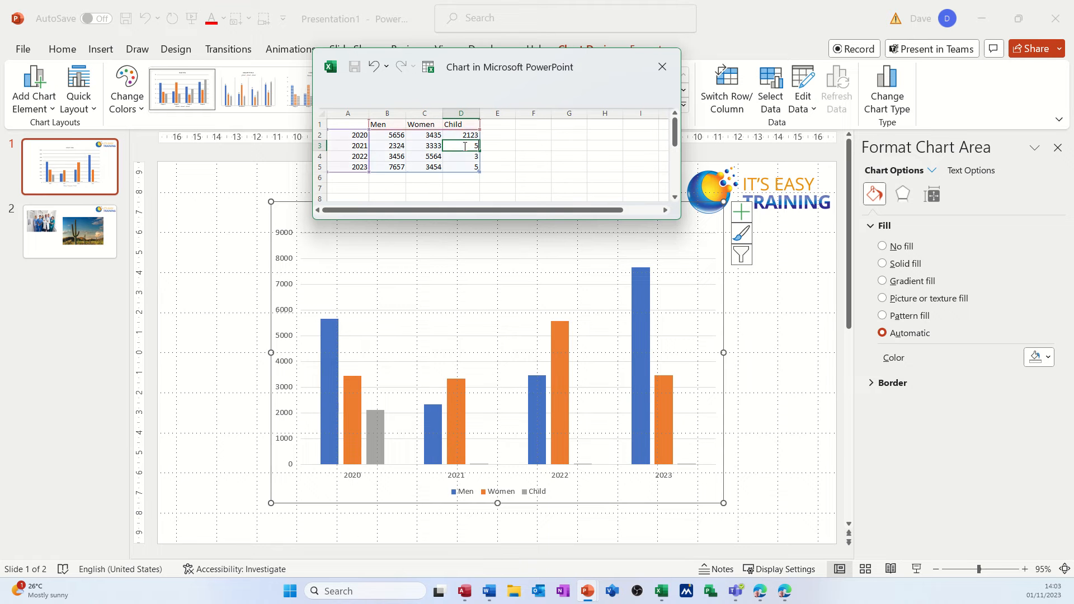
pyautogui.write('545')
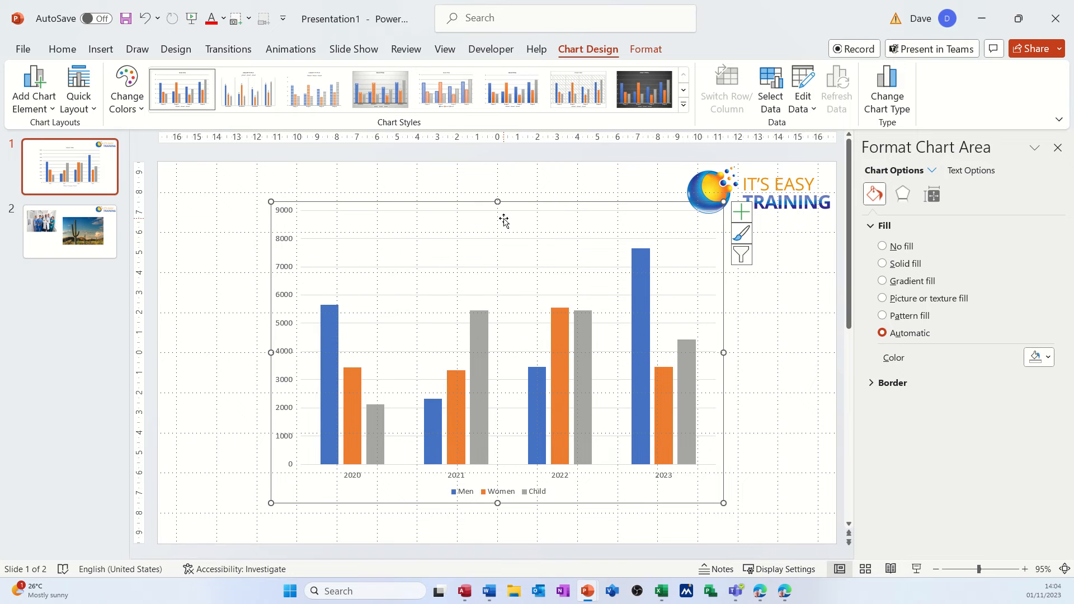
pyautogui.moveTo(545, 206)
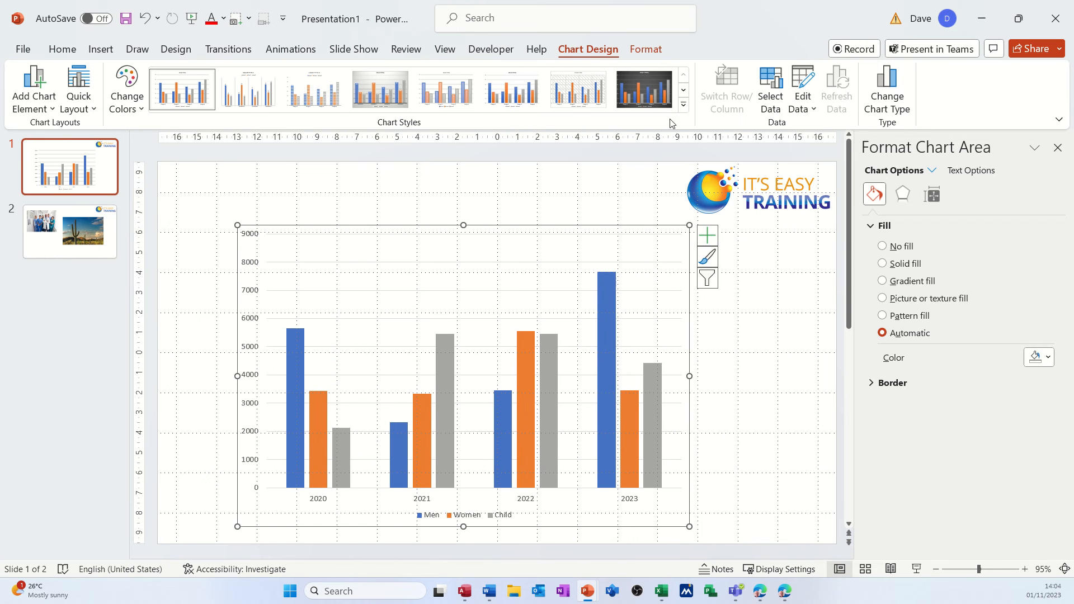
# Browse the full Chart Styles gallery for the column chart
pyautogui.click(681, 105)
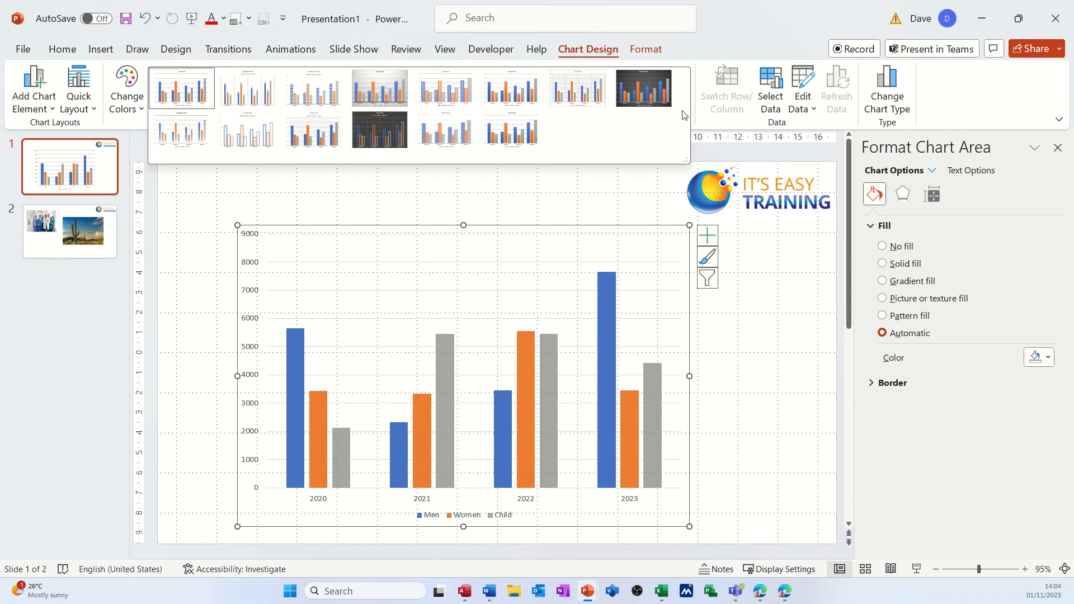
pyautogui.moveTo(859, 275)
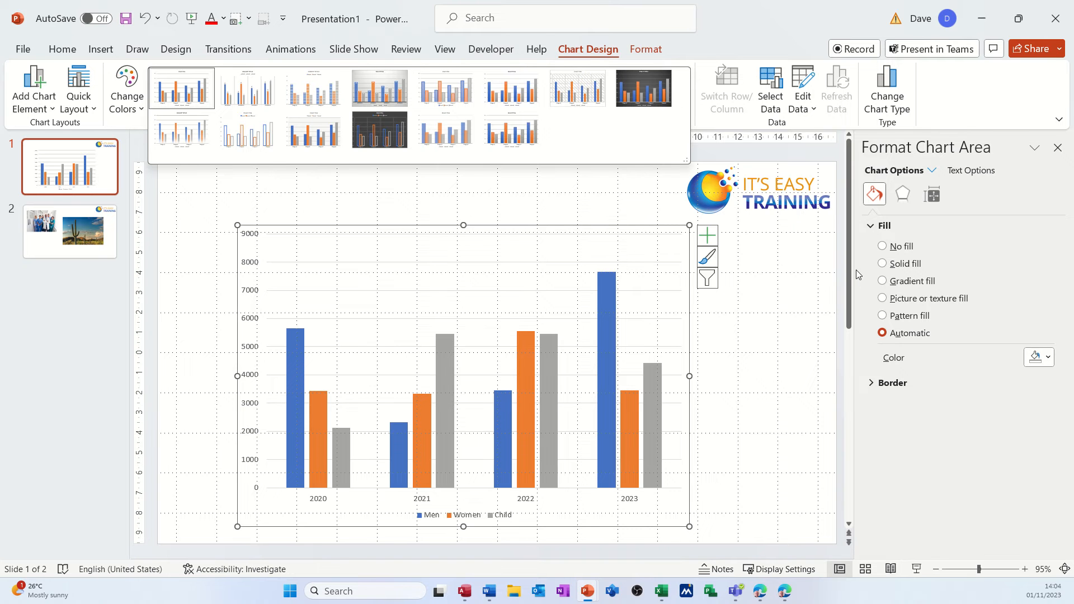
# Fill the chart area with the stock concert-crowd photo as a picture fill
pyautogui.click(883, 298)
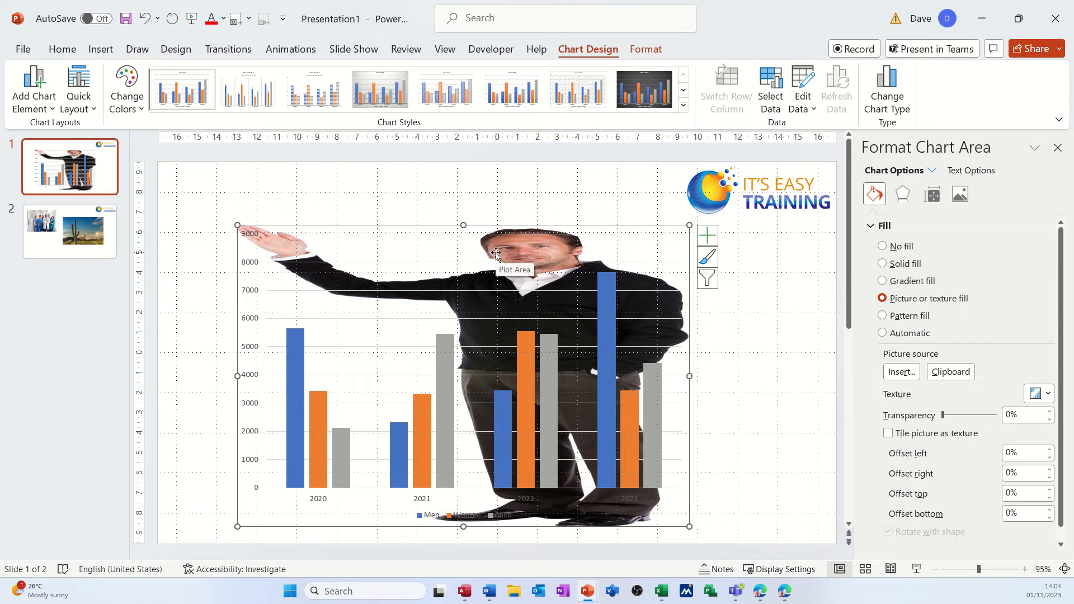
pyautogui.moveTo(746, 312)
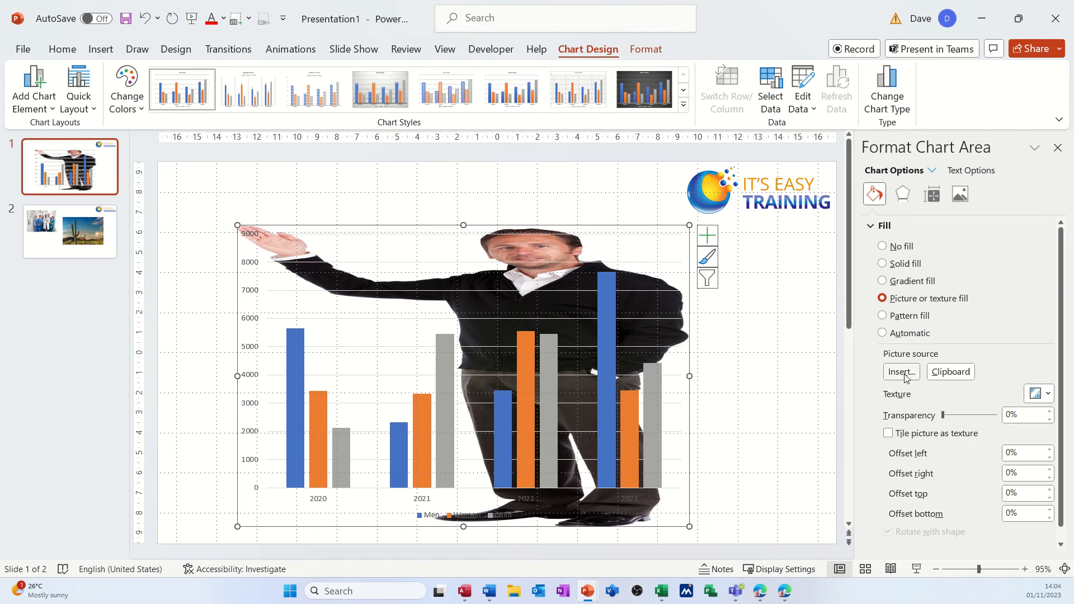
pyautogui.click(899, 371)
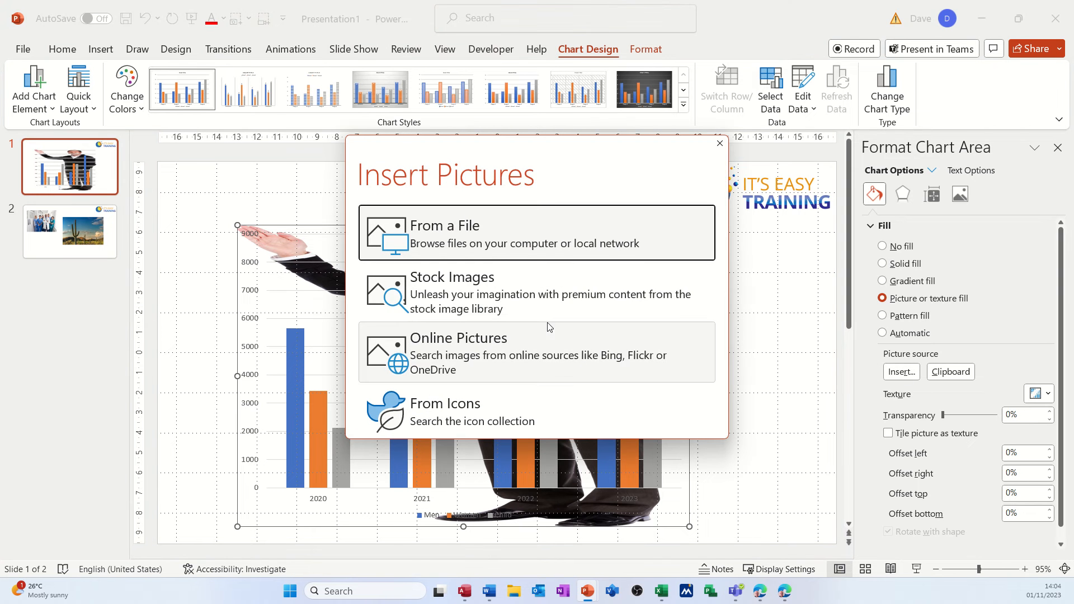
pyautogui.click(452, 276)
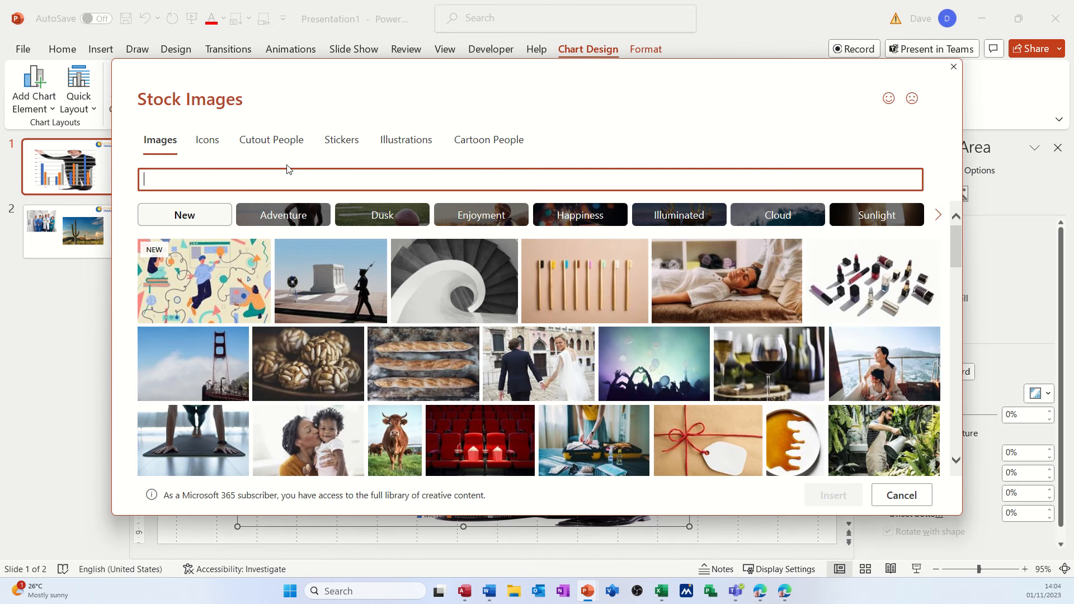
pyautogui.moveTo(651, 376)
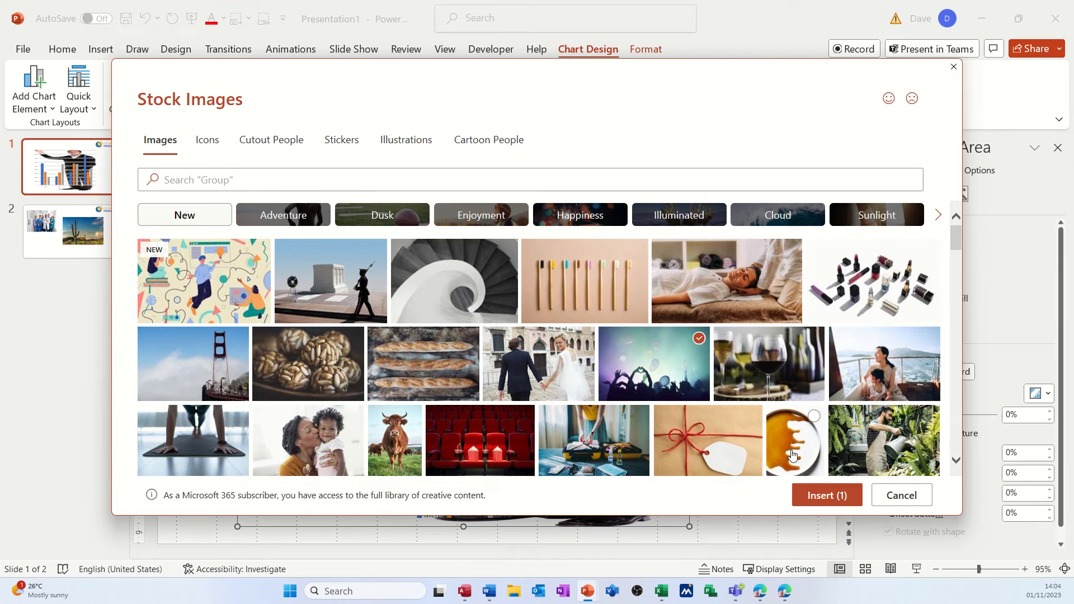
pyautogui.click(825, 494)
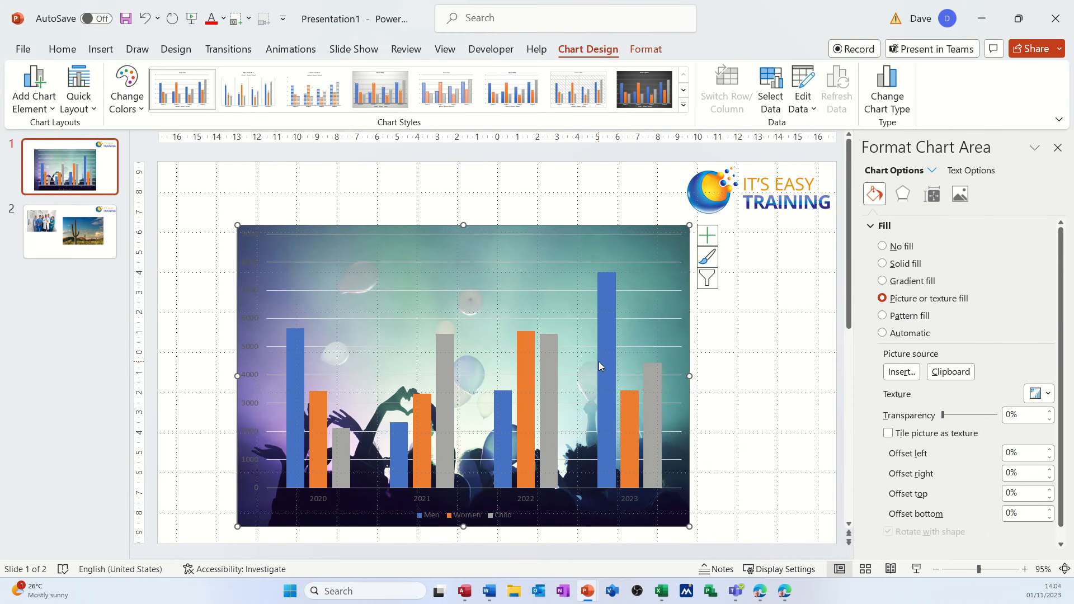
pyautogui.moveTo(339, 340)
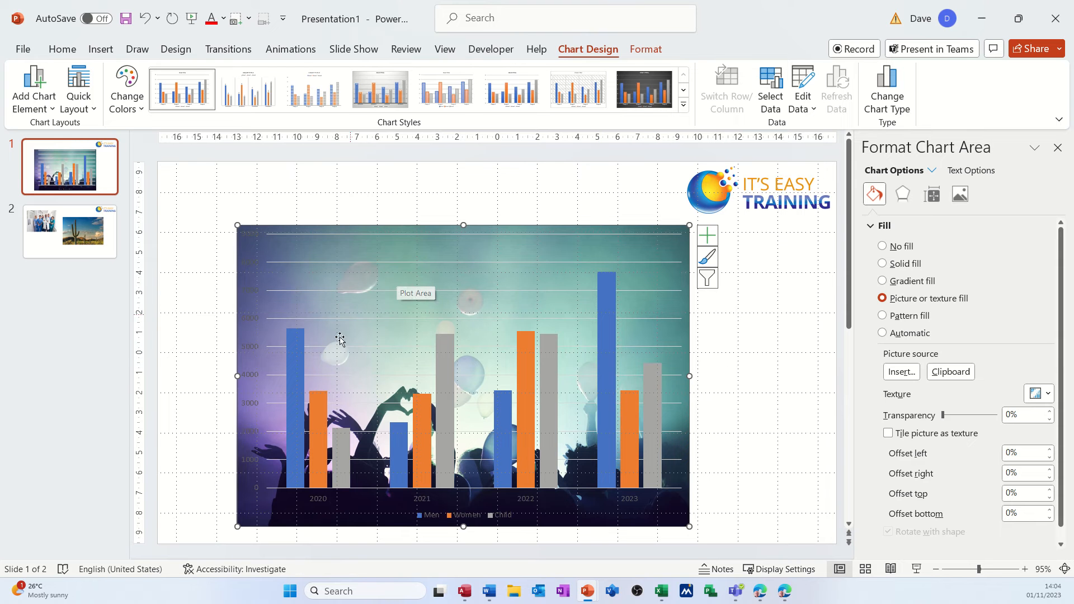
pyautogui.moveTo(480, 428)
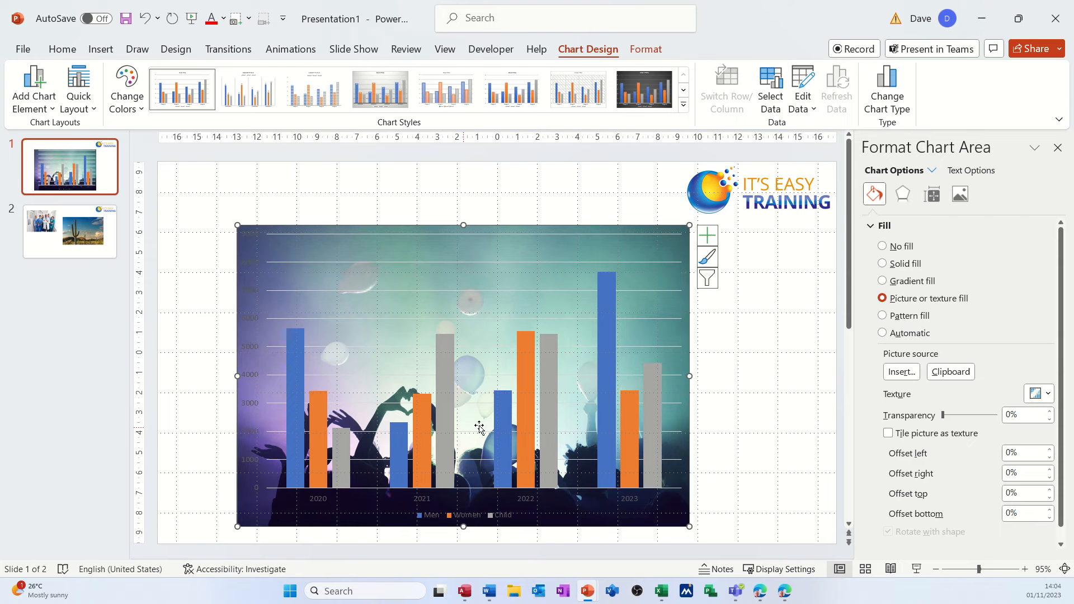
pyautogui.moveTo(505, 456)
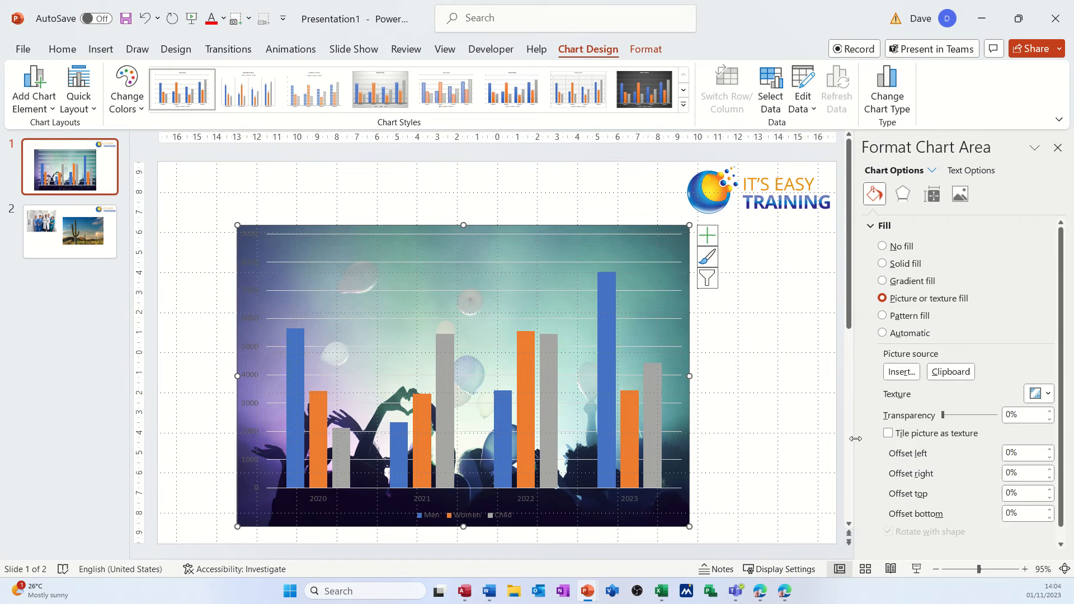
pyautogui.moveTo(944, 417)
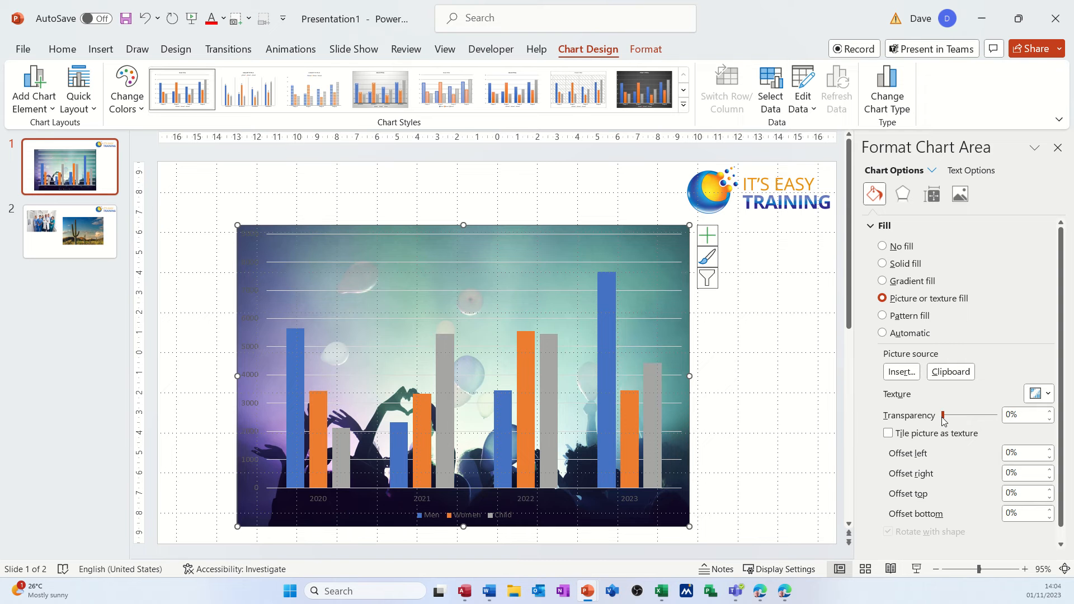
# Fade the chart's background photo to 66% transparency and make its text black
pyautogui.moveTo(942, 417); pyautogui.dragTo(974, 416)
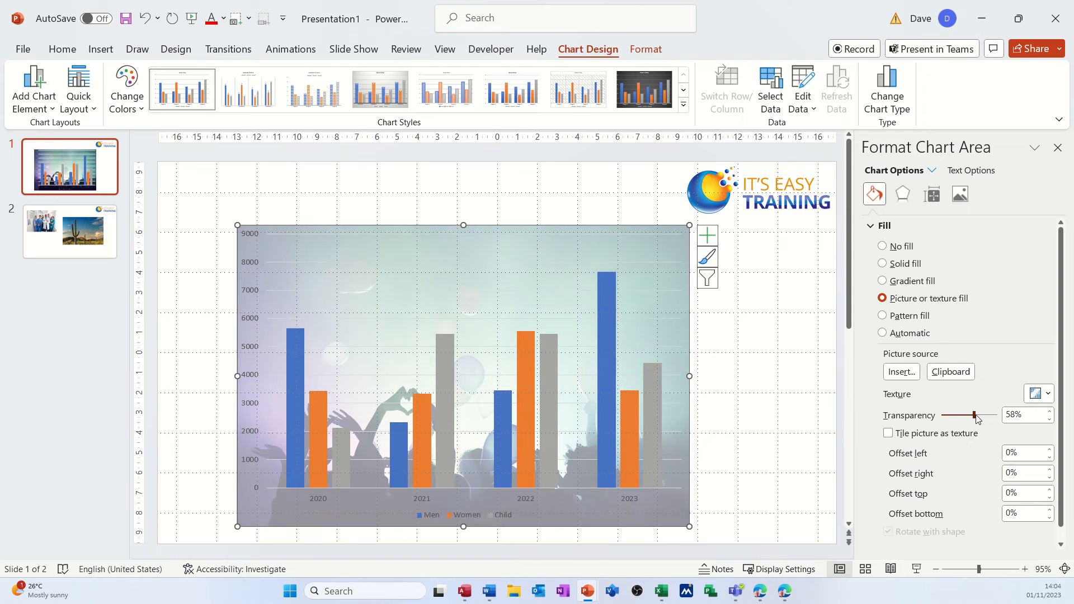
pyautogui.moveTo(973, 415); pyautogui.dragTo(980, 415)
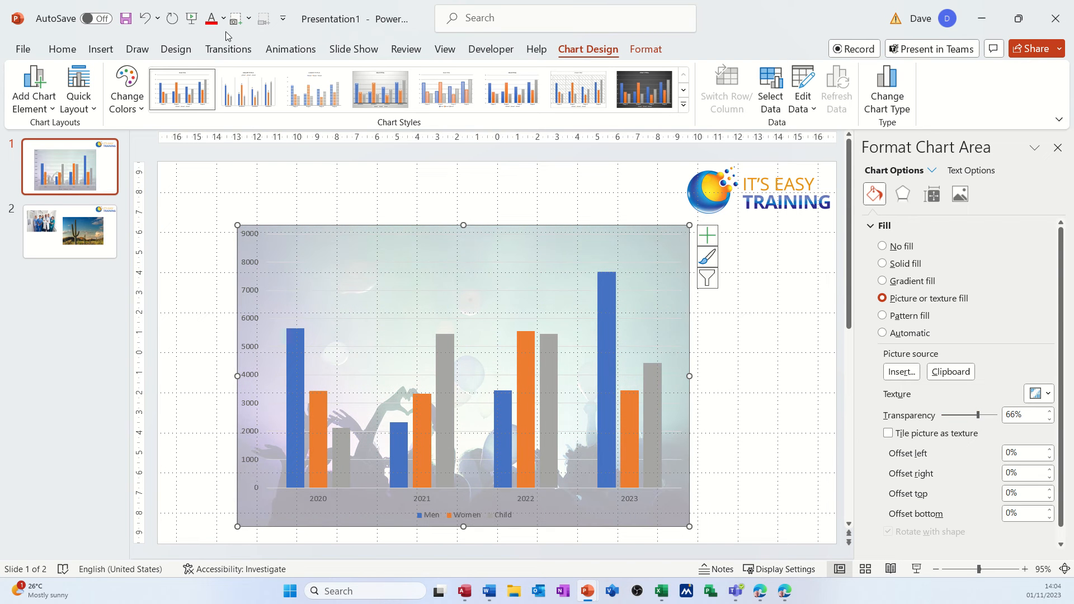
pyautogui.click(224, 19)
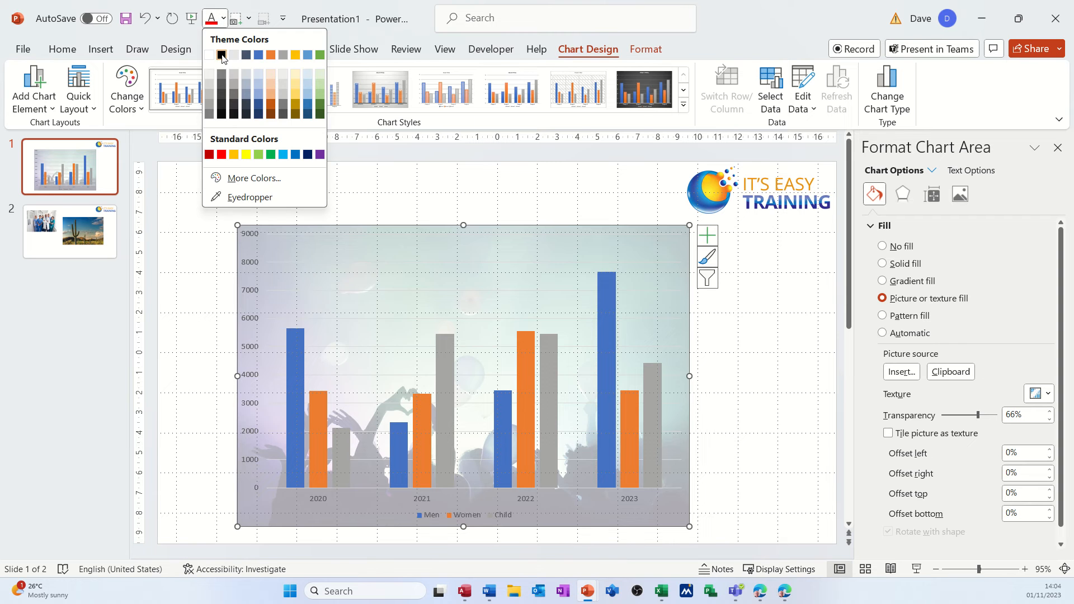
pyautogui.click(329, 130)
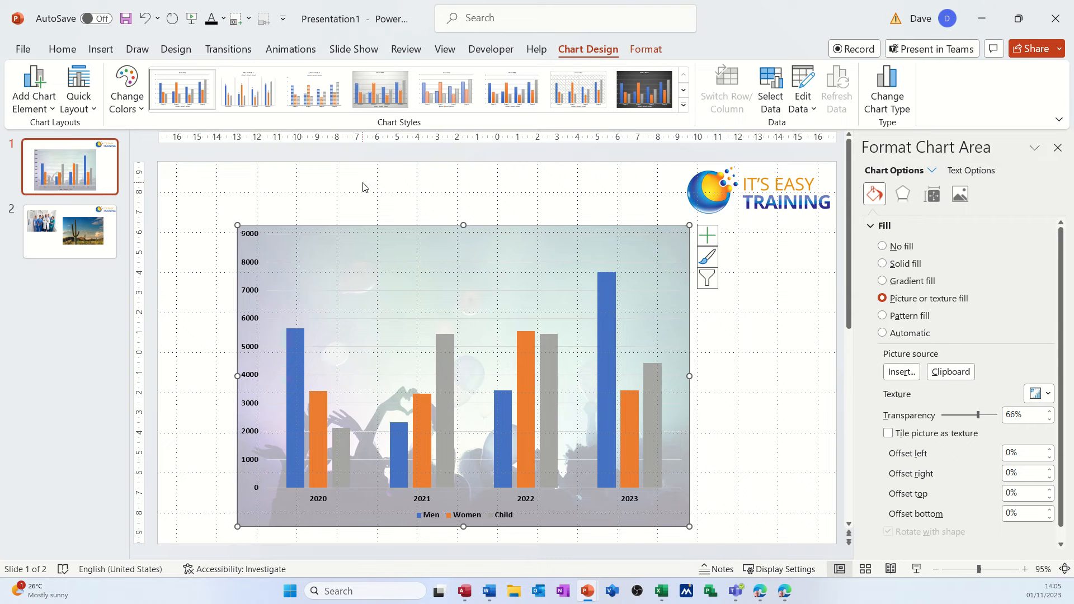
pyautogui.moveTo(561, 243)
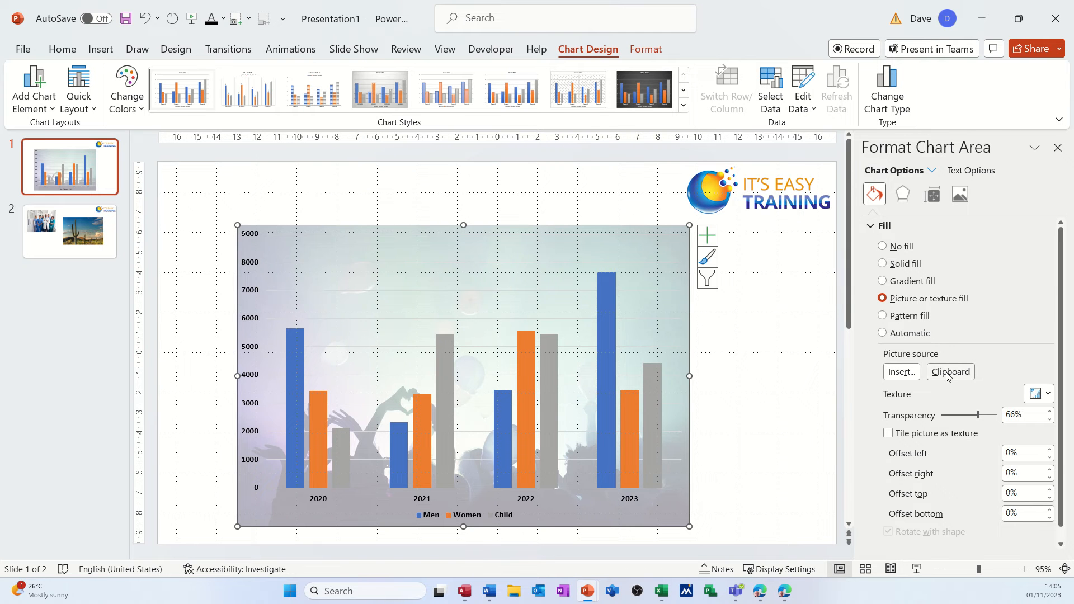
# Replace the chart background with the stock soldier-monument photo, then go to slide 2
pyautogui.click(949, 371)
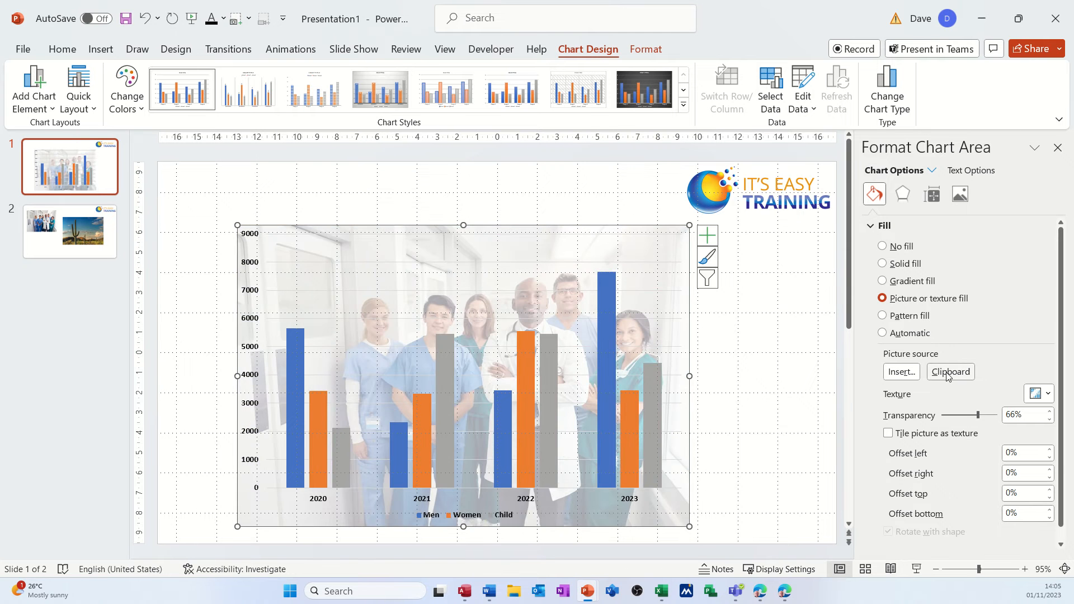
pyautogui.click(899, 371)
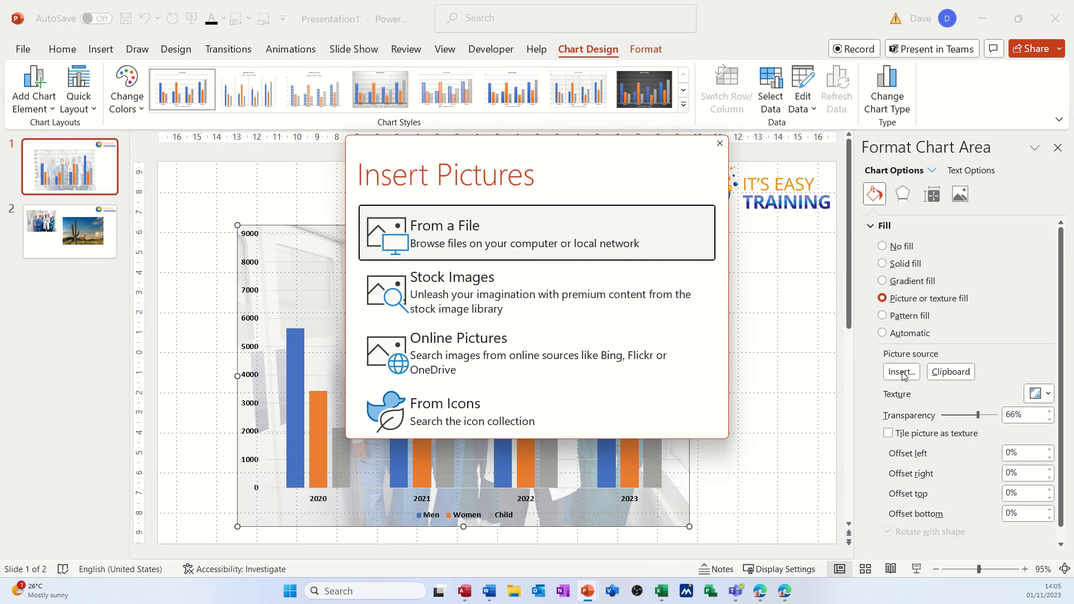
pyautogui.click(452, 278)
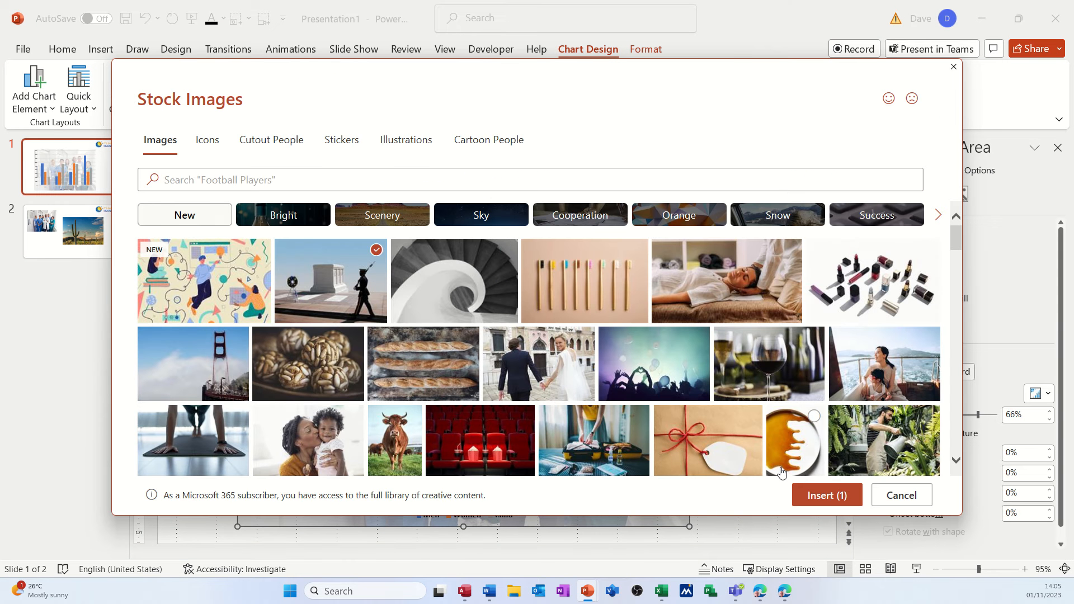
pyautogui.click(825, 494)
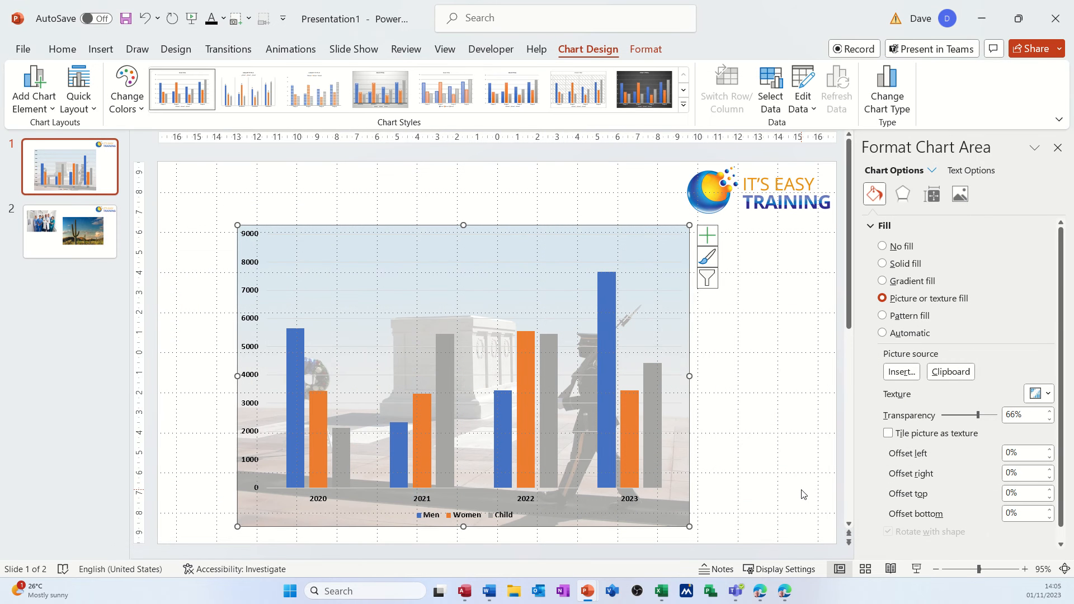
pyautogui.click(70, 231)
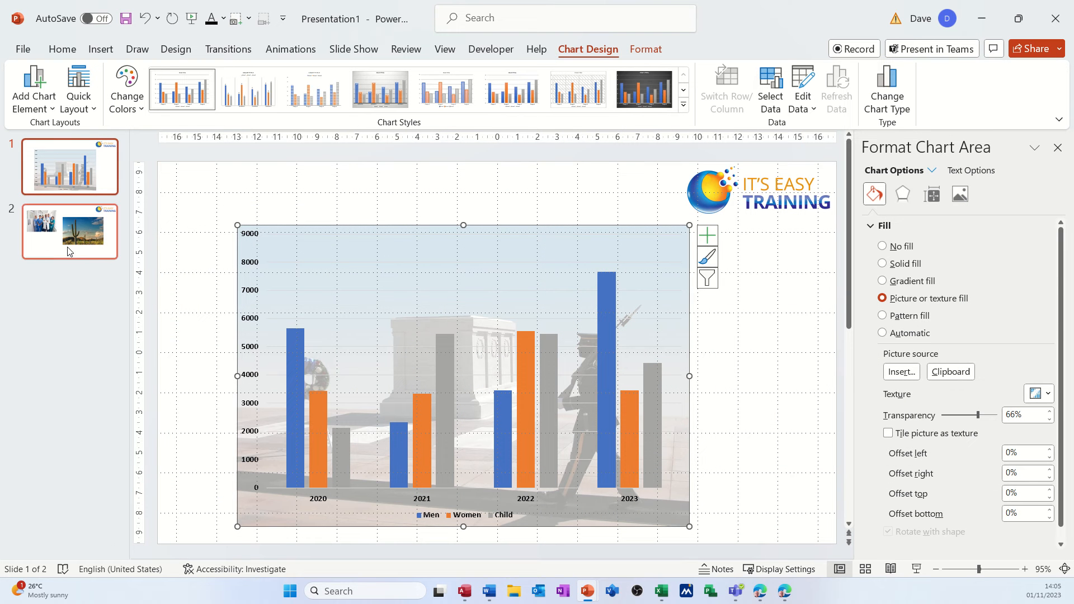
pyautogui.click(68, 232)
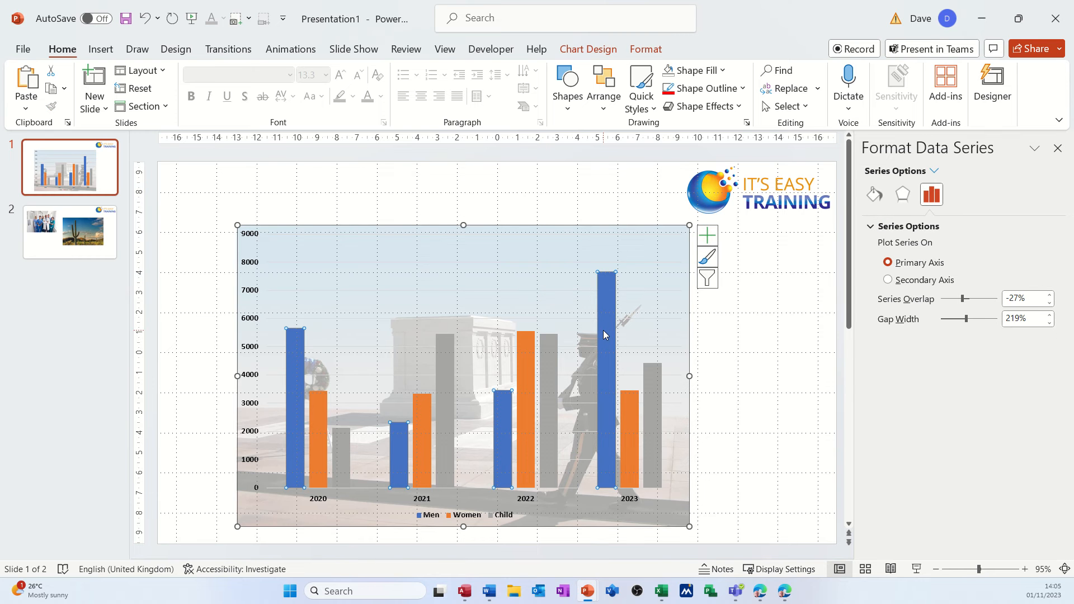
pyautogui.click(959, 193)
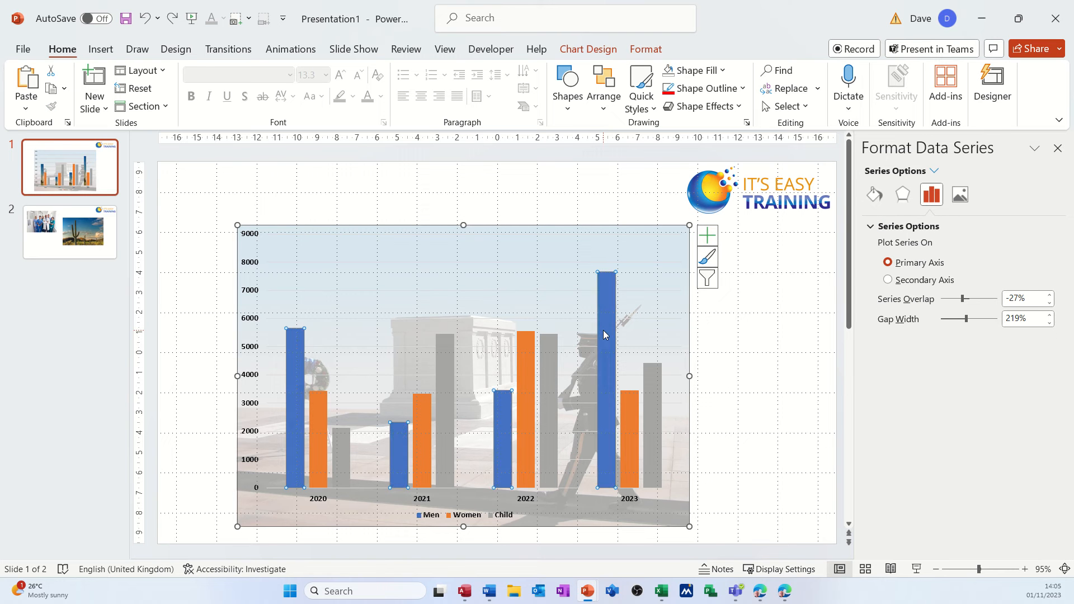
pyautogui.click(442, 239)
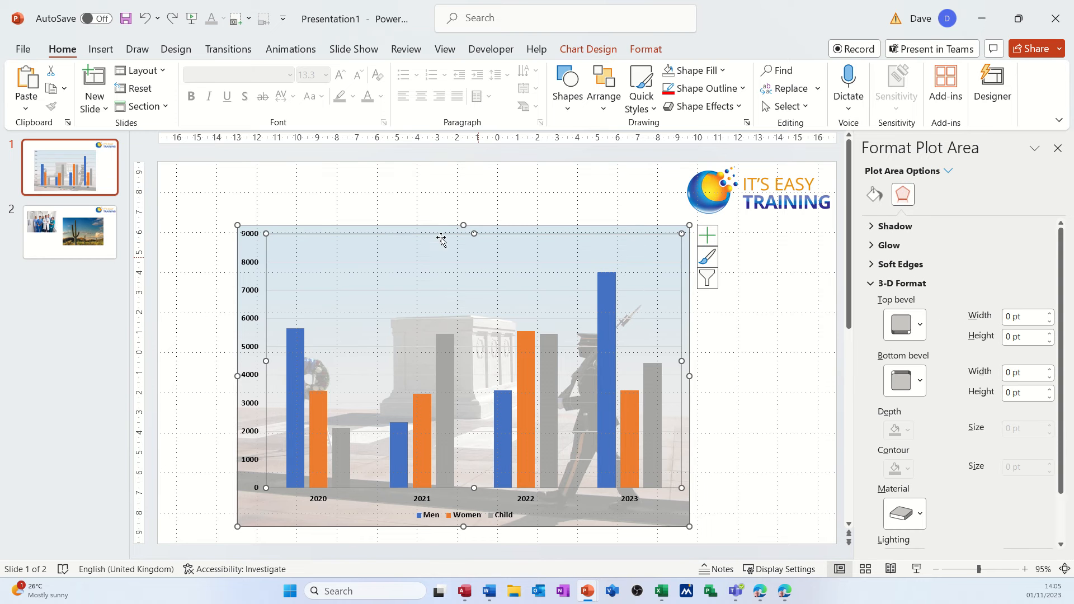
pyautogui.click(419, 232)
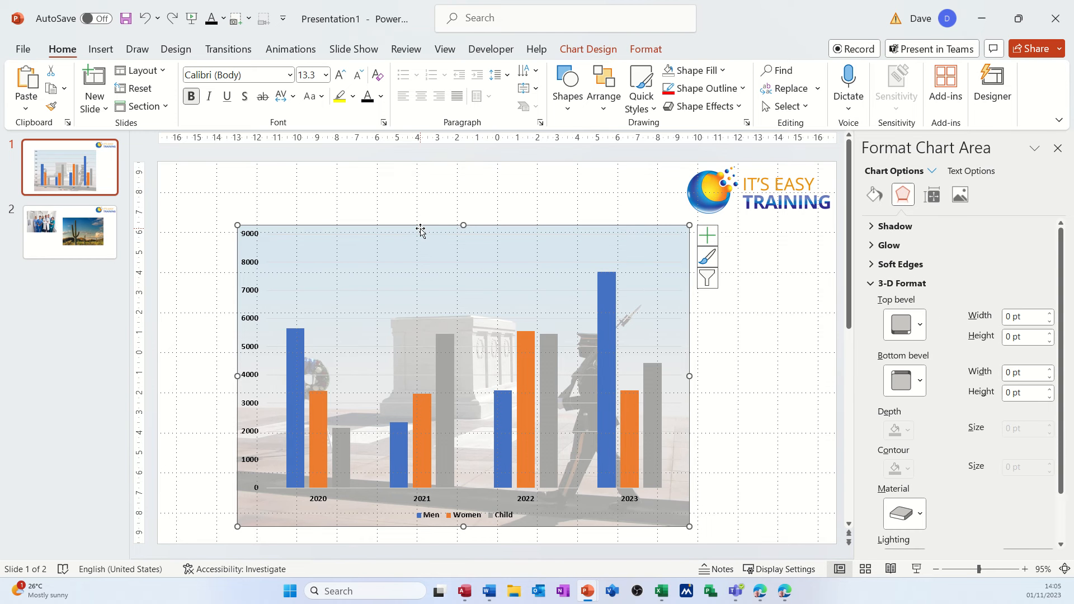
pyautogui.click(538, 411)
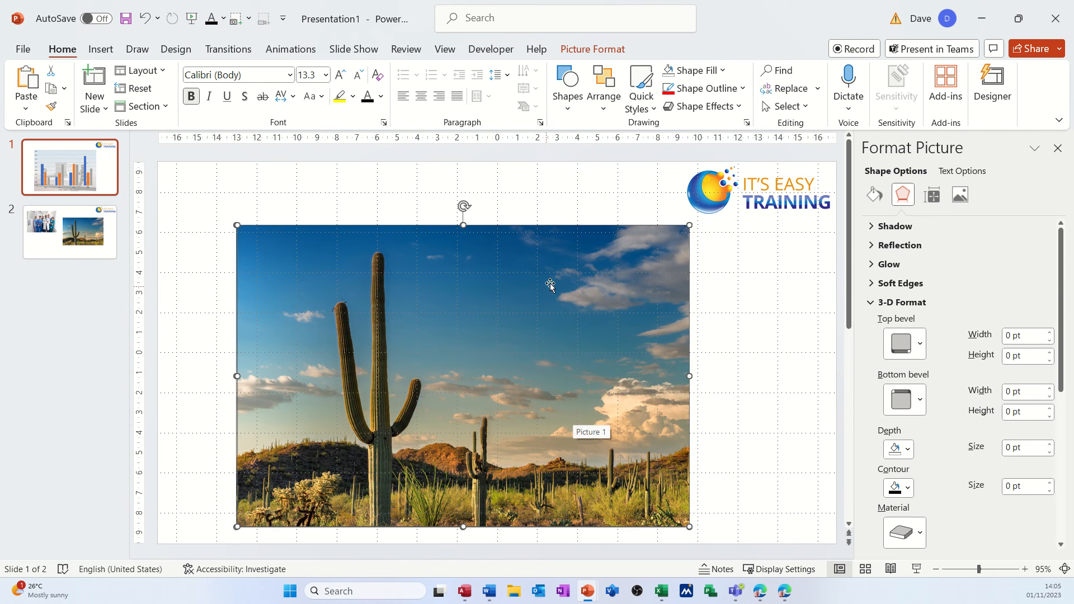
pyautogui.moveTo(484, 285)
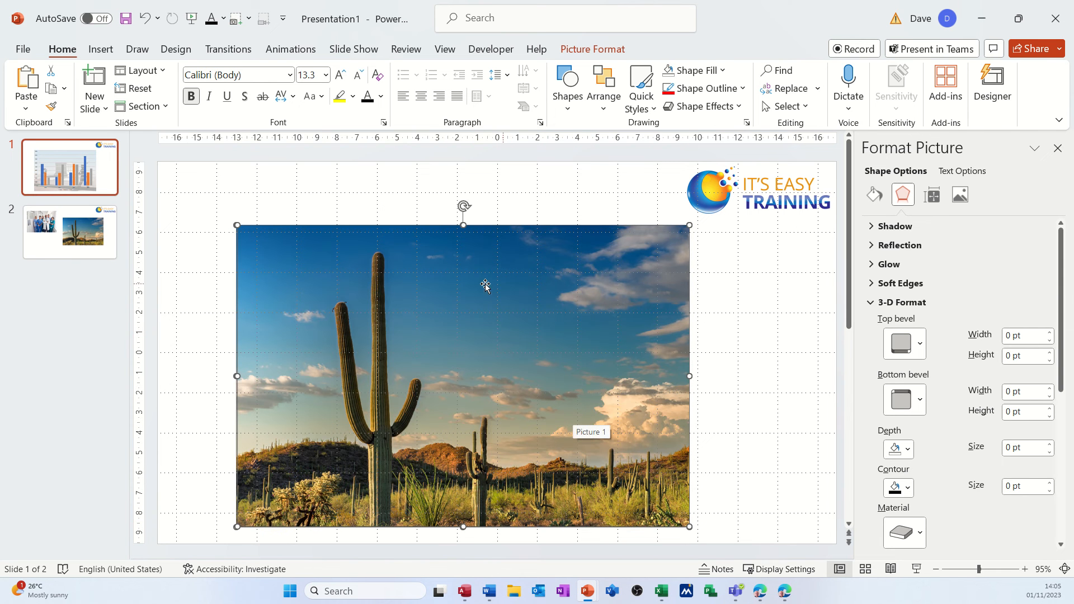
# Apply a Transparency preset to the pasted cactus photo over the chart
pyautogui.click(592, 49)
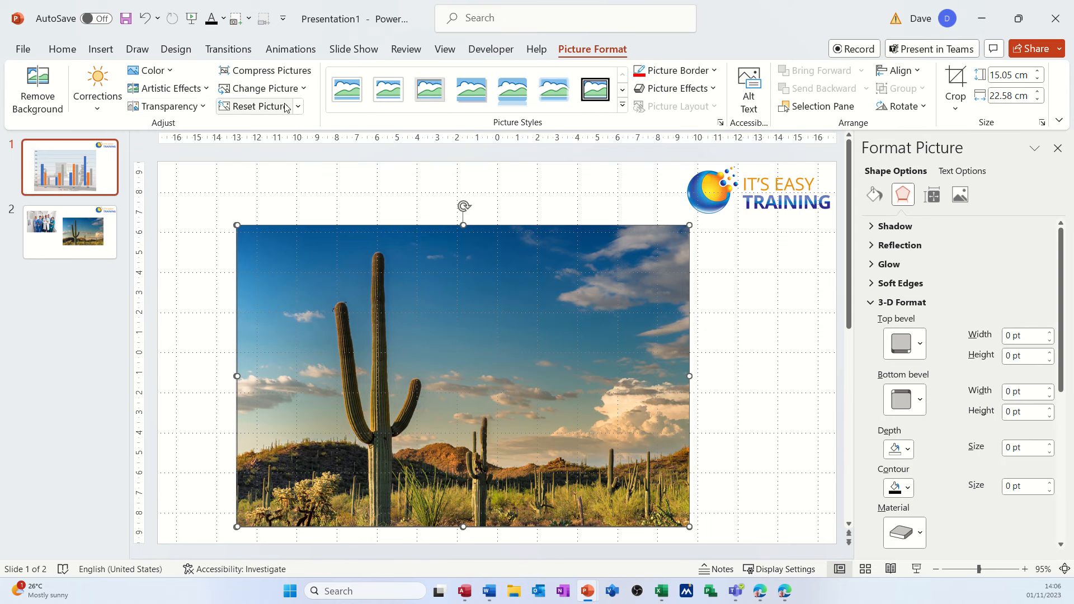
pyautogui.click(164, 106)
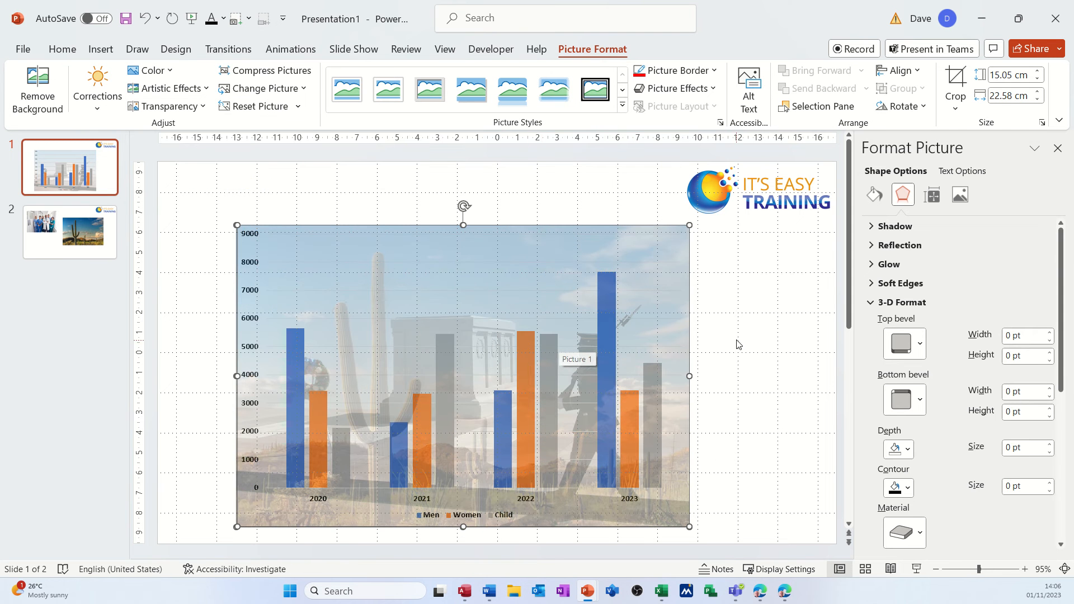
pyautogui.moveTo(717, 321)
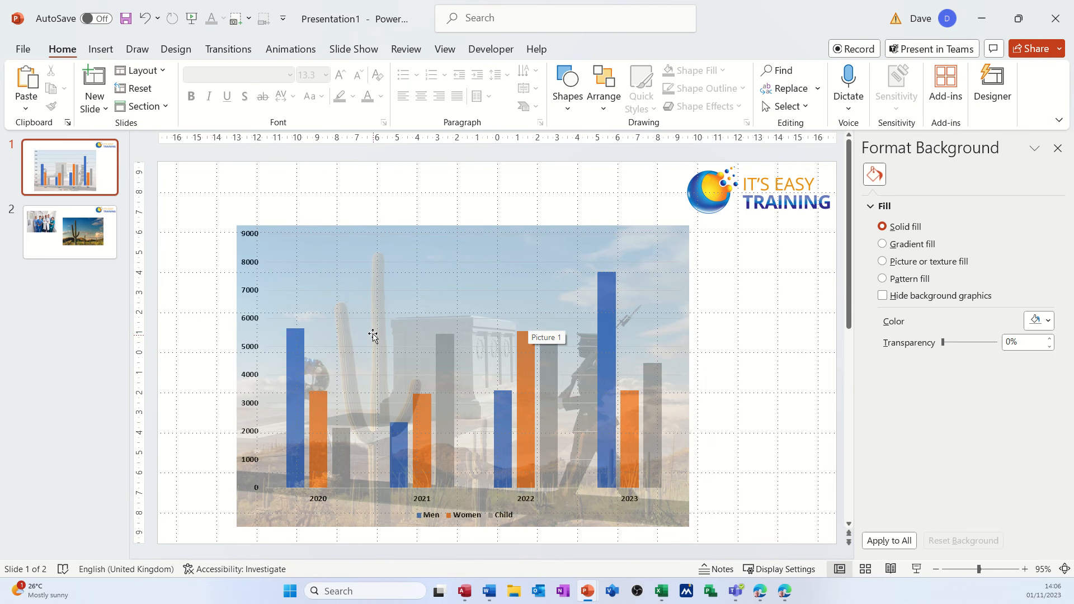
pyautogui.click(373, 336)
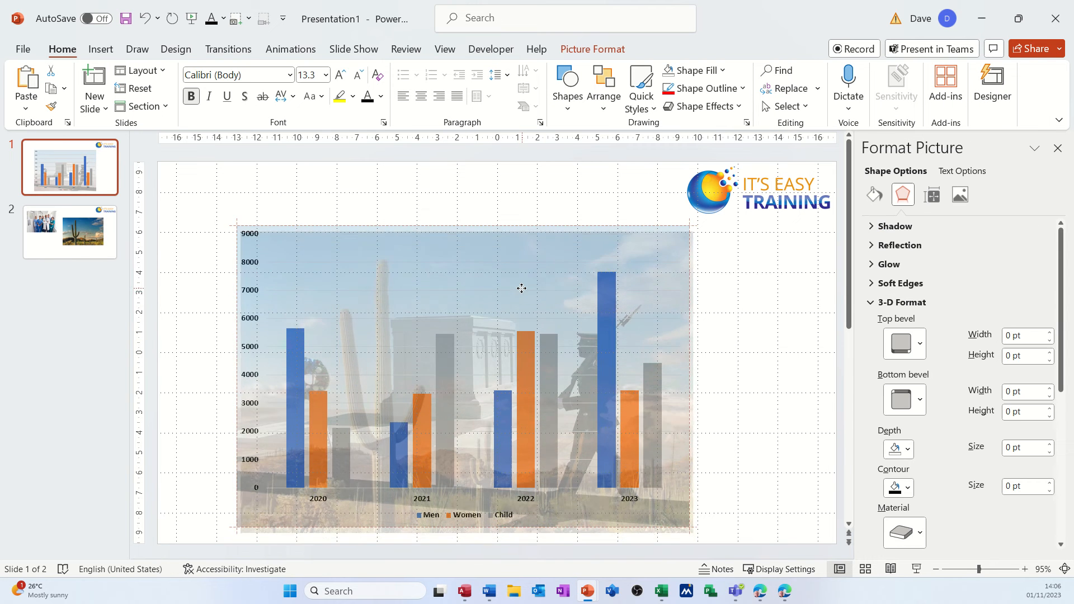
# Remove the cactus overlay and select the chart's Men data series
pyautogui.click(517, 294)
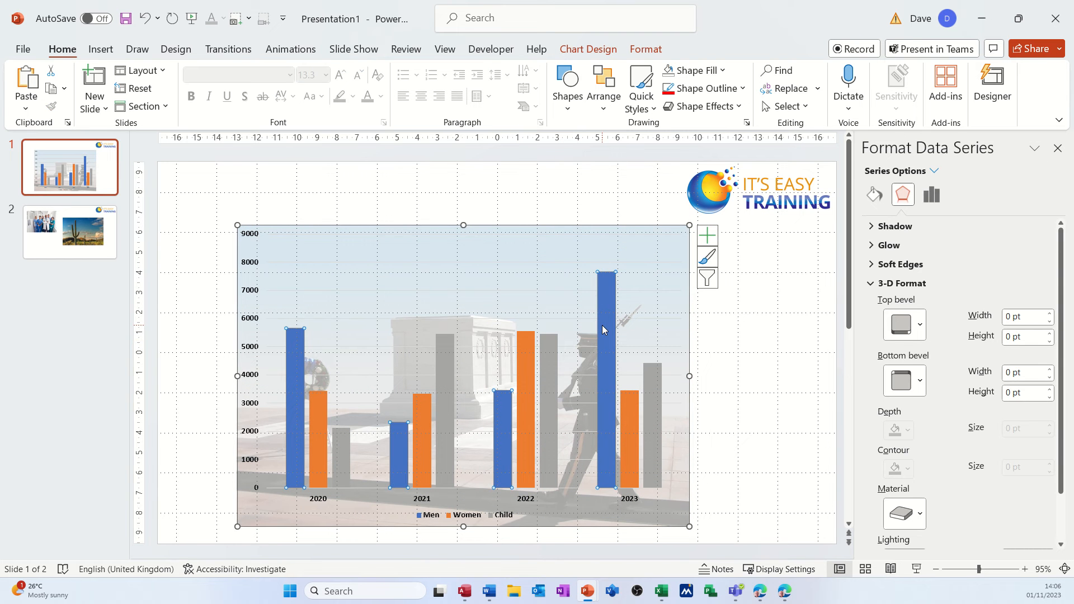
pyautogui.click(959, 195)
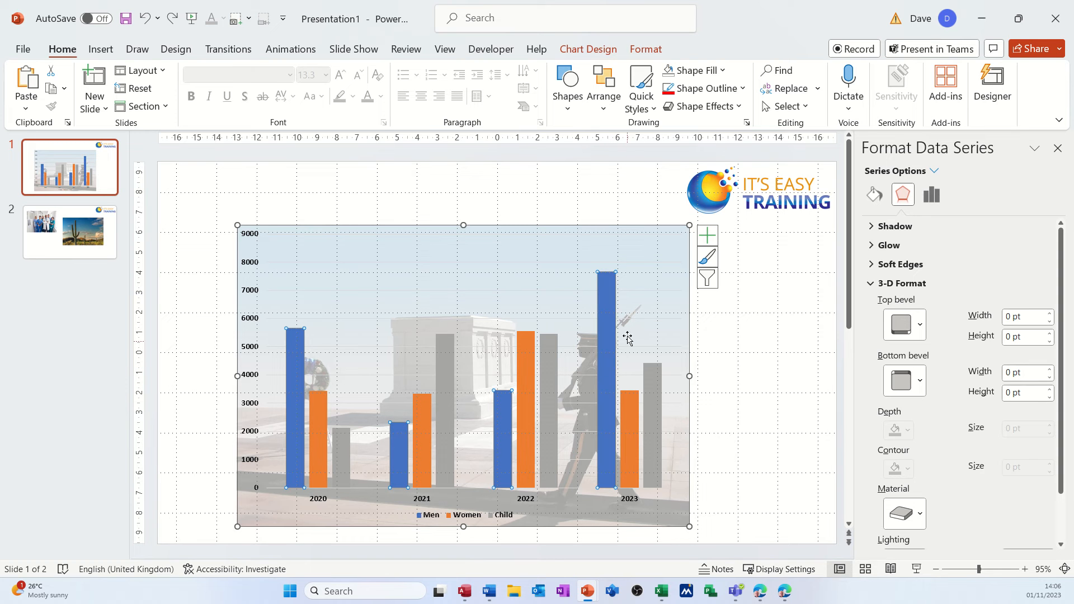
pyautogui.moveTo(751, 288)
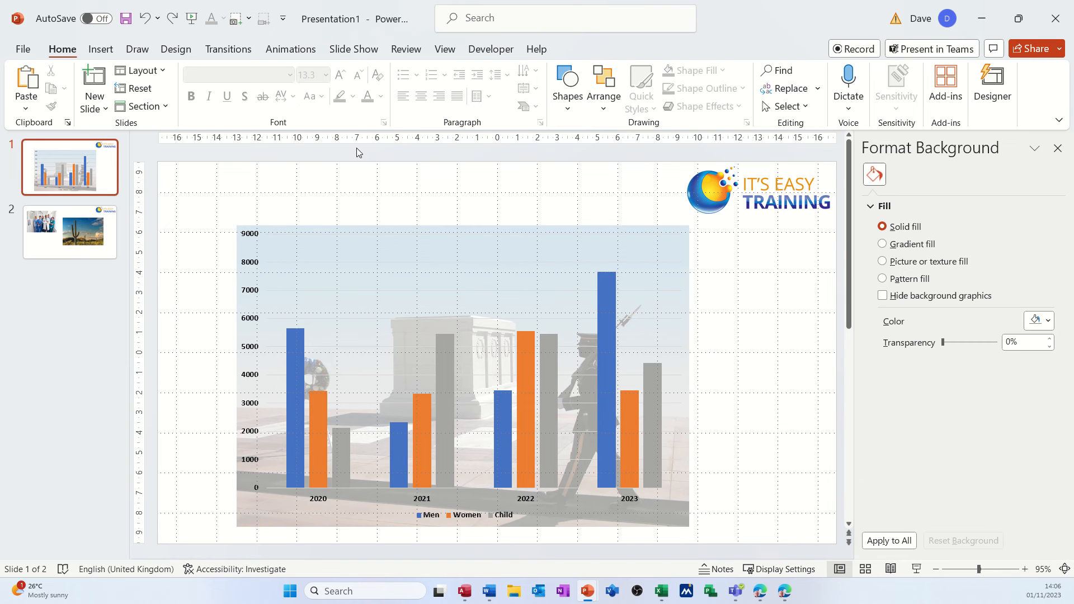
# Insert the spider icon from the stock Icons library onto slide 1
pyautogui.click(100, 48)
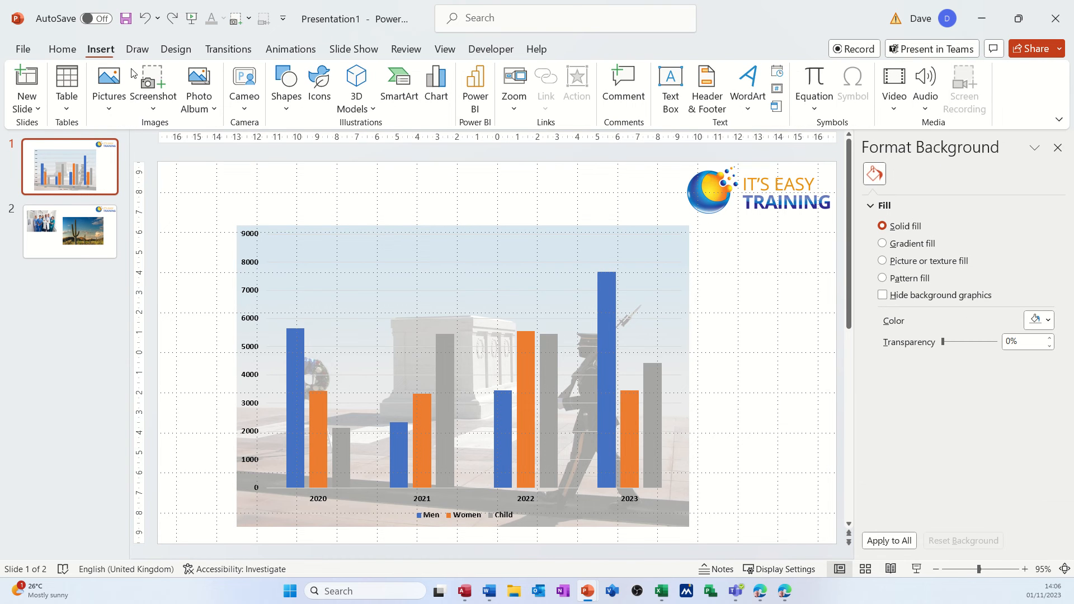
pyautogui.click(109, 87)
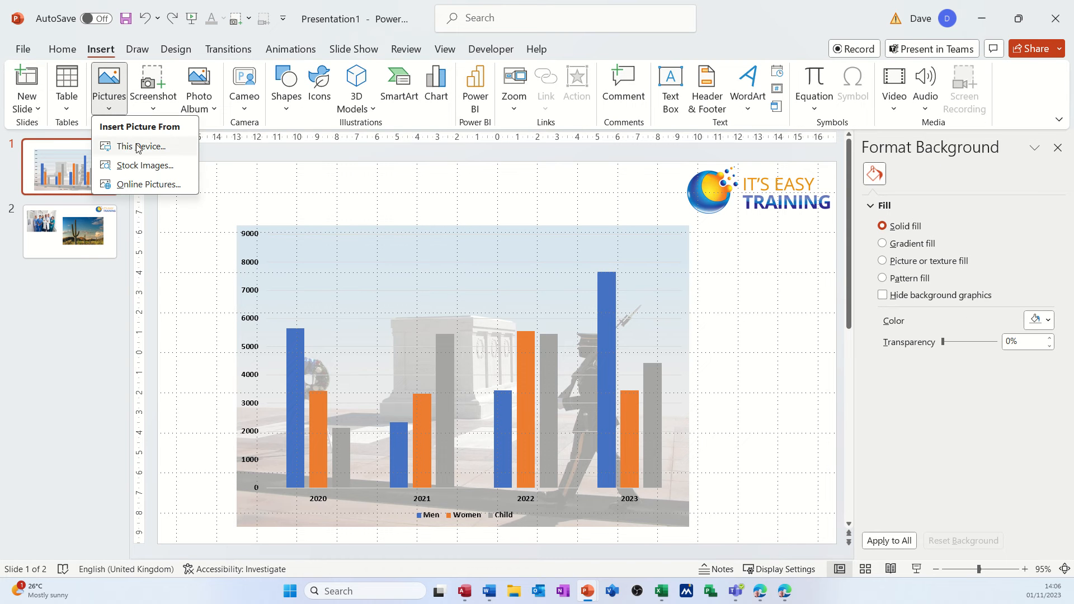
pyautogui.click(145, 165)
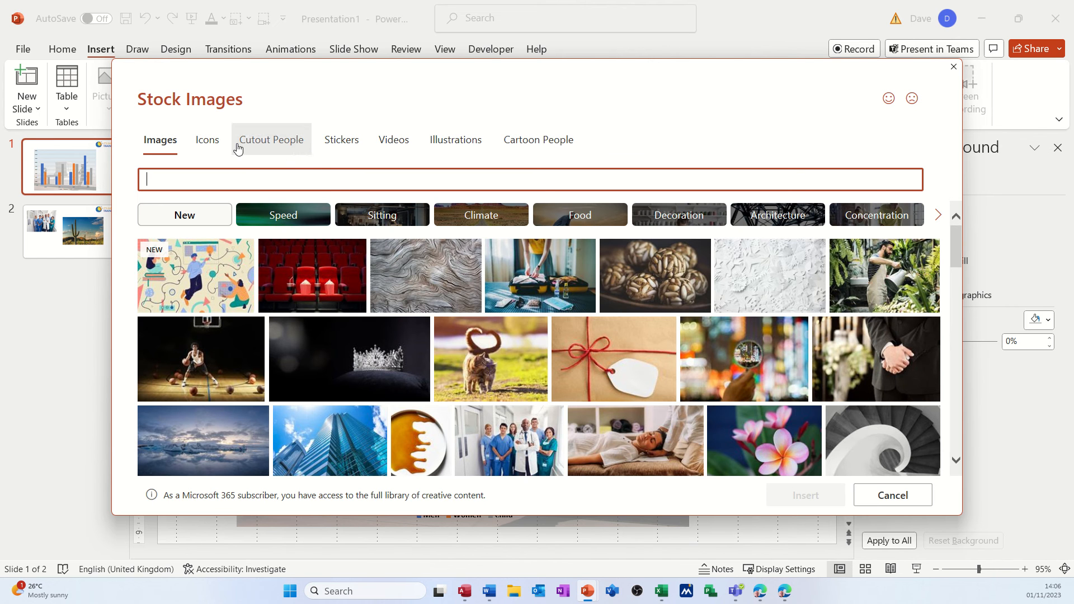
pyautogui.click(207, 140)
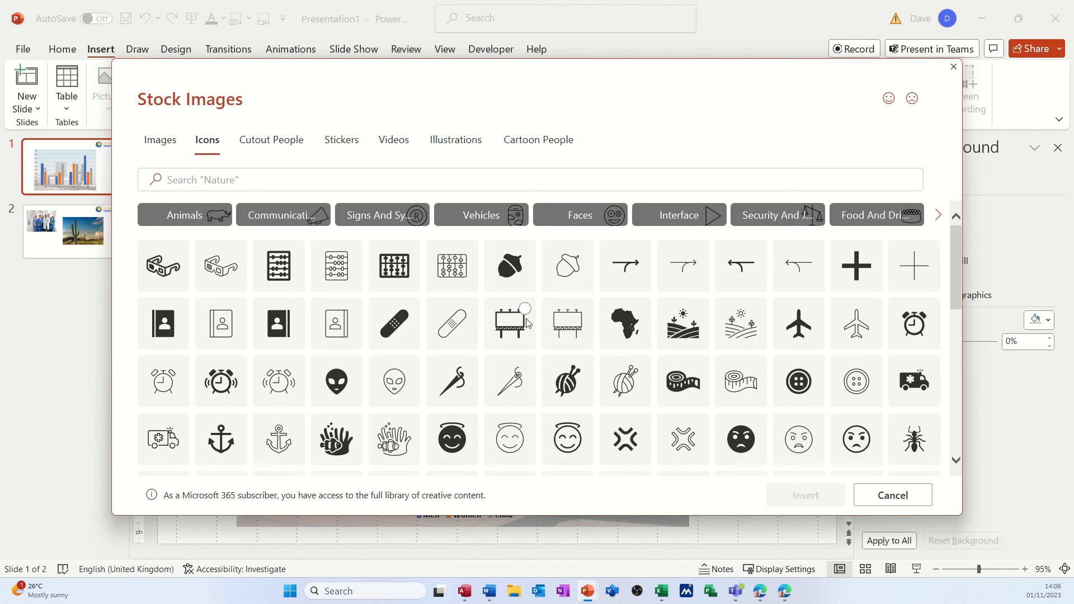
pyautogui.moveTo(739, 468)
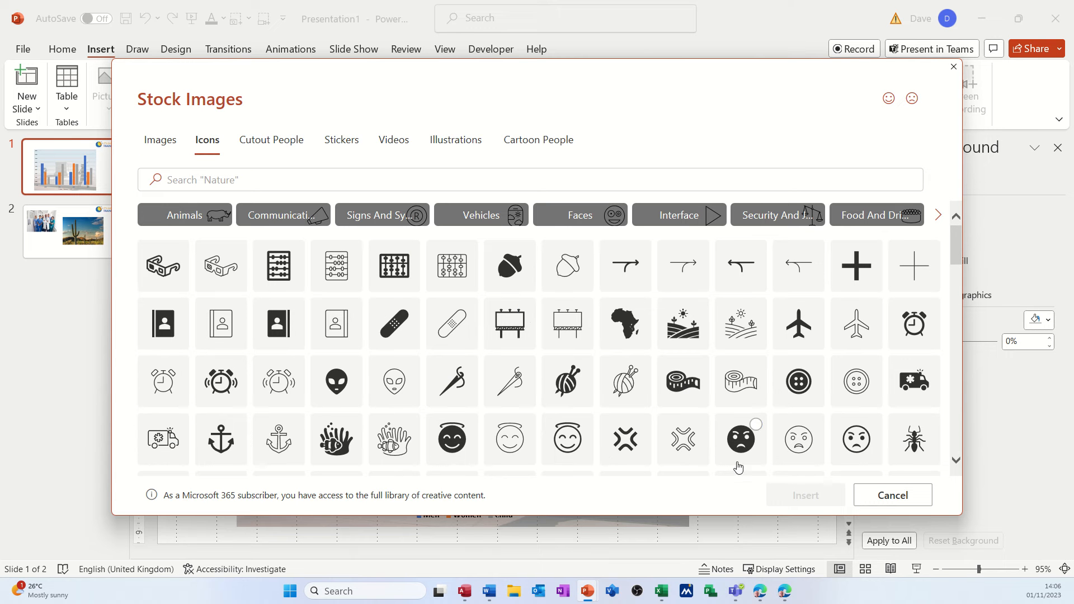
pyautogui.moveTo(916, 444)
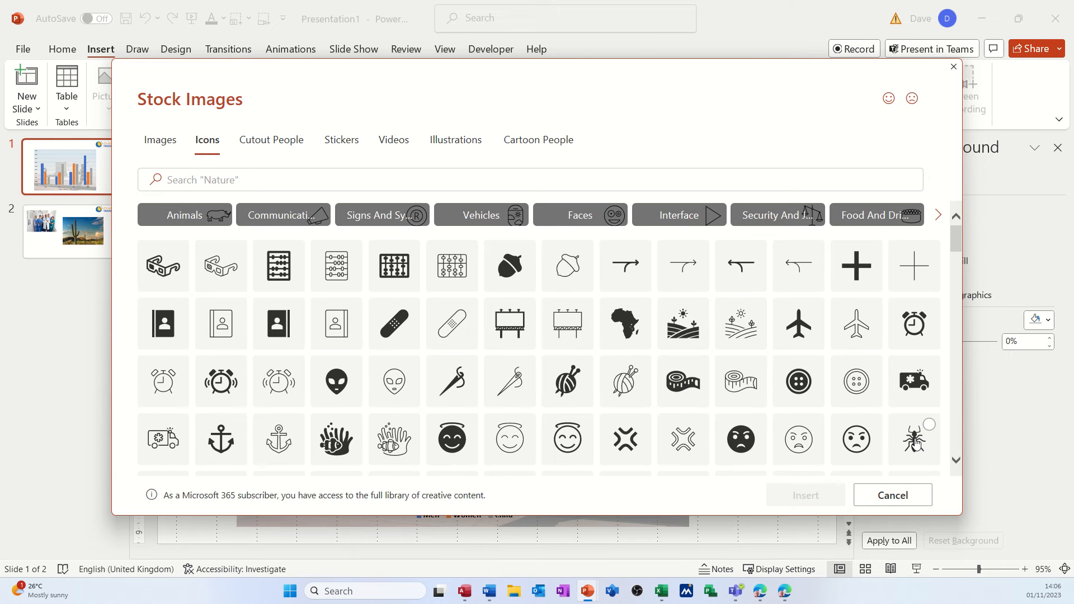
pyautogui.click(913, 439)
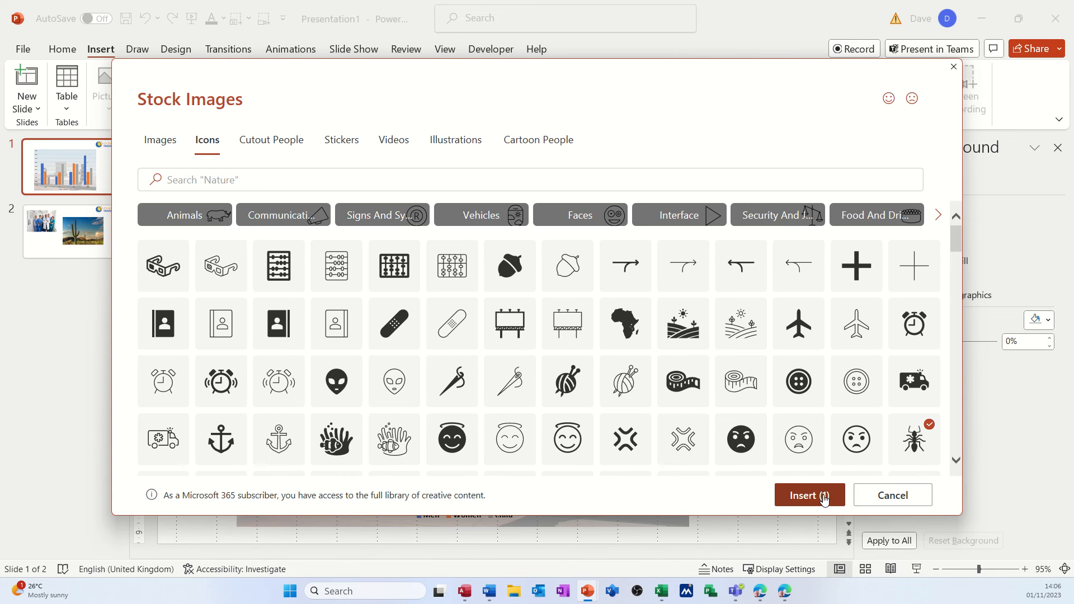
pyautogui.click(809, 496)
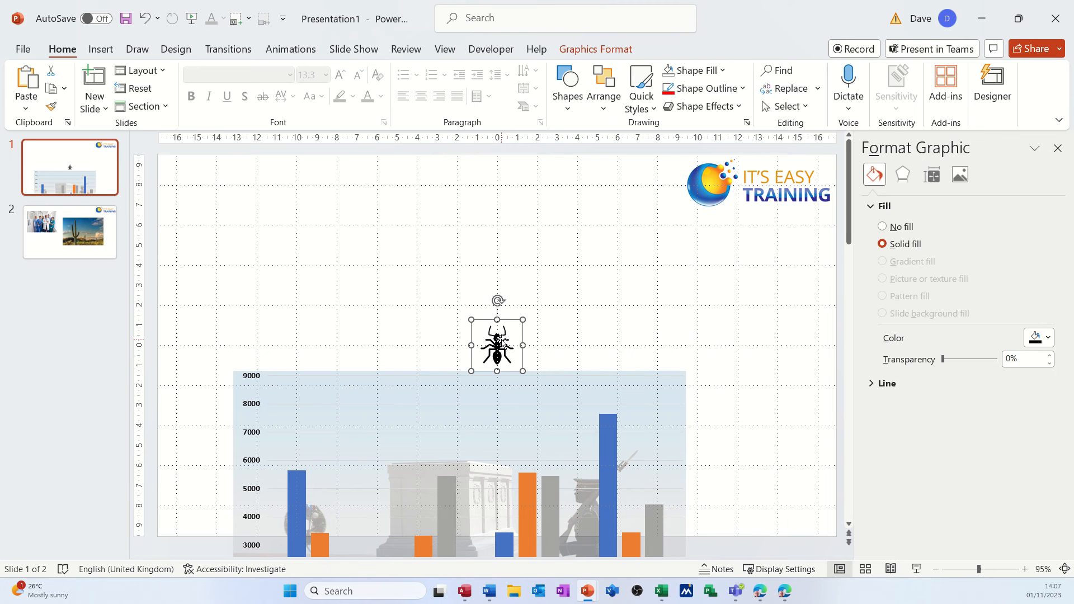
pyautogui.moveTo(603, 373)
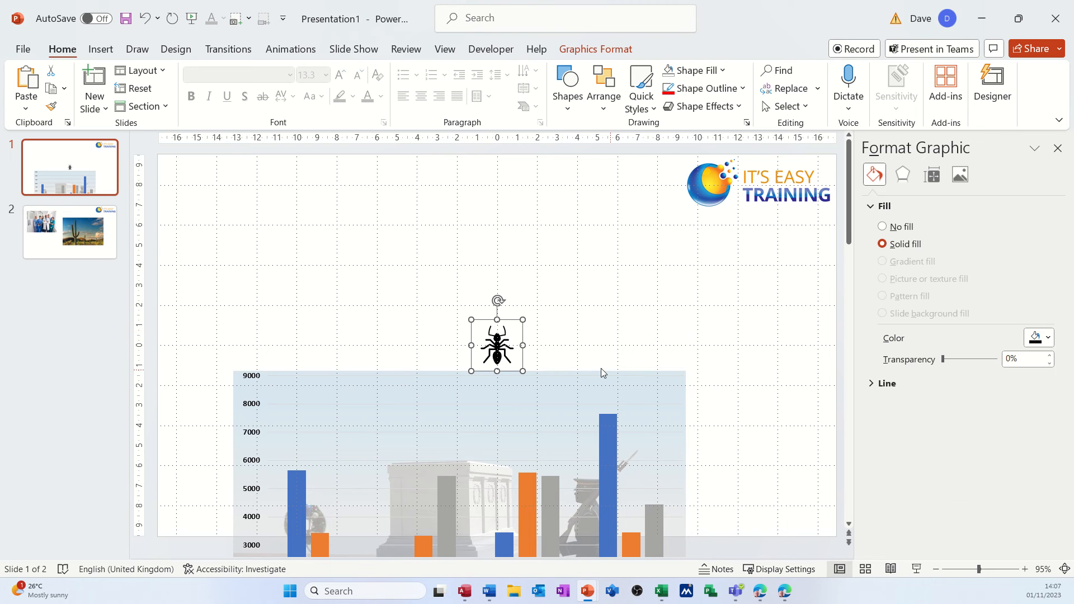
# Move the ant graphic right of the chart and fill the Men bars with the ant picture
pyautogui.moveTo(496, 342); pyautogui.dragTo(752, 268)
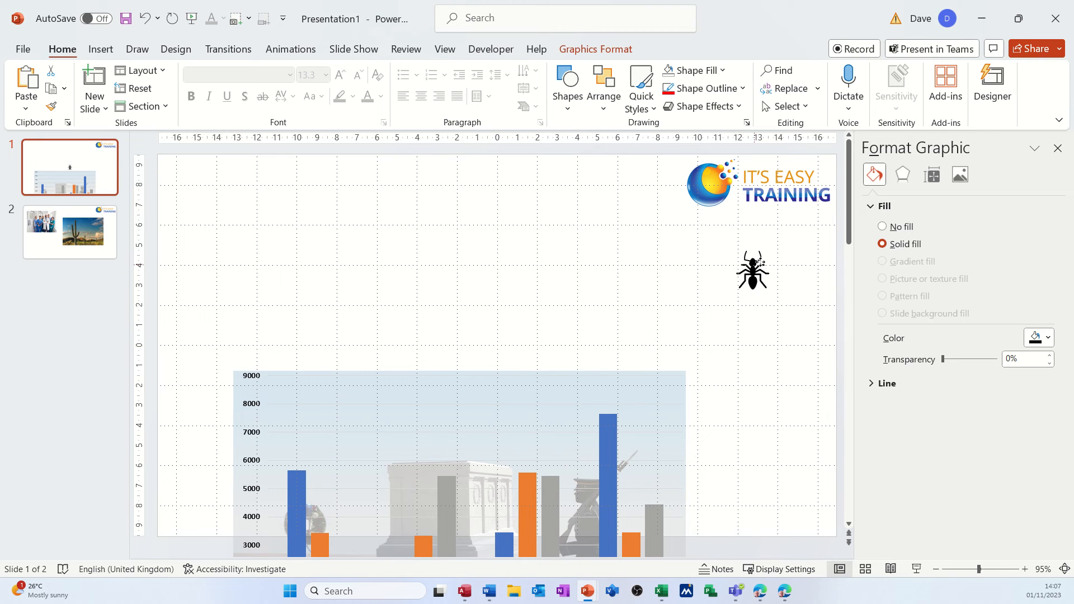
pyautogui.click(751, 270)
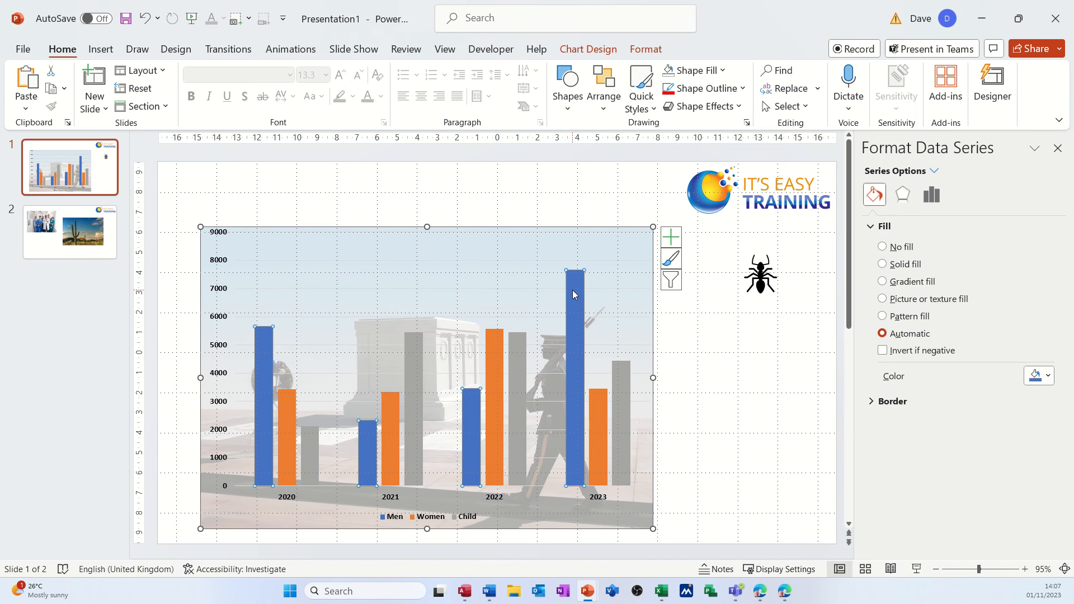
pyautogui.click(882, 299)
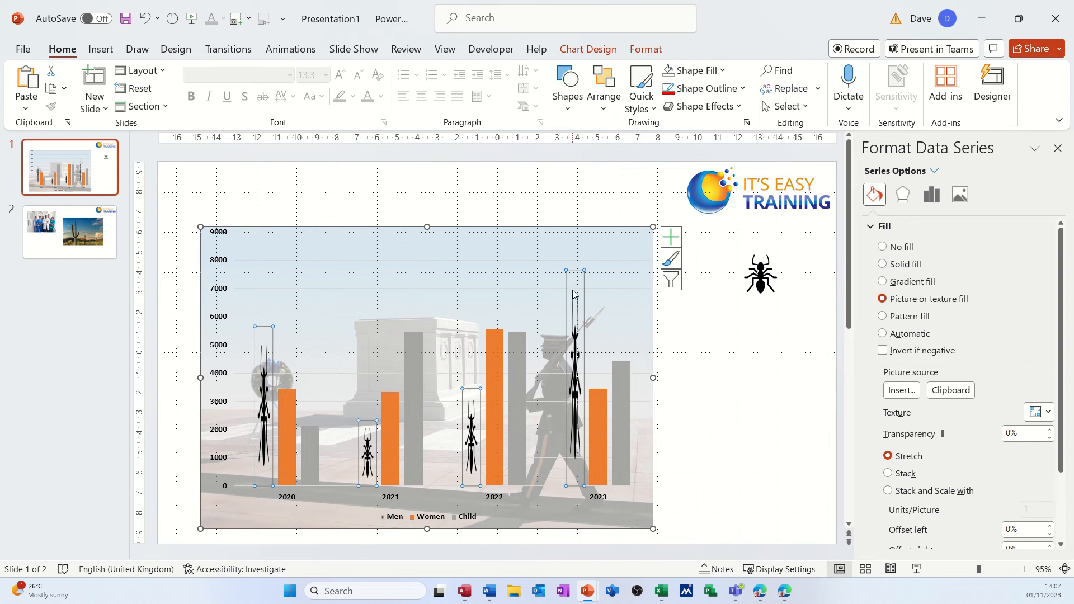
pyautogui.moveTo(809, 392)
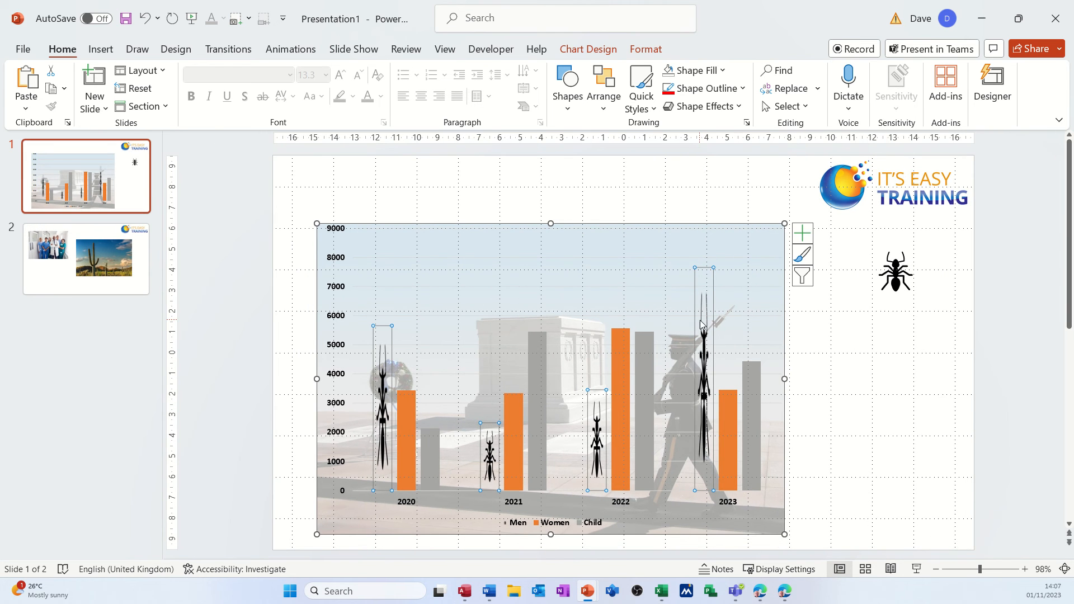
pyautogui.moveTo(619, 356)
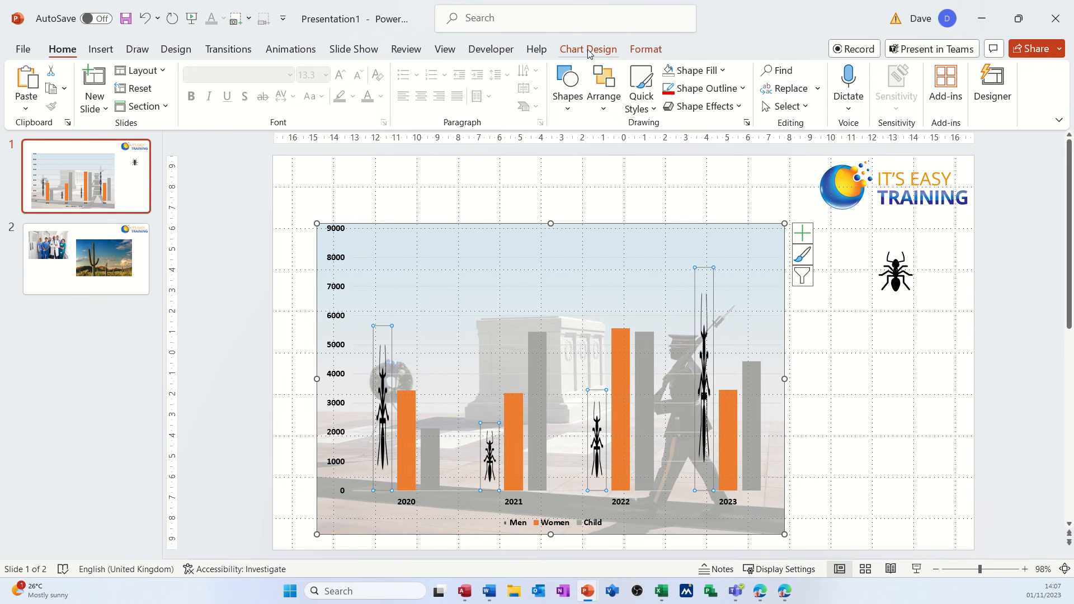
# Browse the Format and Chart Design commands, then reselect the Men series for formatting
pyautogui.click(644, 48)
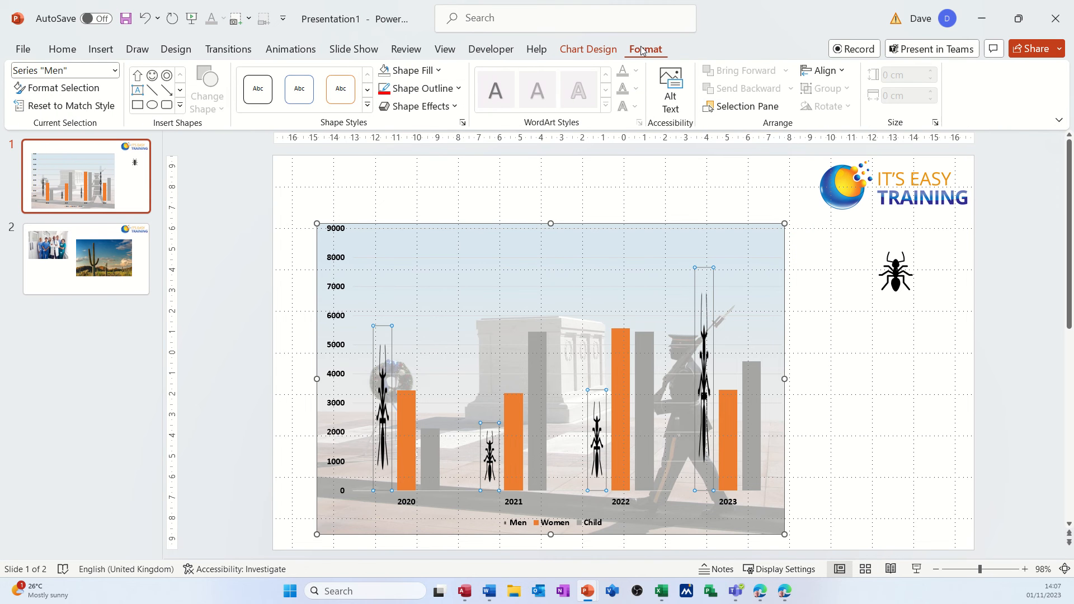
pyautogui.click(587, 49)
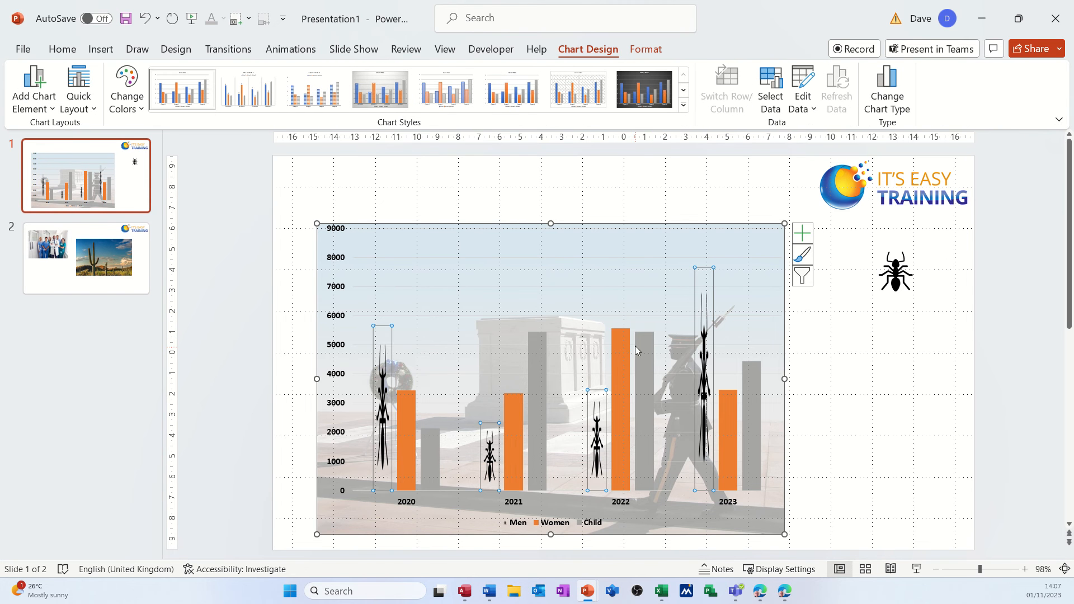
pyautogui.moveTo(706, 284)
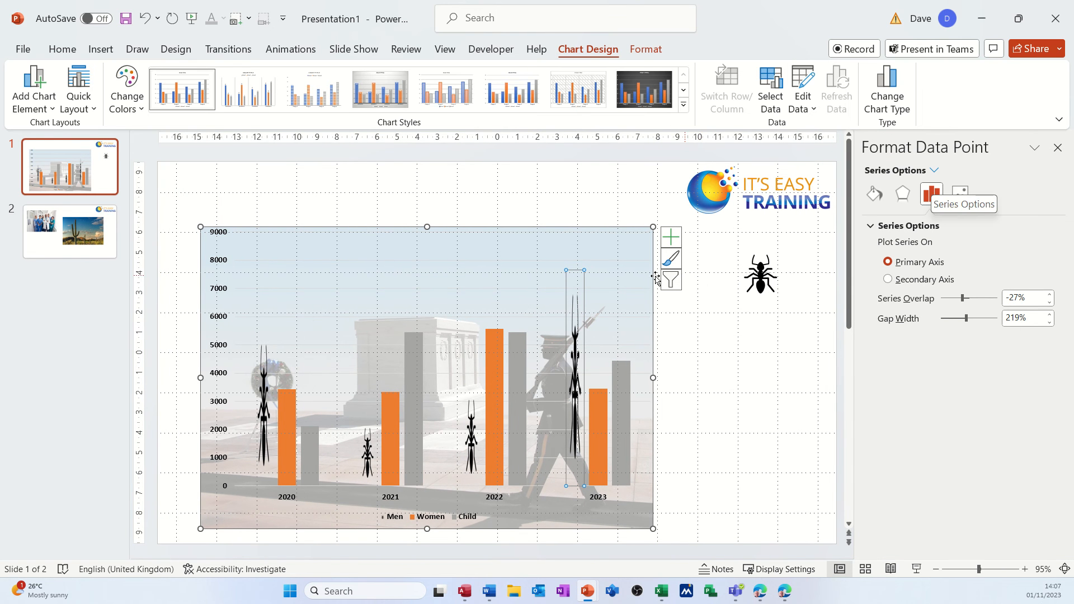
pyautogui.moveTo(510, 250)
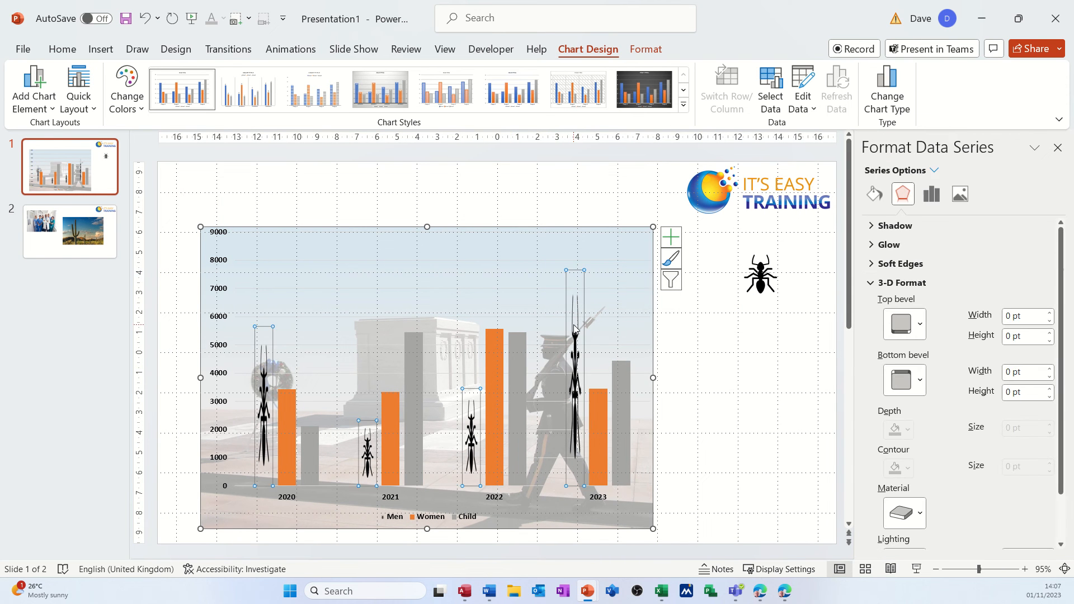
pyautogui.moveTo(676, 346)
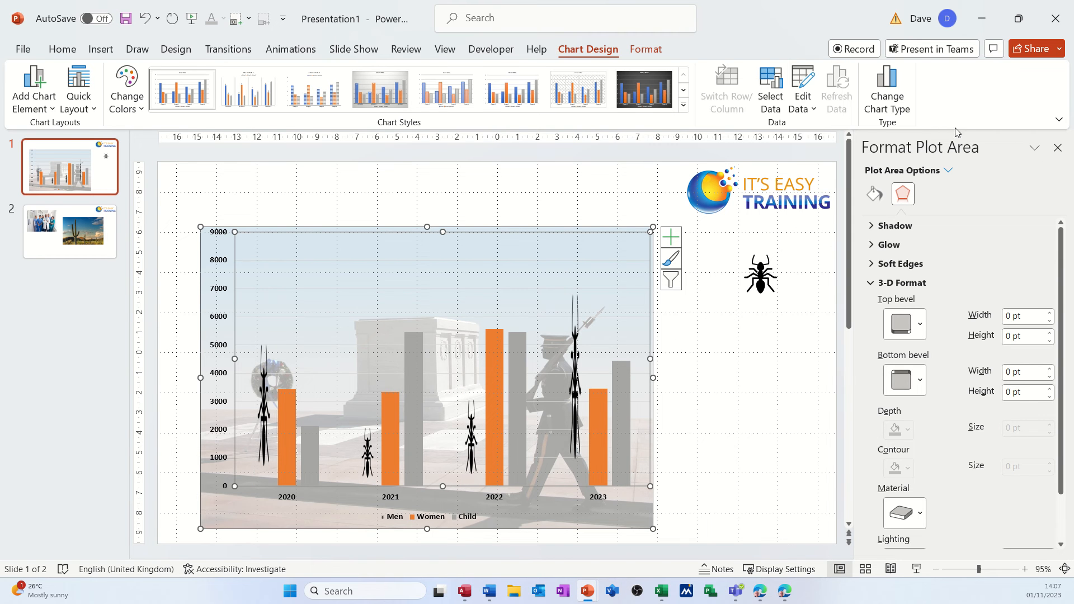
pyautogui.moveTo(310, 286)
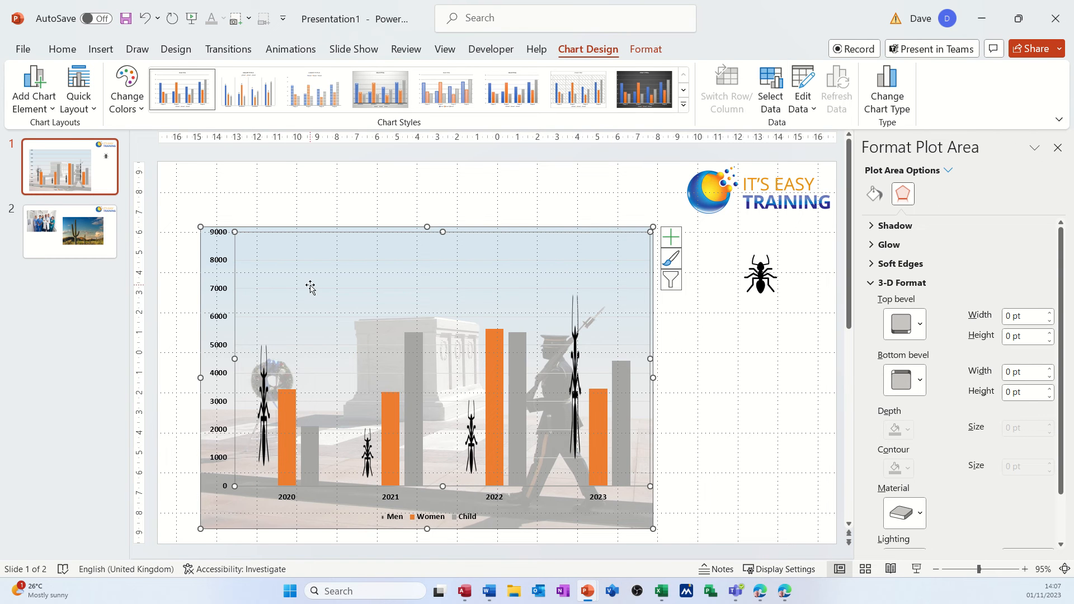
pyautogui.click(219, 294)
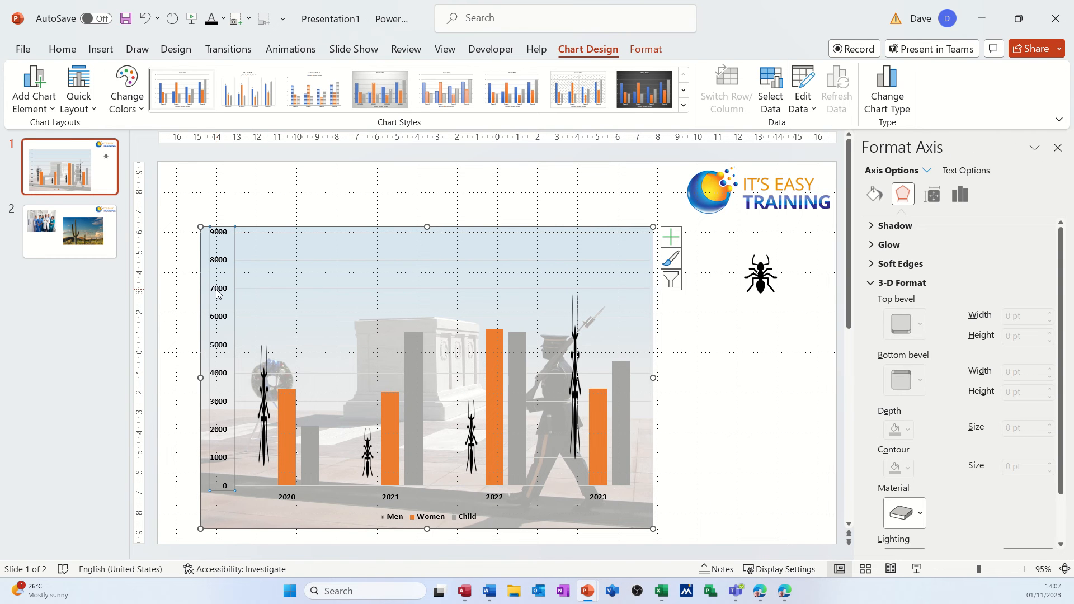
pyautogui.moveTo(396, 487)
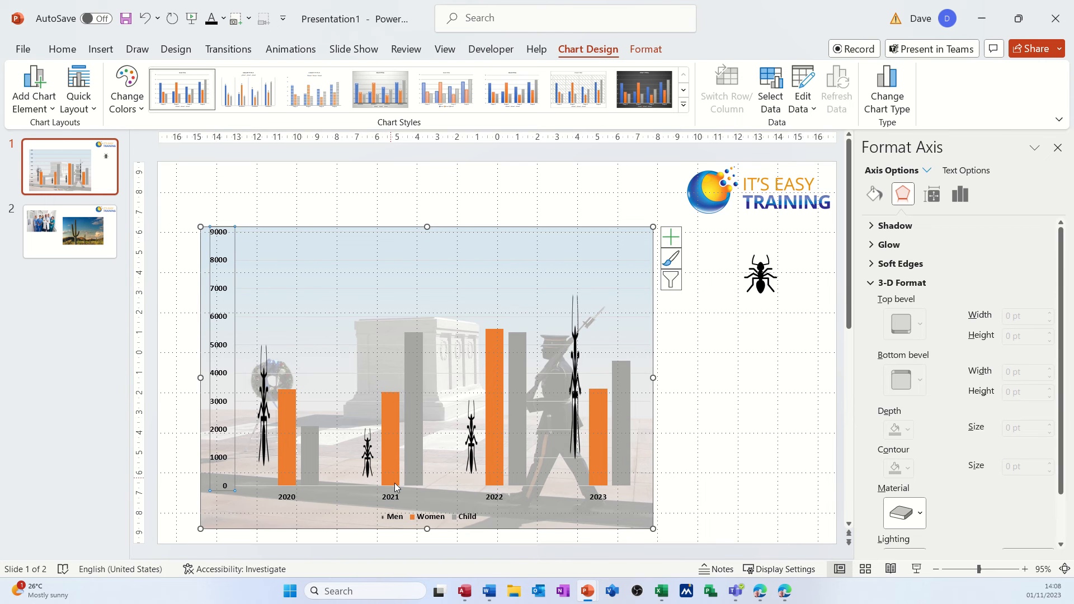
pyautogui.click(426, 517)
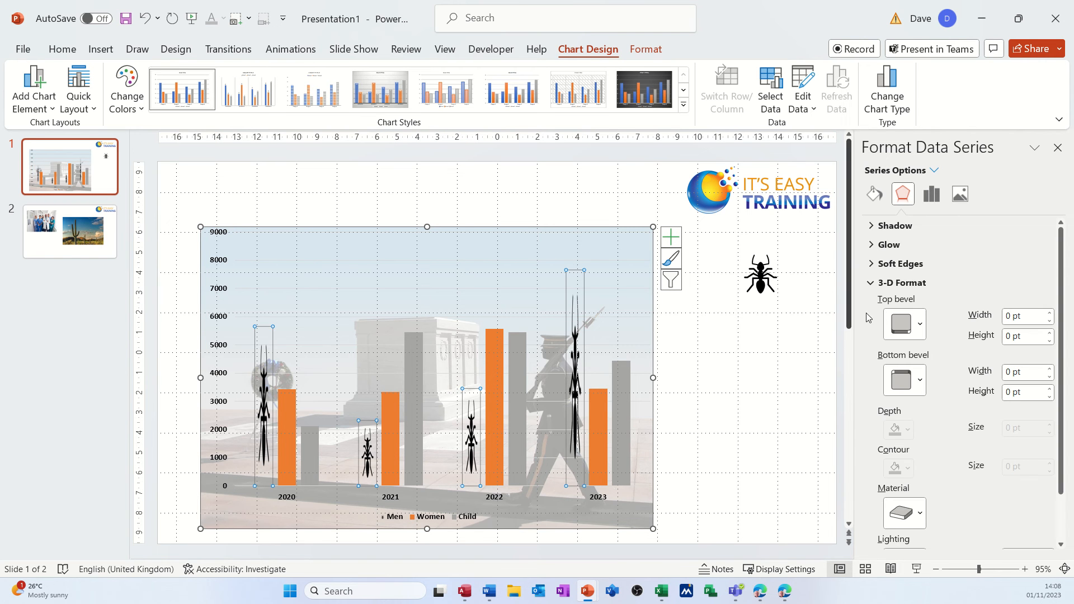
# Keep the ant fill at 0% transparency and stack-and-scale it at 100 units per picture
pyautogui.click(874, 193)
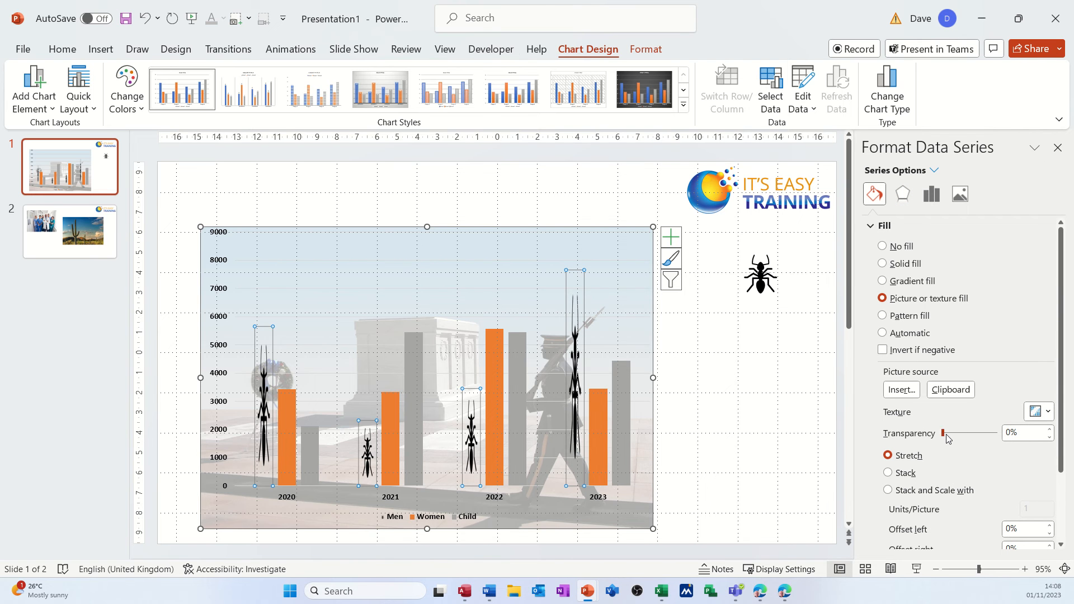
pyautogui.moveTo(942, 433); pyautogui.dragTo(984, 433)
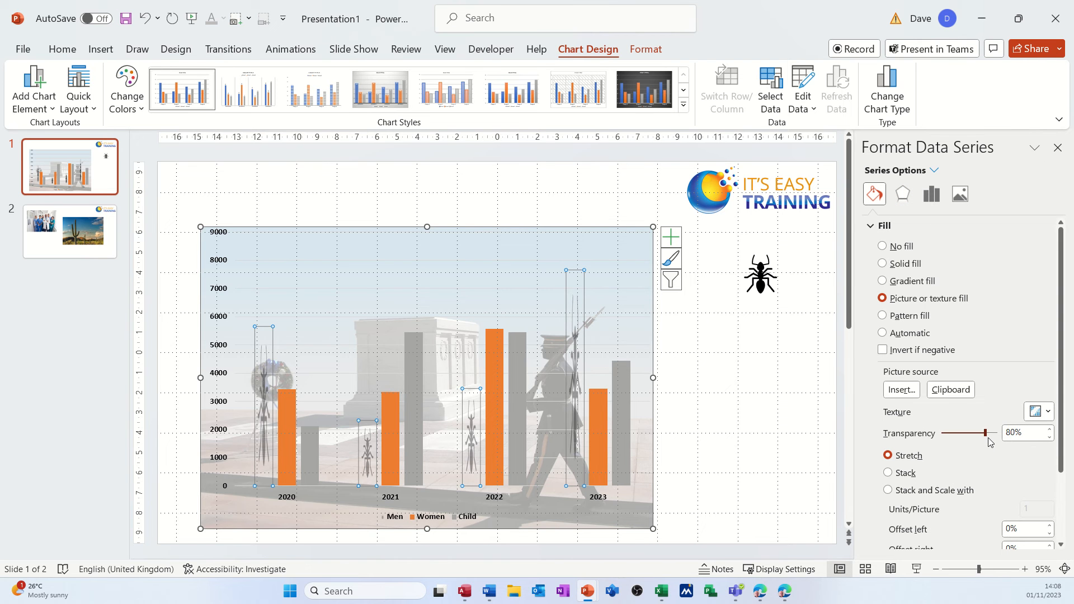
pyautogui.moveTo(984, 431); pyautogui.dragTo(941, 432)
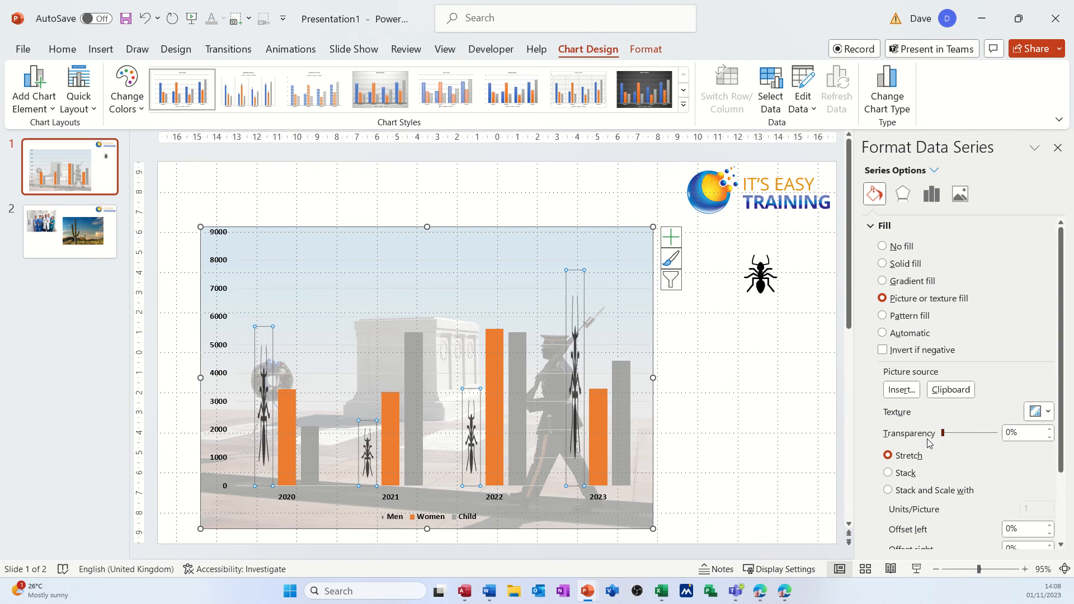
pyautogui.click(887, 490)
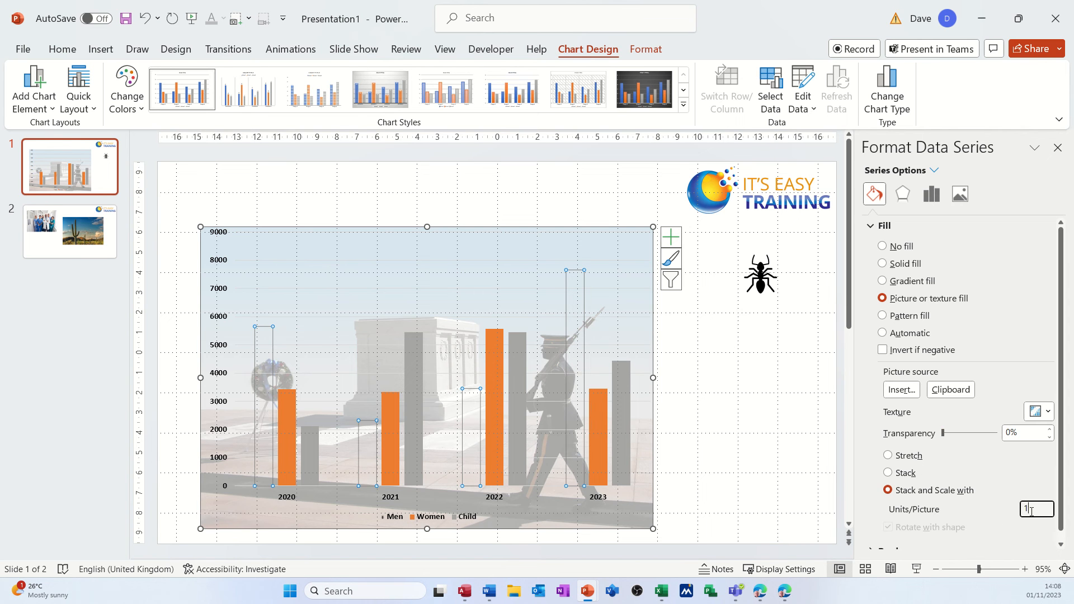
pyautogui.write('100')
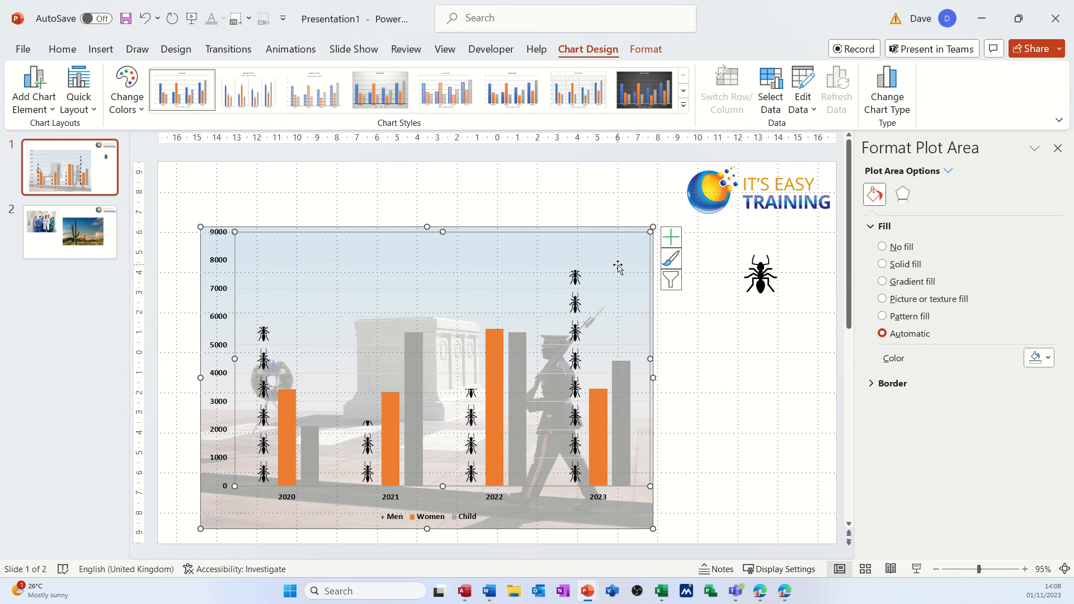
pyautogui.moveTo(206, 249)
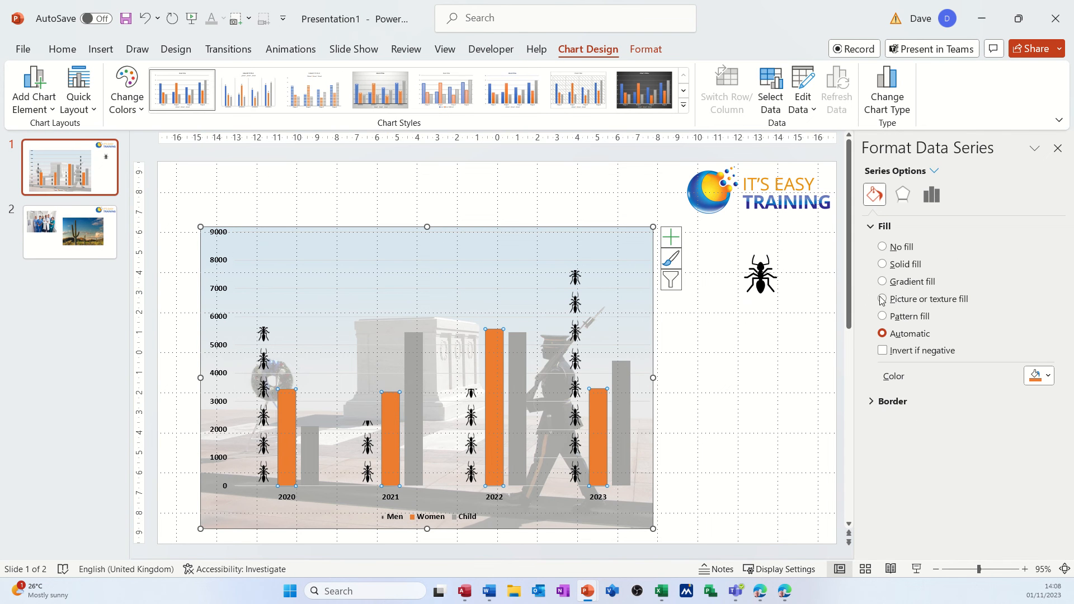
# Fill the Women bars with the red panda photo from the online Animals pictures
pyautogui.click(883, 299)
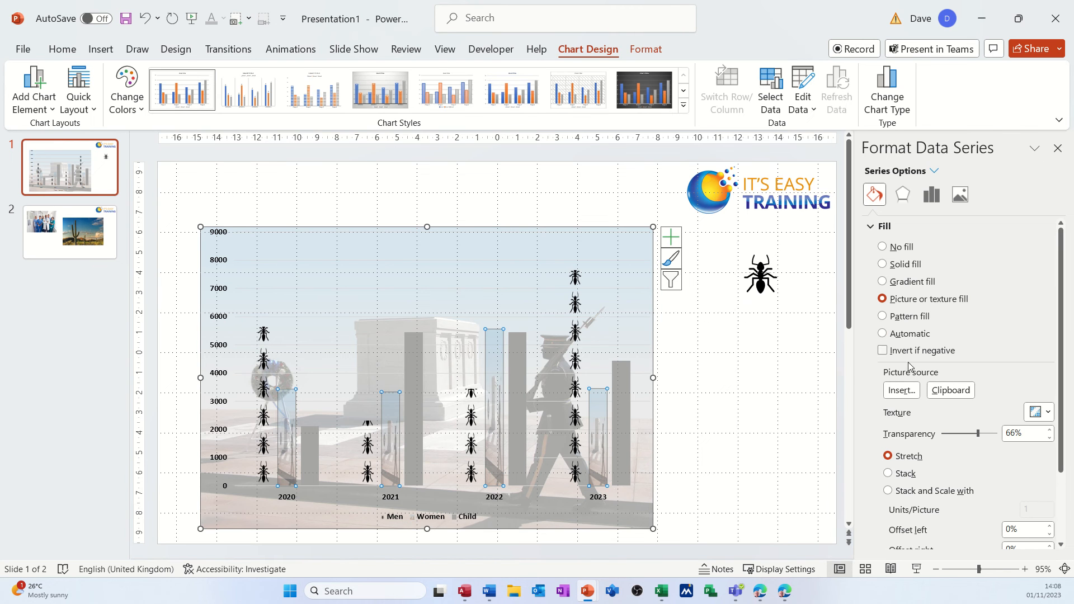
pyautogui.click(900, 389)
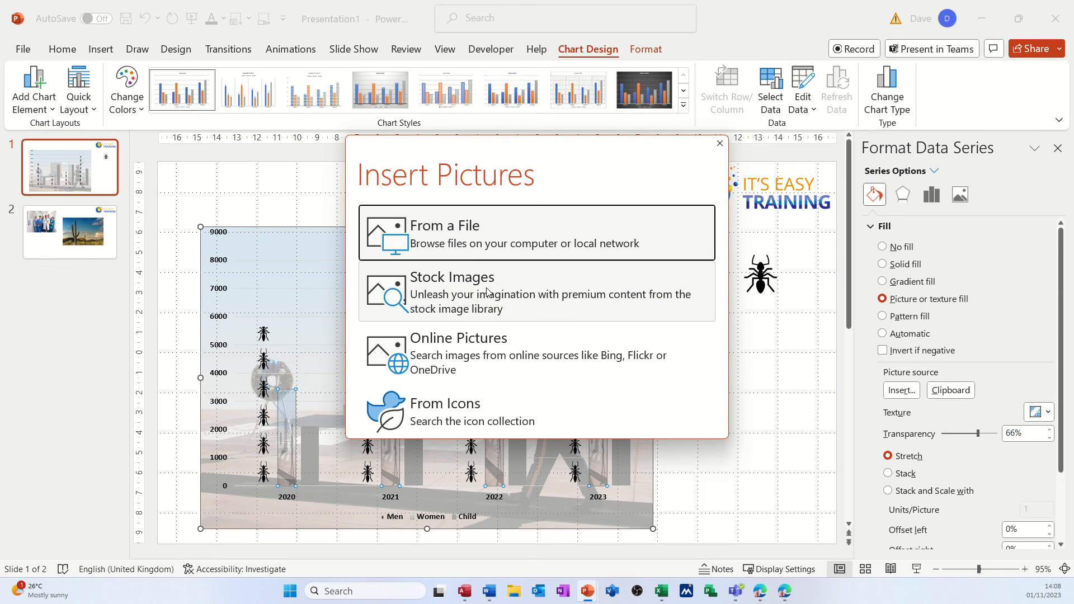
pyautogui.moveTo(511, 307)
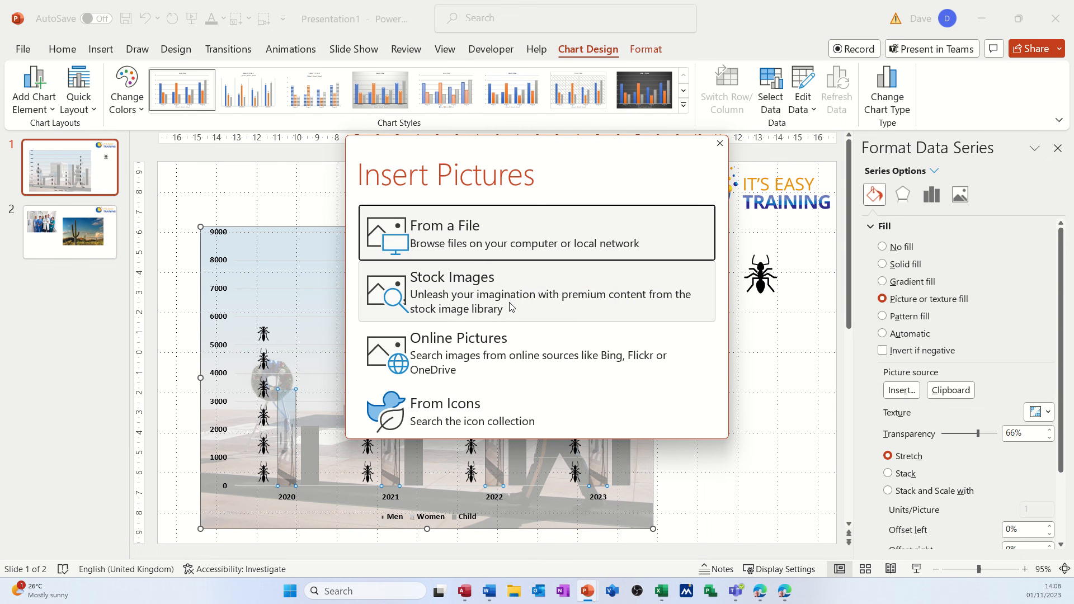
pyautogui.moveTo(476, 303)
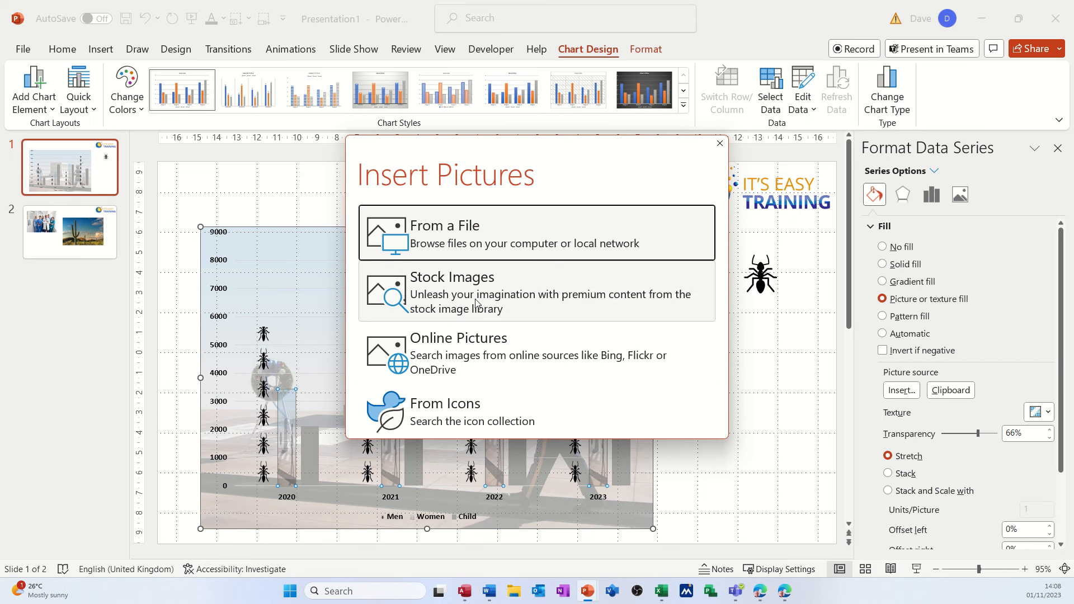
pyautogui.click(451, 276)
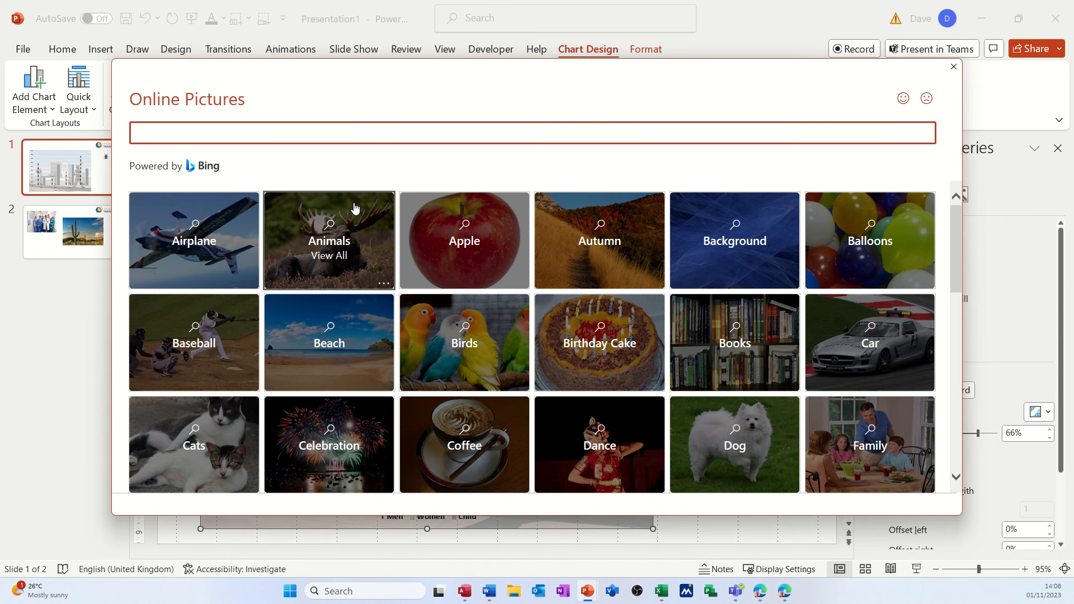
pyautogui.click(328, 241)
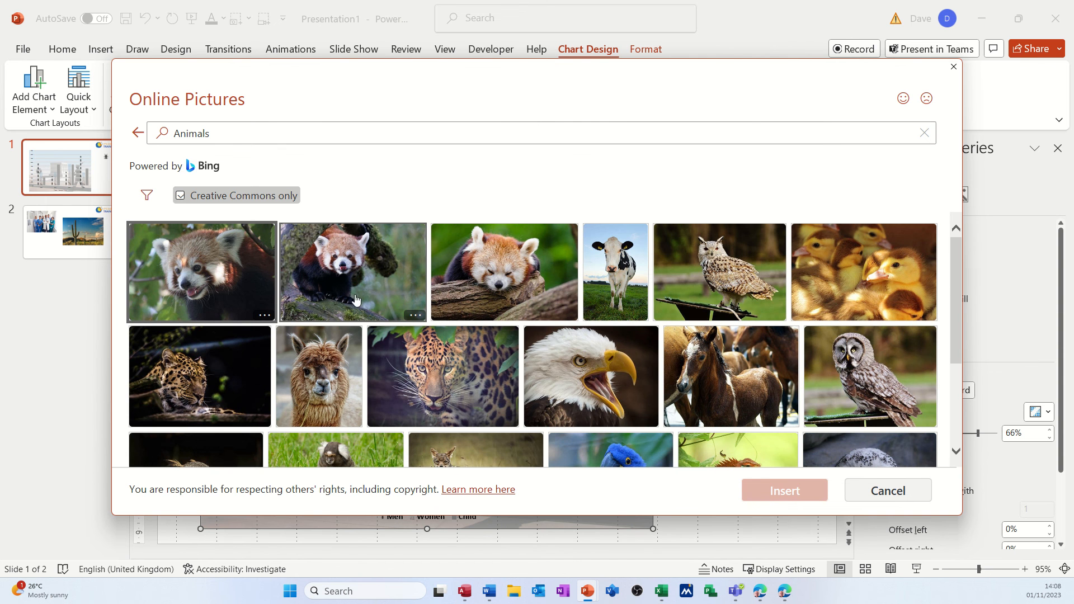
pyautogui.moveTo(480, 270)
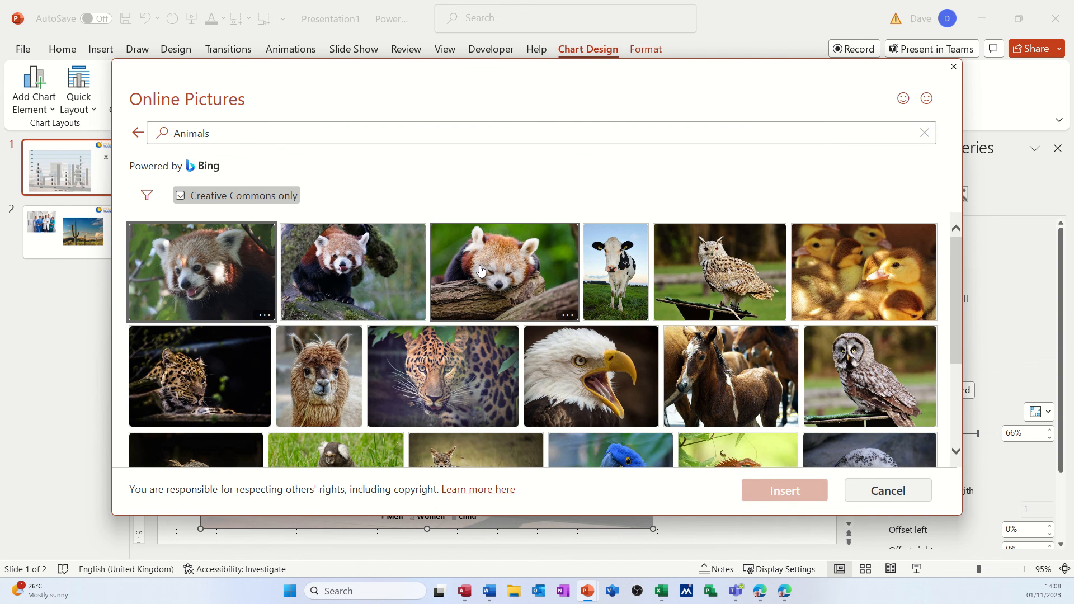
pyautogui.click(351, 272)
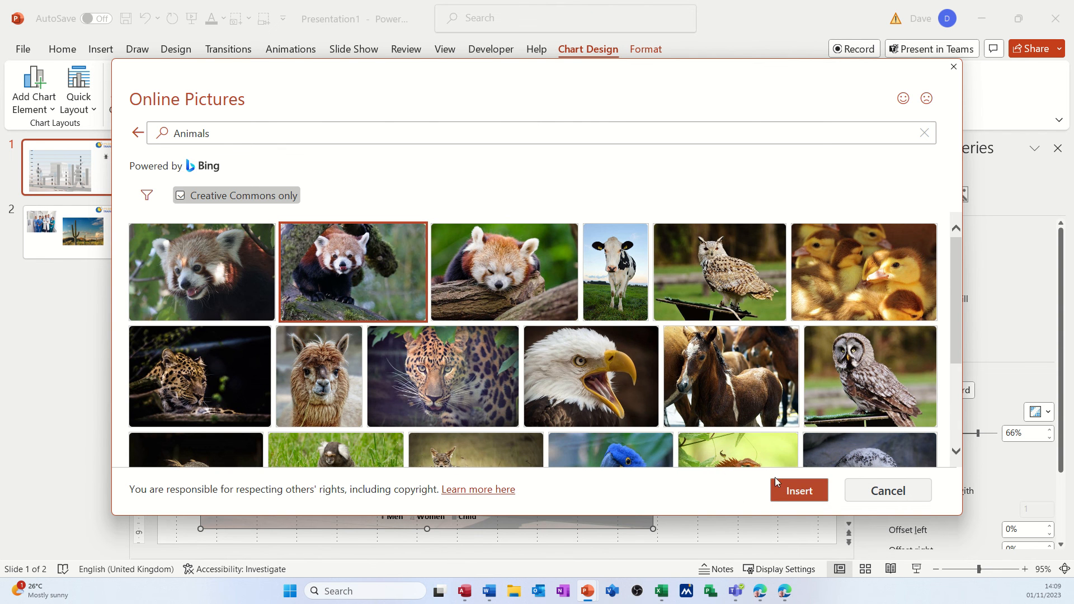
pyautogui.click(798, 490)
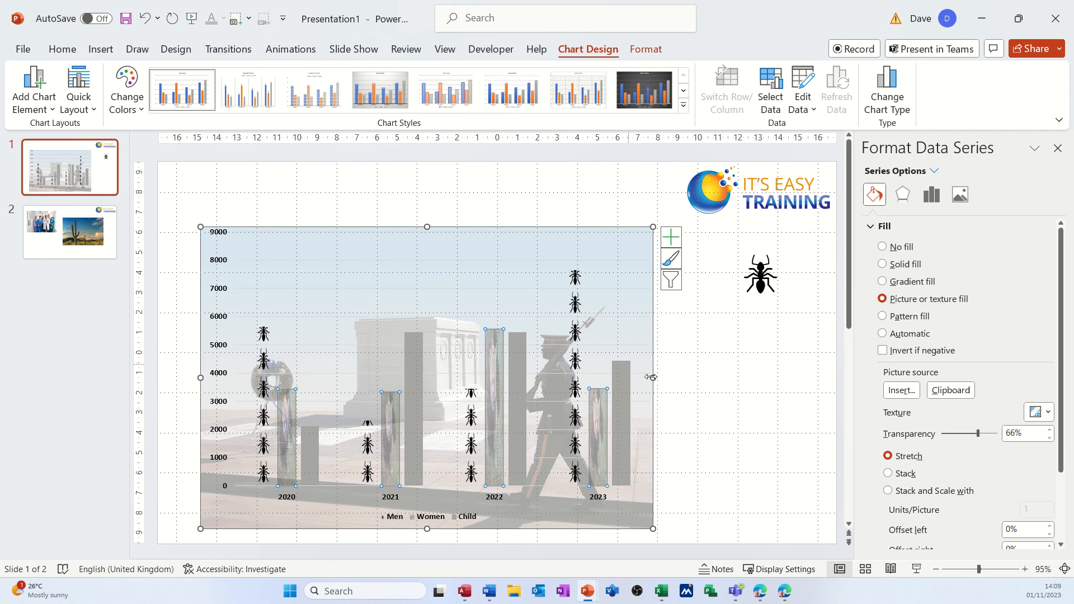
pyautogui.moveTo(663, 361)
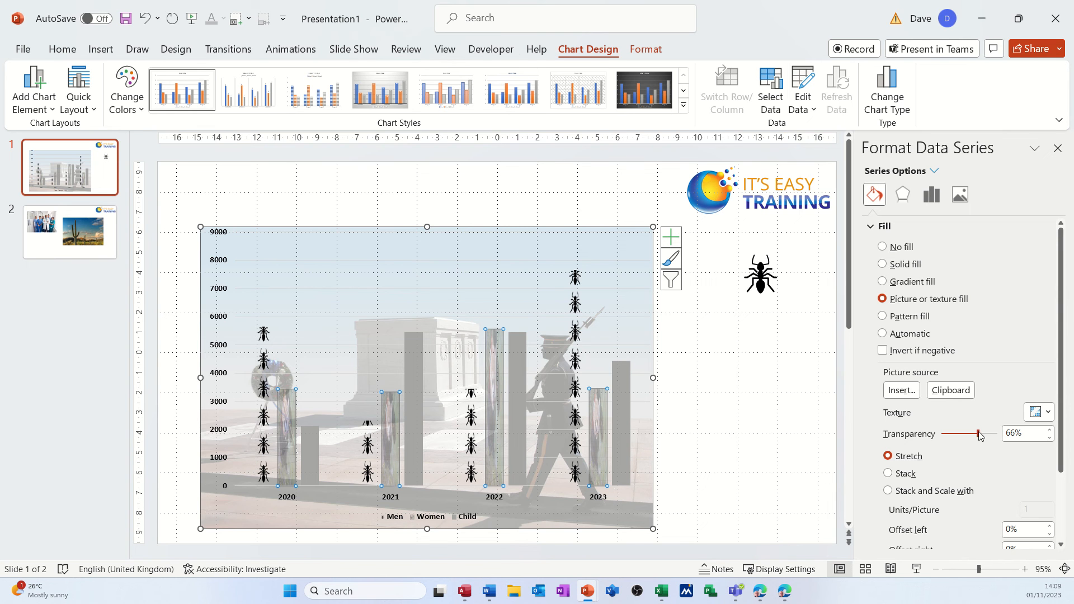
# Make the red panda fill fully opaque and stack-and-scale it at 1000 units per picture
pyautogui.moveTo(977, 434); pyautogui.dragTo(942, 434)
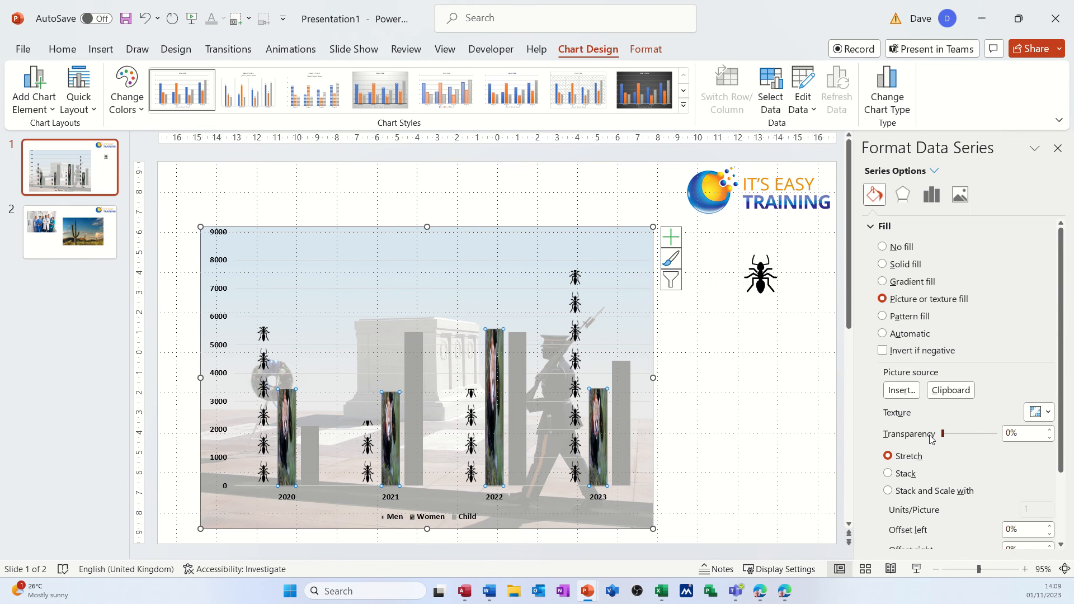
pyautogui.click(887, 490)
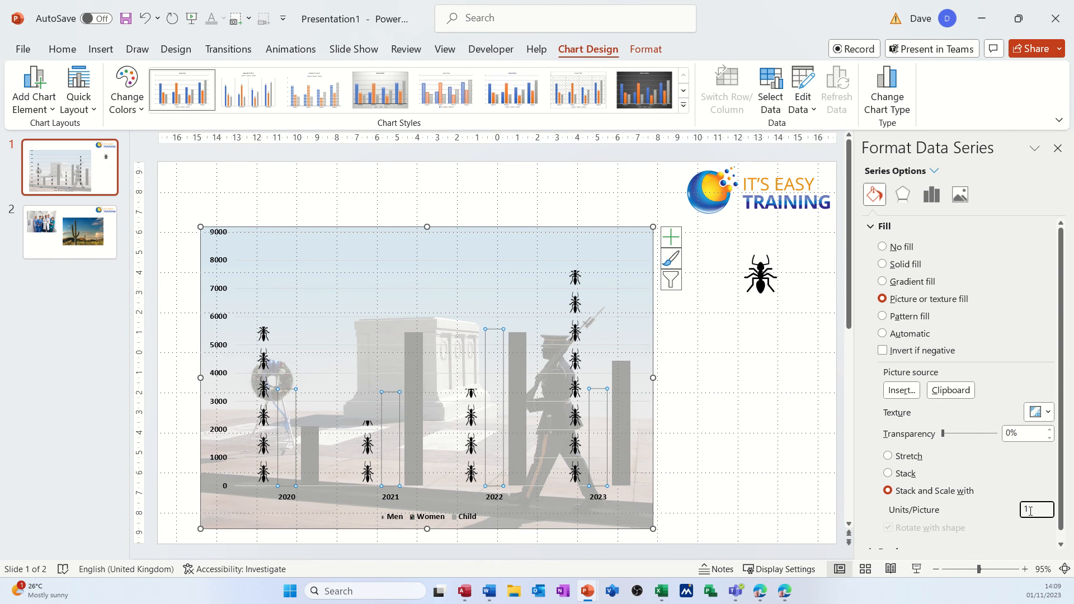
pyautogui.write('1000')
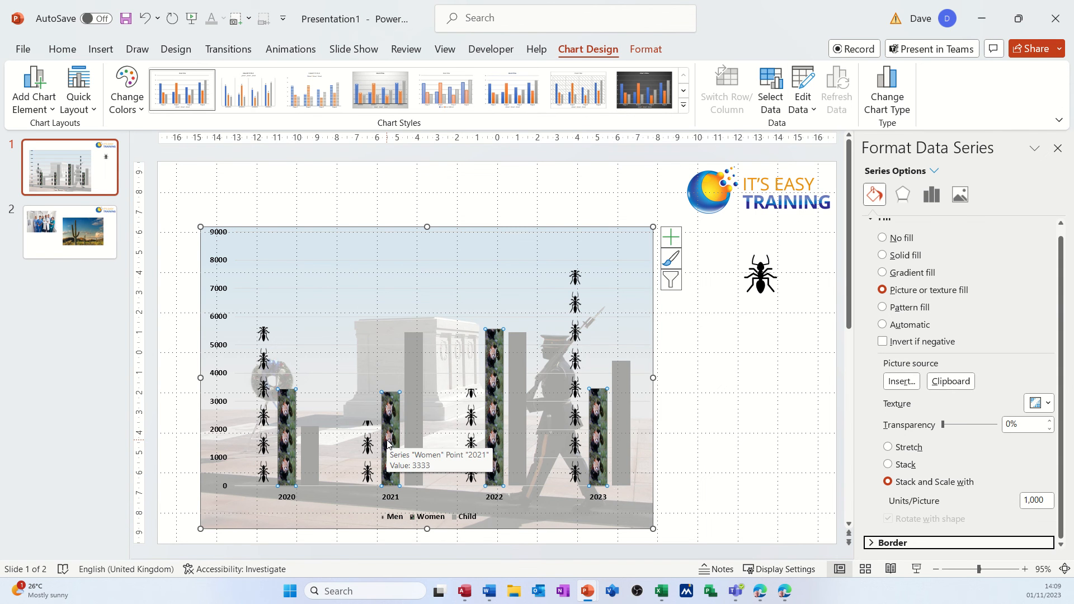
pyautogui.moveTo(622, 243)
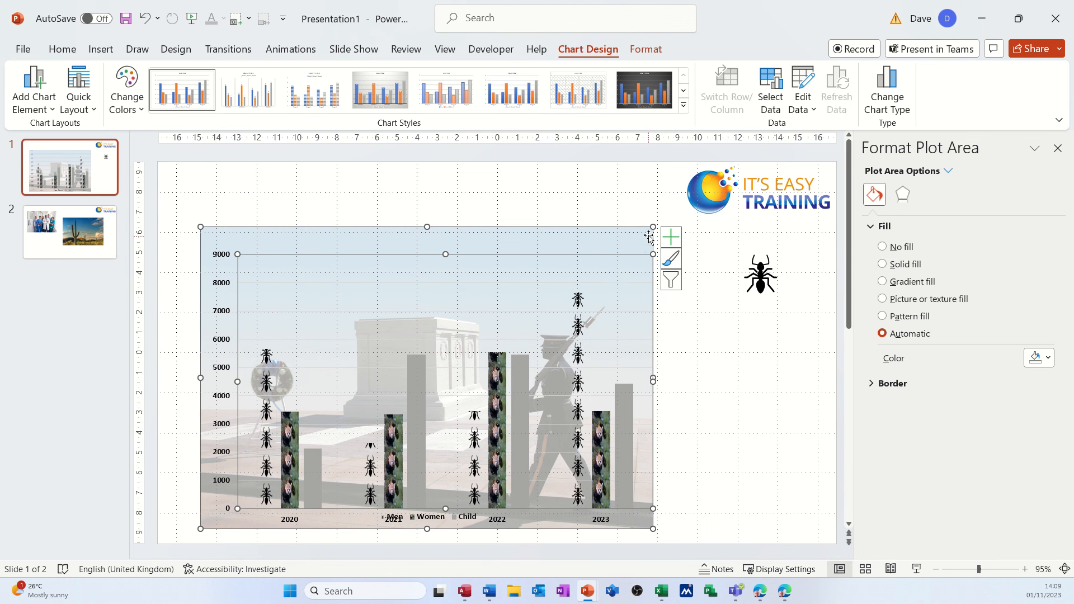
# Select the chart's plot area to shrink it inward from the chart edges
pyautogui.click(445, 338)
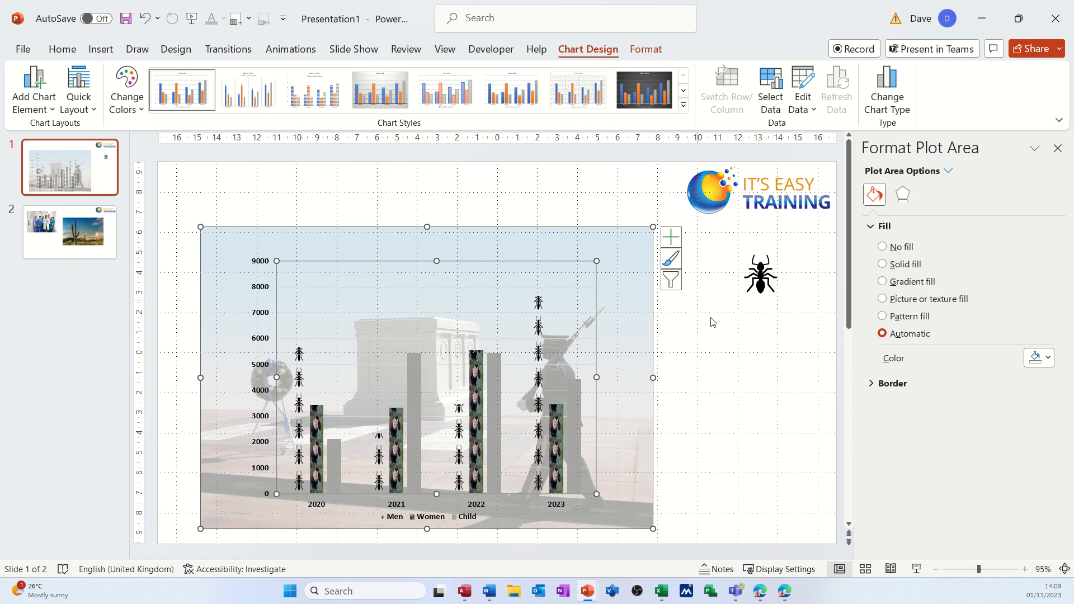
pyautogui.moveTo(628, 289)
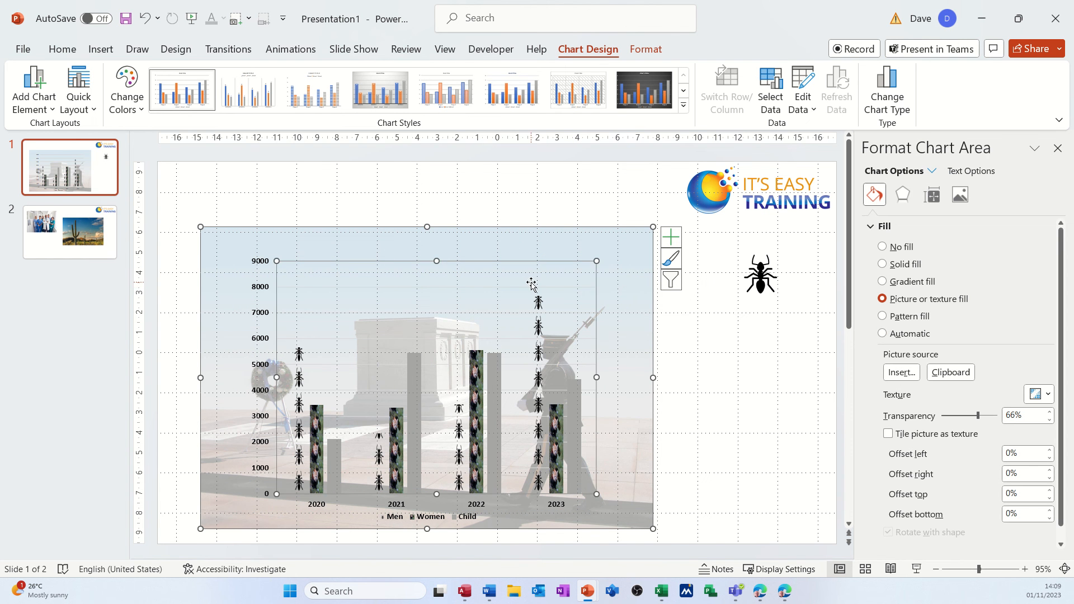
# Pick the eagle-over-snowy-mountains stock photo from the Snow category for the chart area fill
pyautogui.click(505, 359)
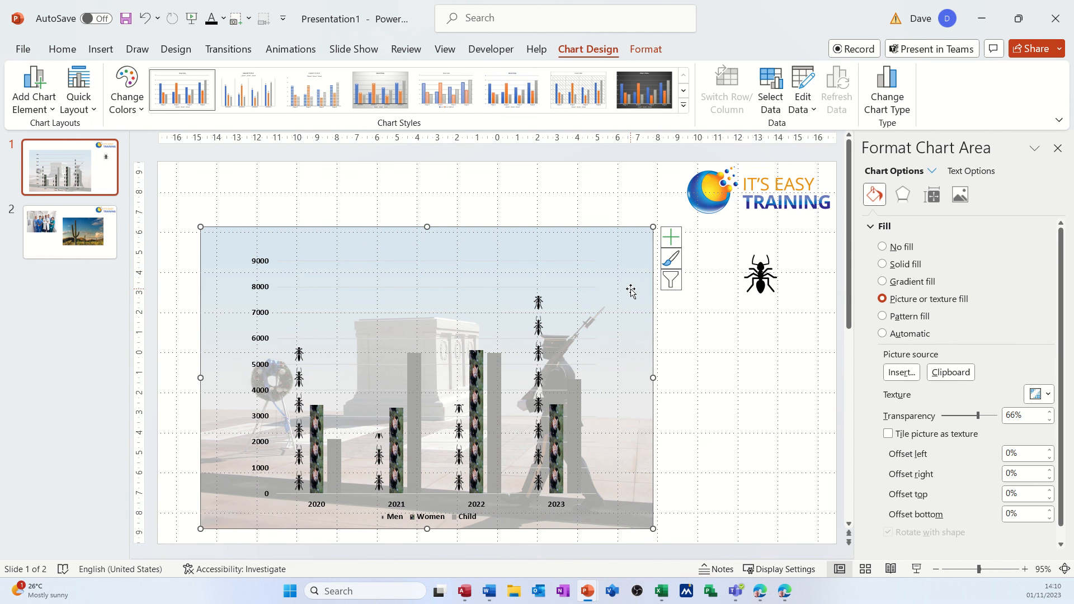
pyautogui.moveTo(900, 372)
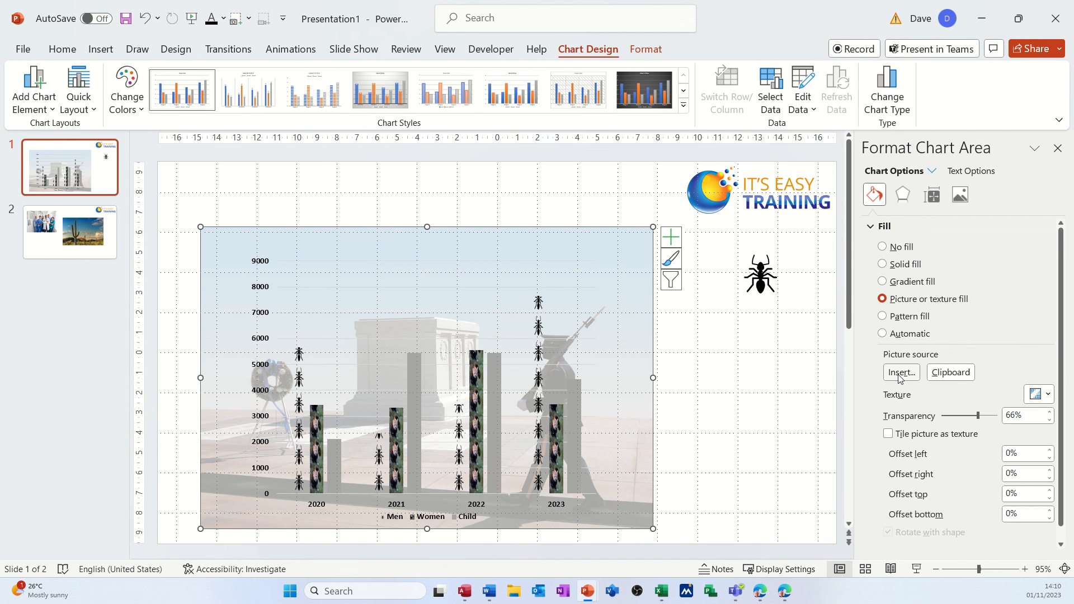
pyautogui.moveTo(899, 378)
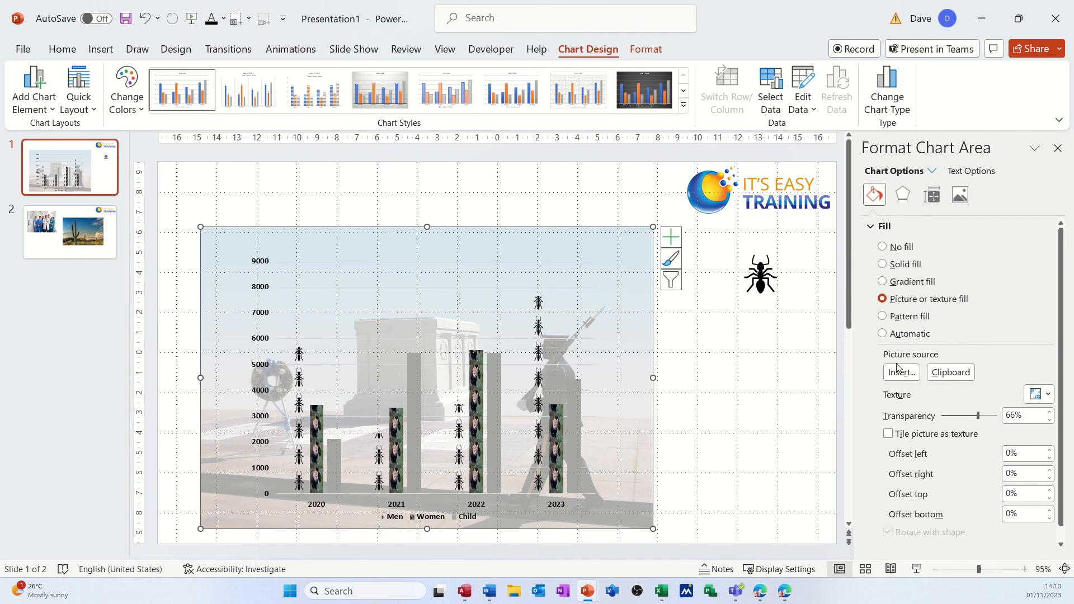
pyautogui.click(900, 371)
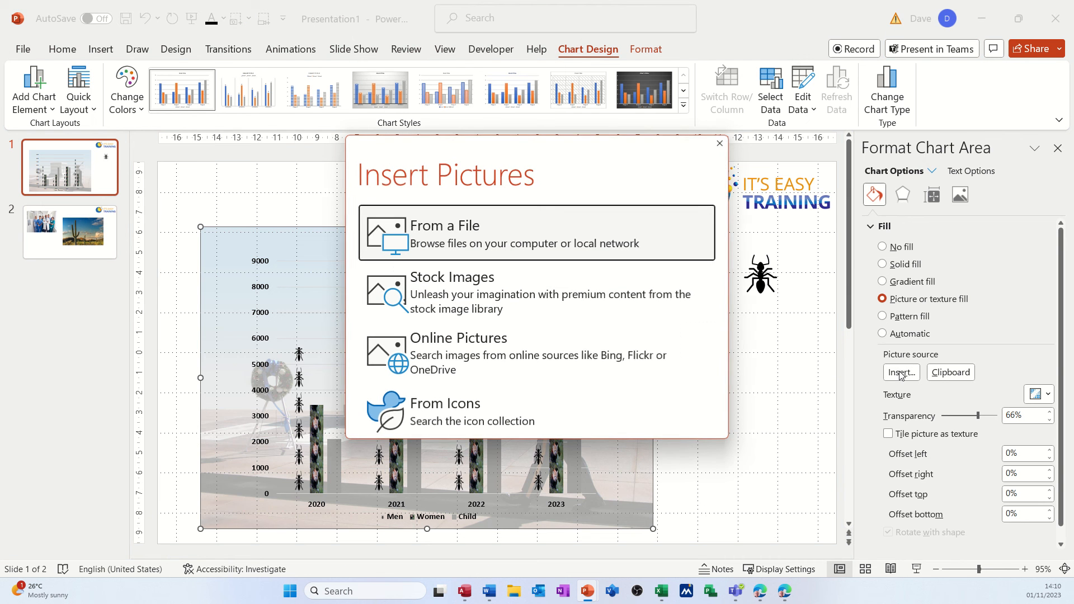
pyautogui.click(451, 276)
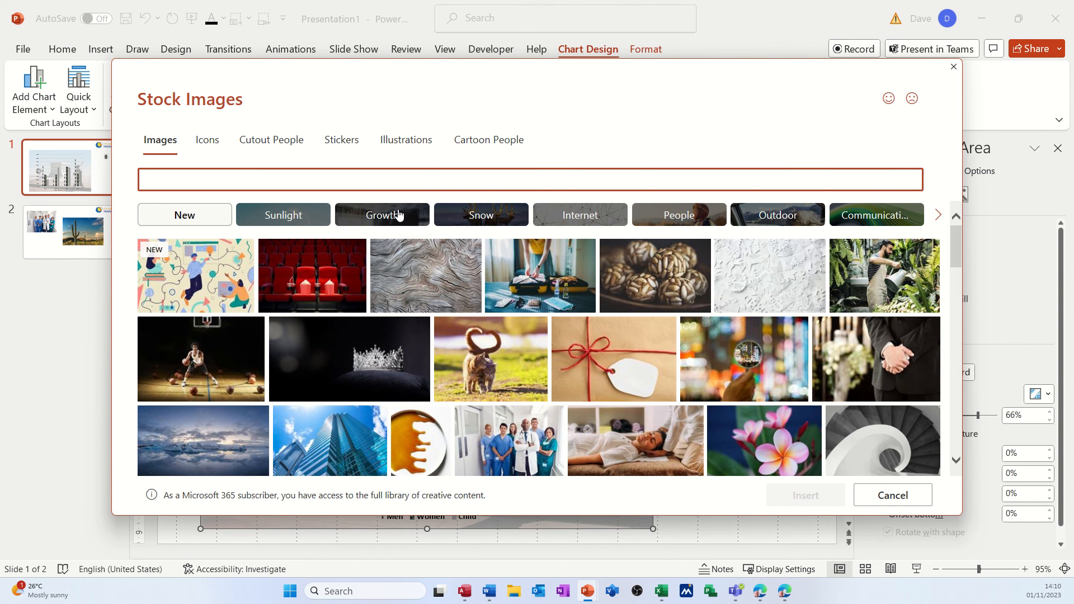
pyautogui.moveTo(479, 215)
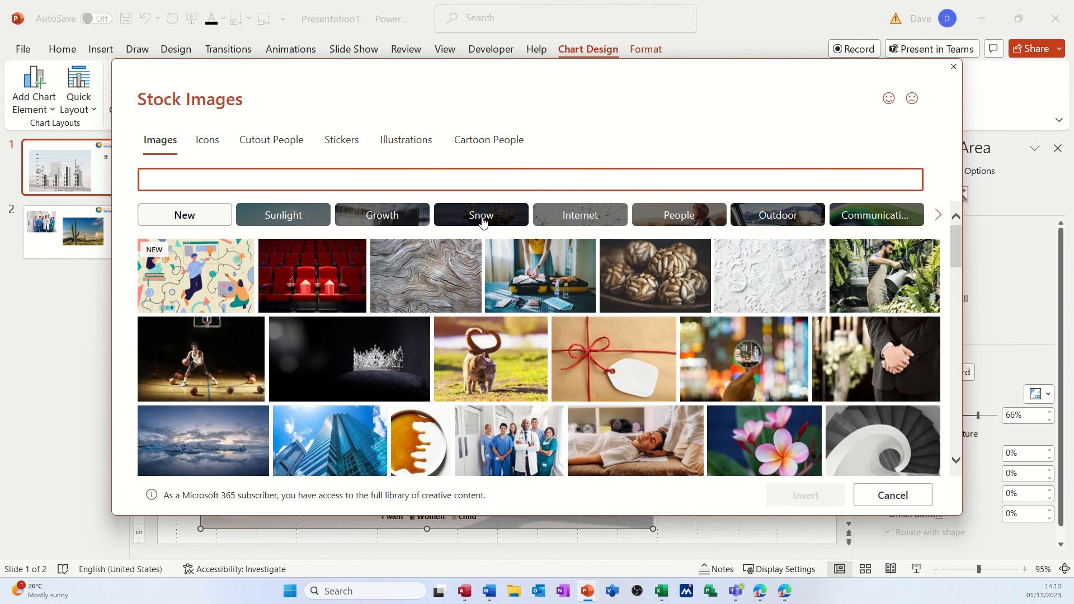
pyautogui.click(480, 215)
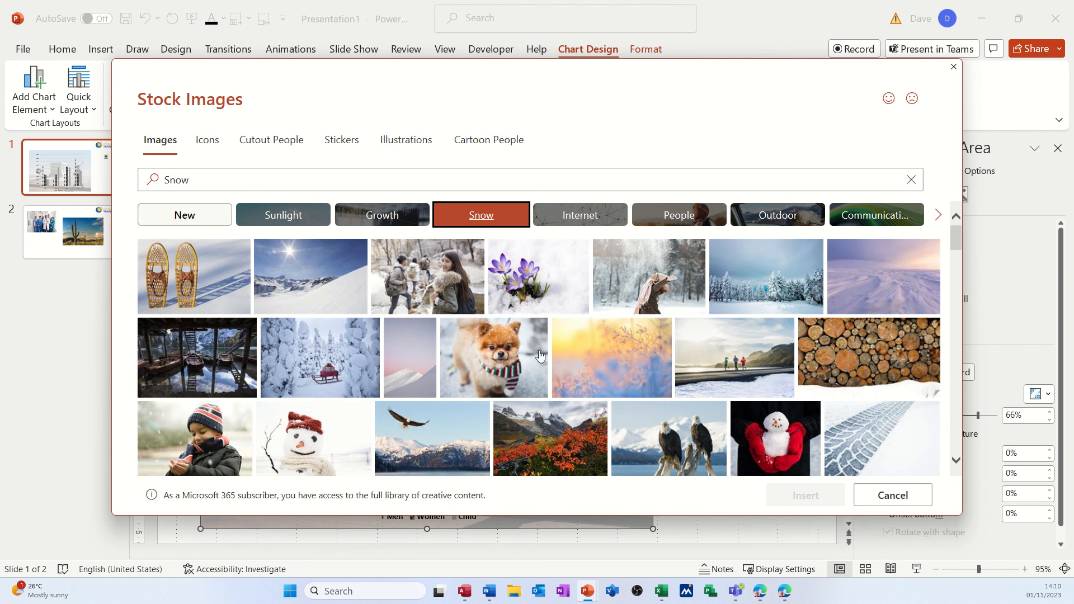
pyautogui.click(431, 438)
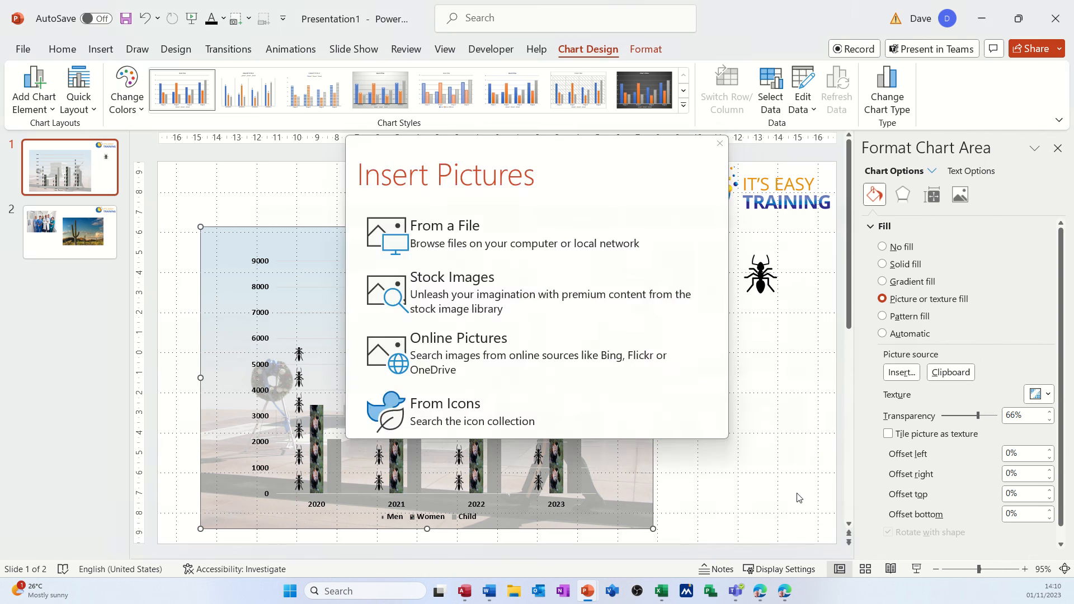
pyautogui.click(719, 143)
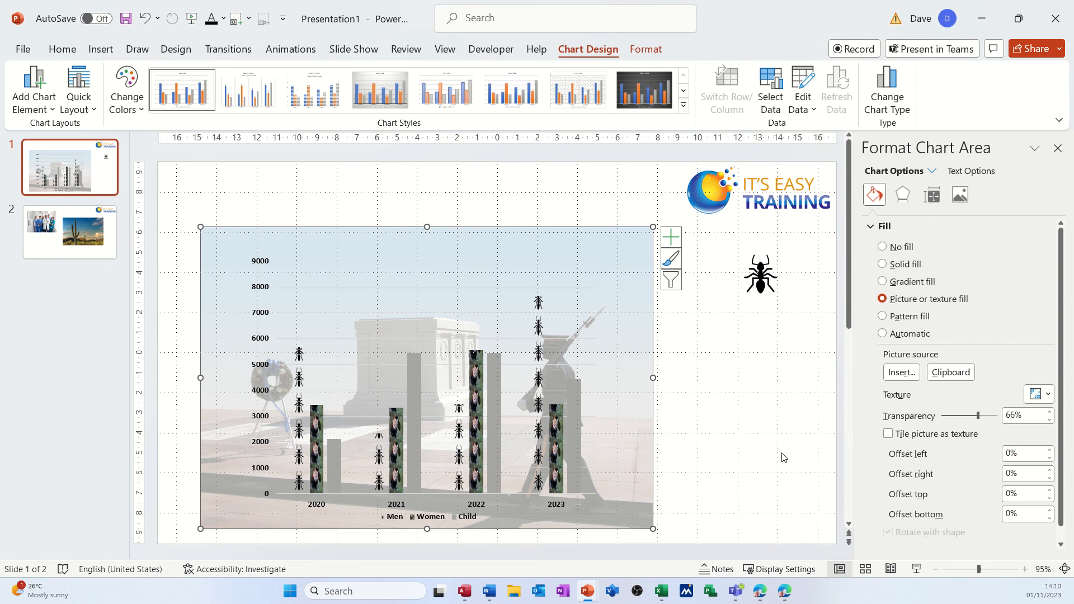
pyautogui.moveTo(704, 398)
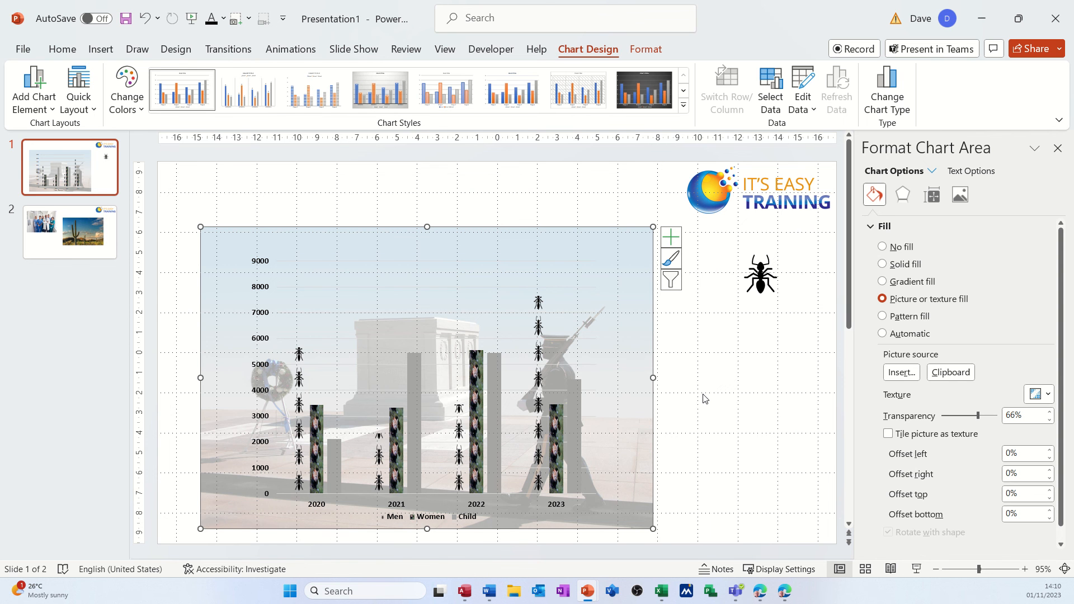
pyautogui.moveTo(793, 395)
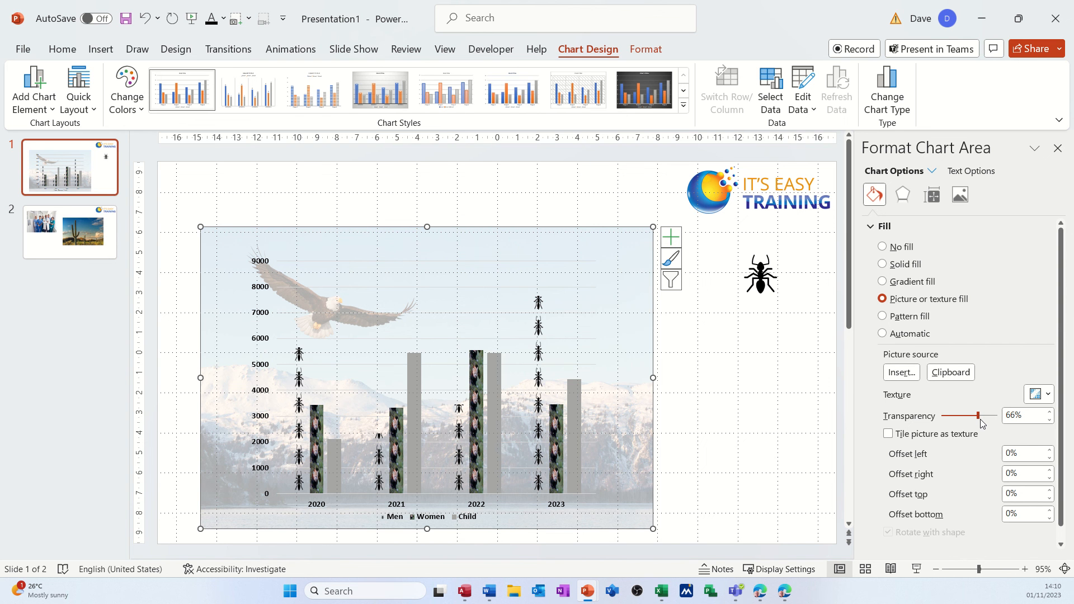
# Test the eagle background photo's transparency and leave it faded behind the columns
pyautogui.moveTo(978, 417); pyautogui.dragTo(968, 416)
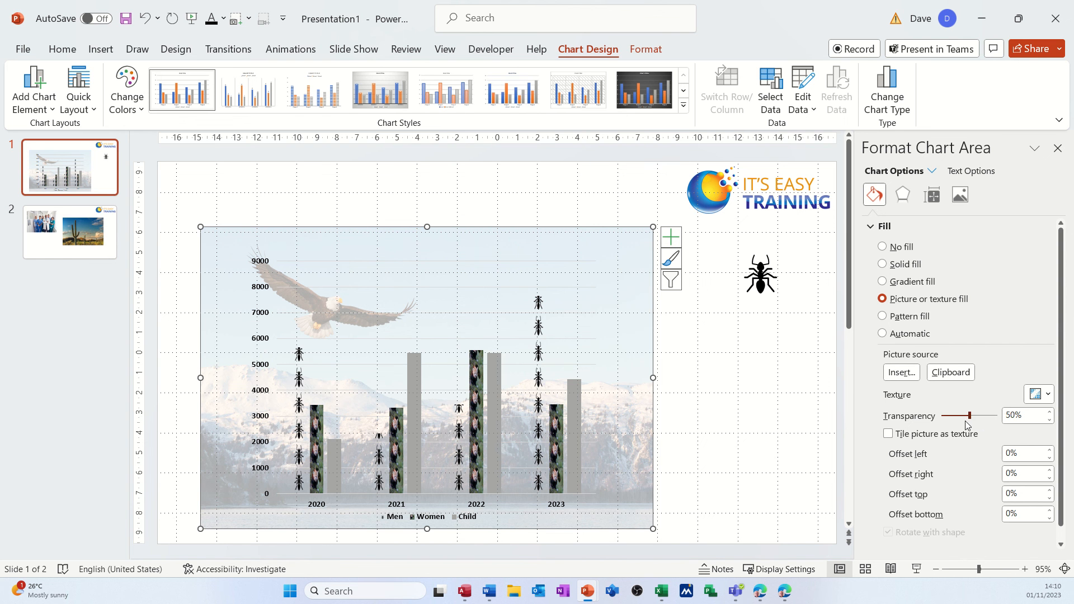
pyautogui.moveTo(969, 415); pyautogui.dragTo(941, 415)
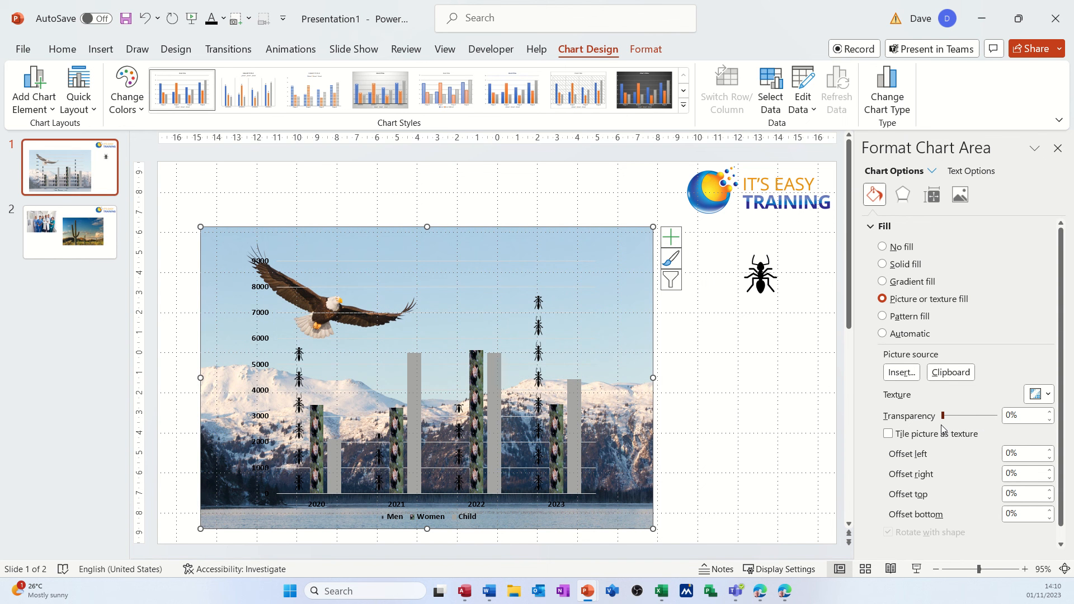
pyautogui.moveTo(962, 417); pyautogui.dragTo(965, 417)
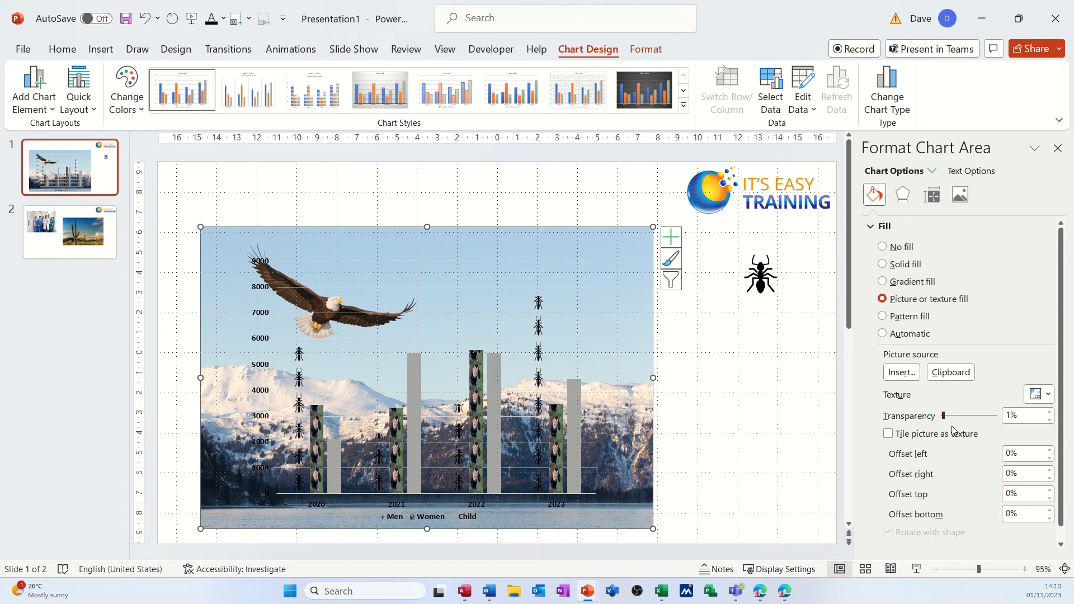
pyautogui.moveTo(962, 417); pyautogui.dragTo(977, 416)
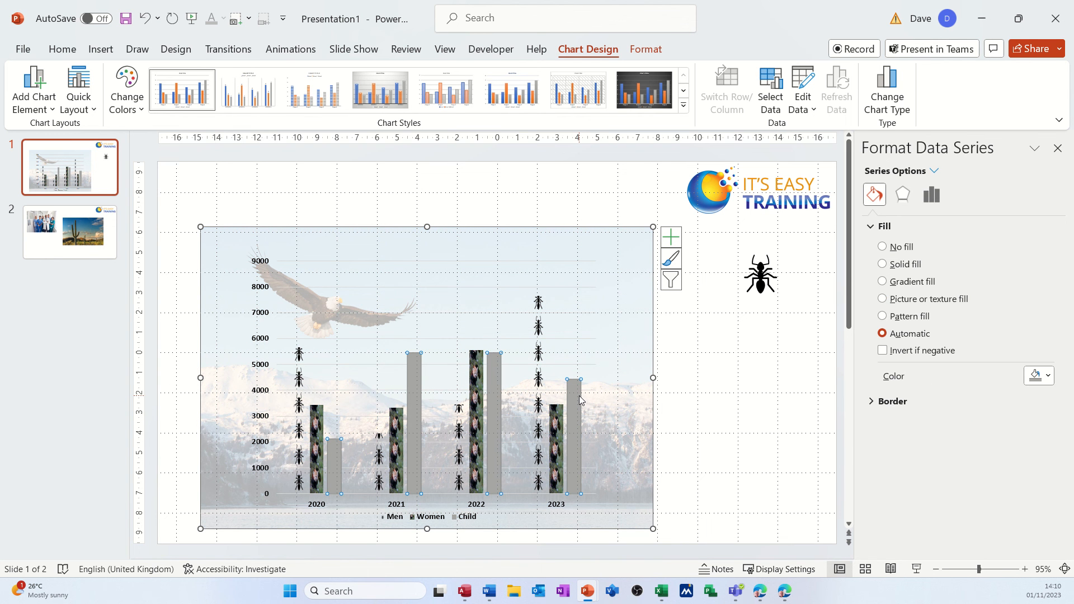
# Copy the doctors photo from slide 2 and return to the chart slide for the Child fill
pyautogui.click(68, 231)
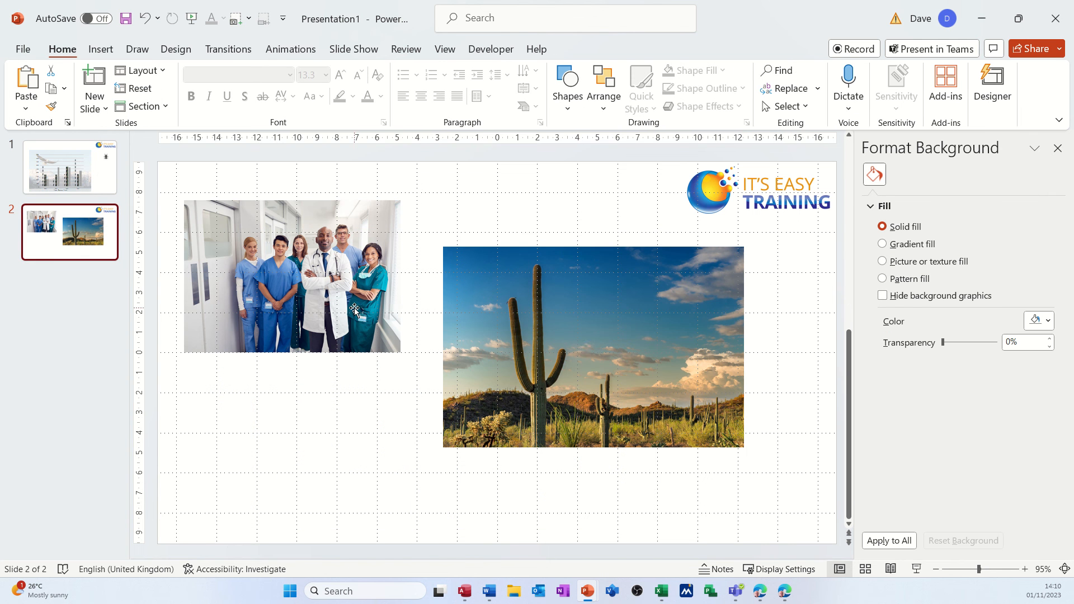
pyautogui.click(292, 276)
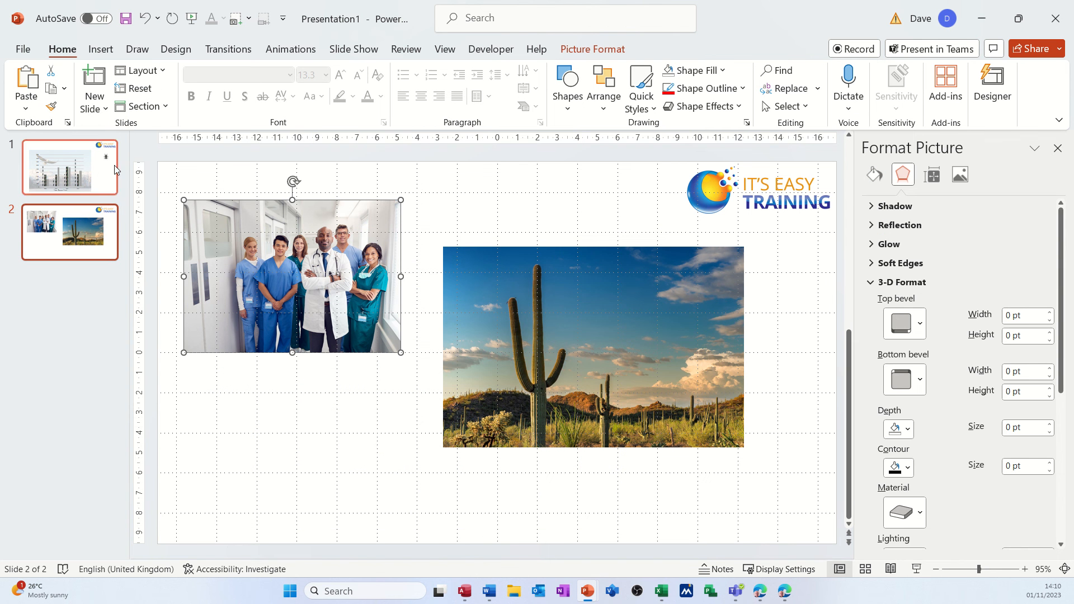
pyautogui.click(69, 167)
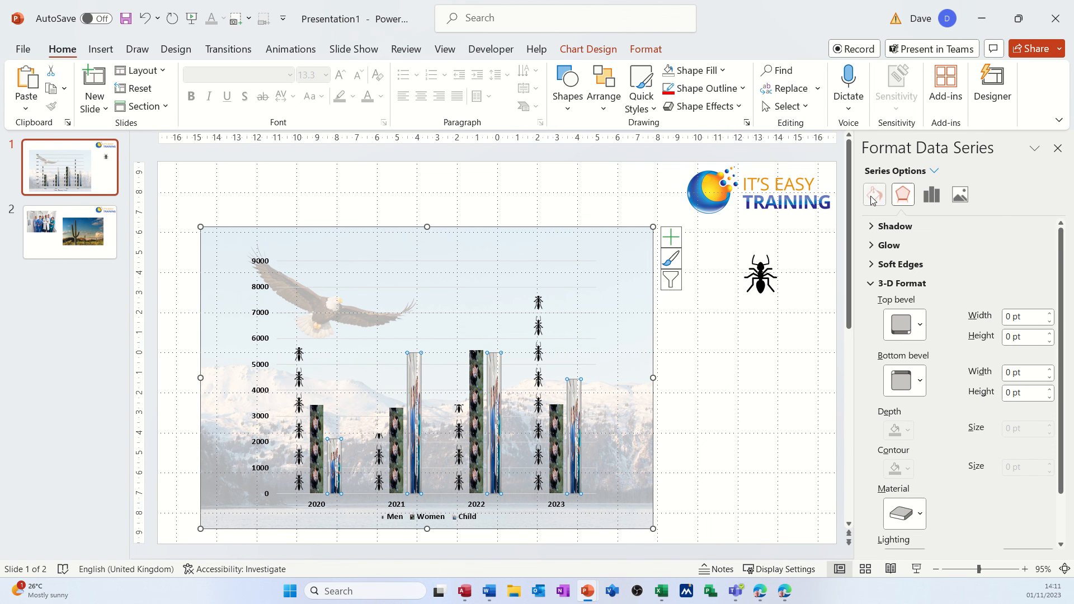
# Stack-and-scale the doctors photo up the Child columns at 1000 units per picture
pyautogui.click(874, 195)
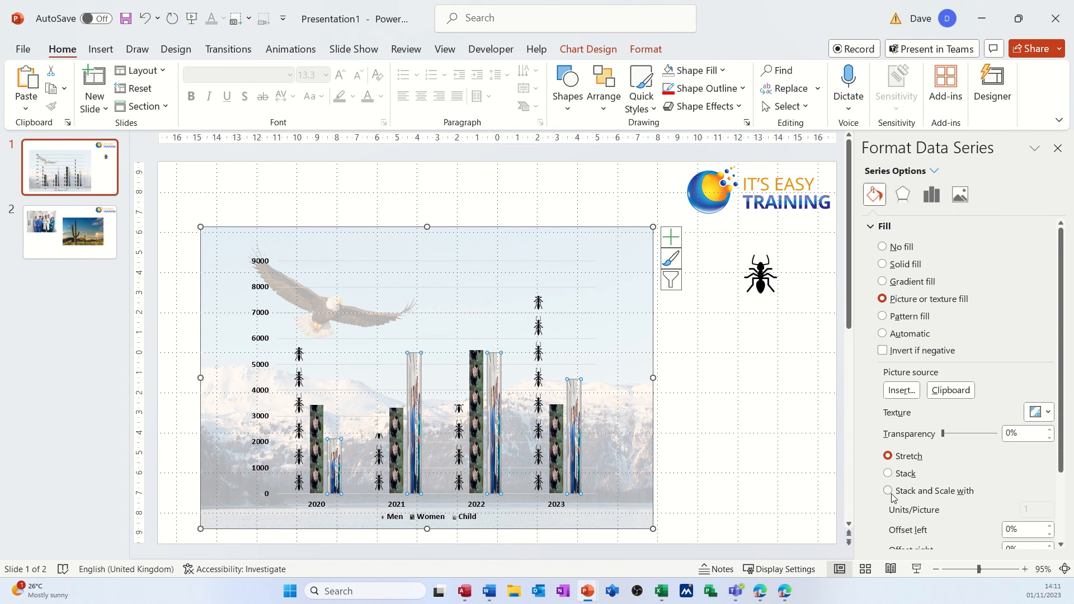
pyautogui.click(888, 490)
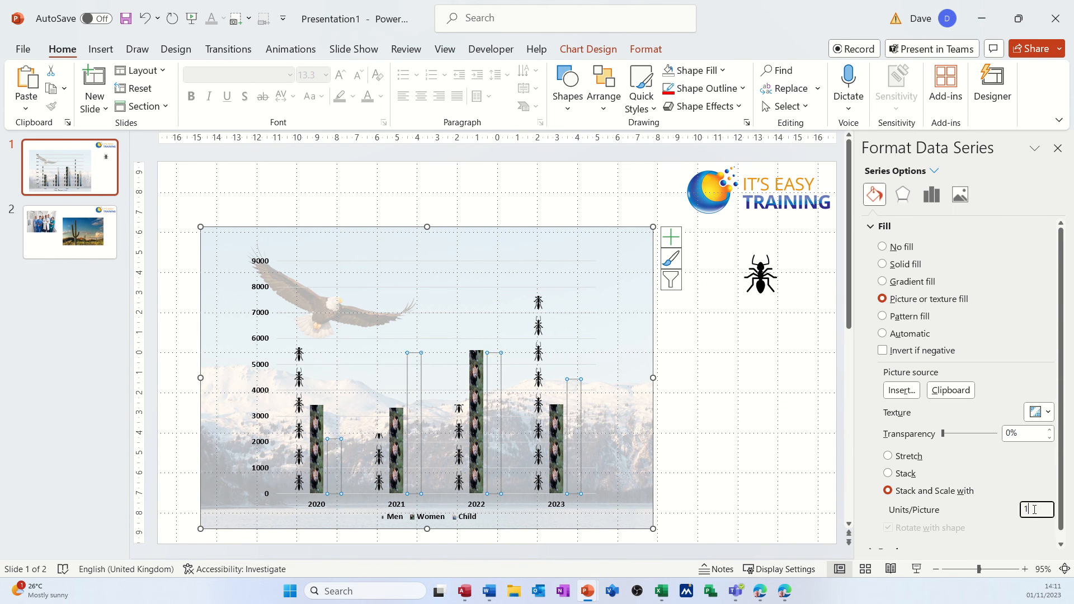
pyautogui.write('100')
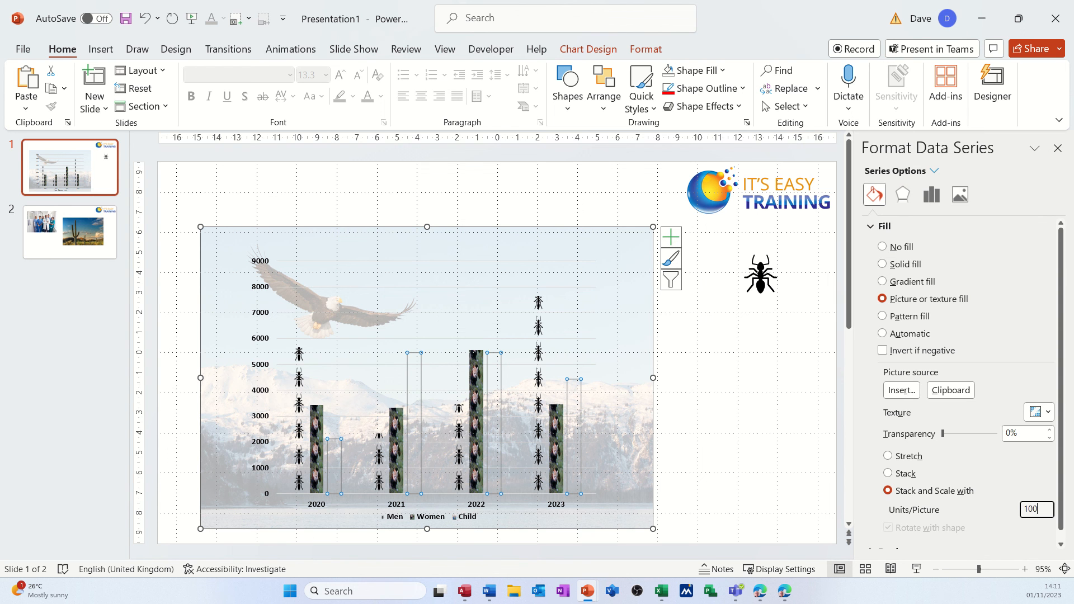
pyautogui.write('1000')
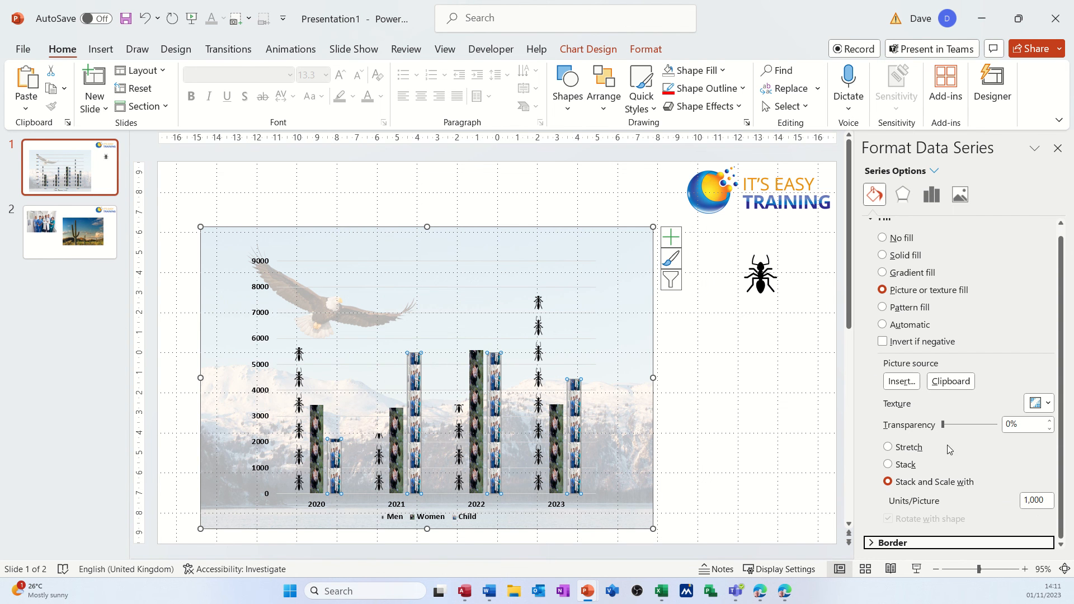
# Enable Data Labels from Chart Elements so the Child columns show 2123, 5456 and 4433
pyautogui.click(672, 236)
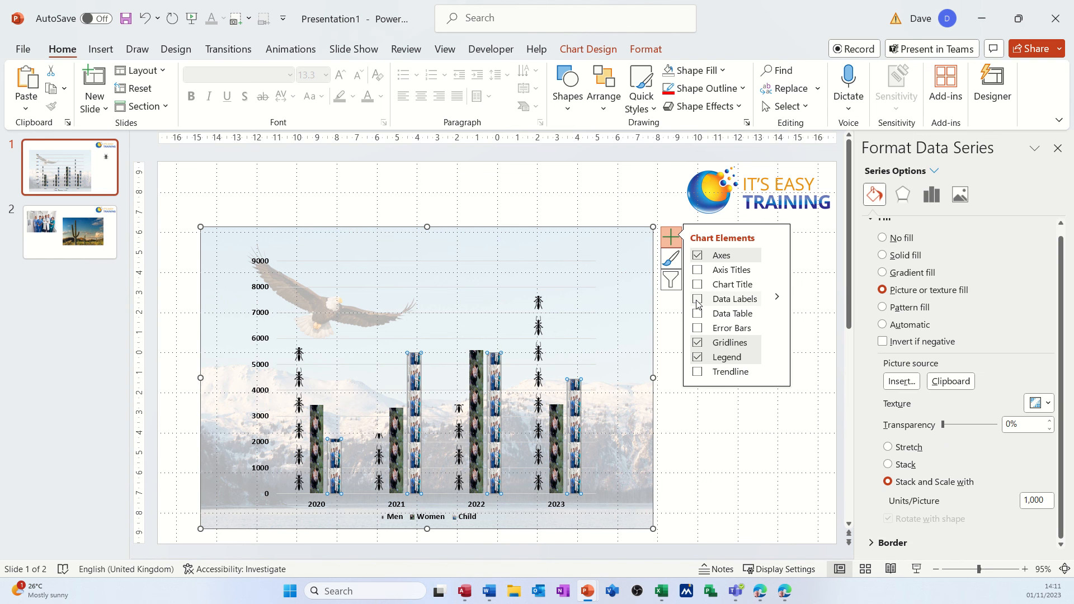
pyautogui.click(697, 299)
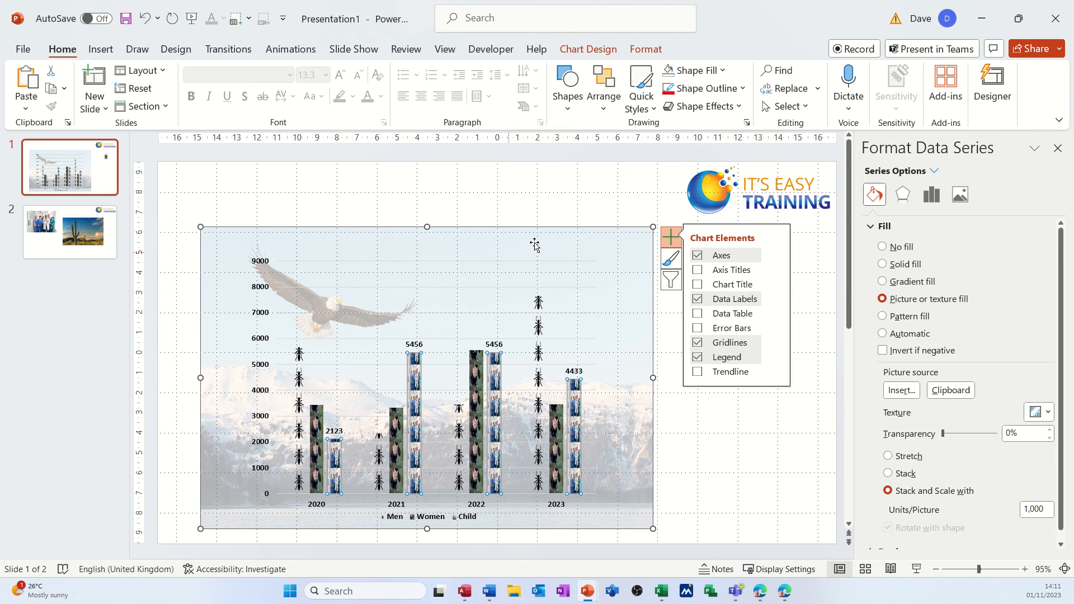